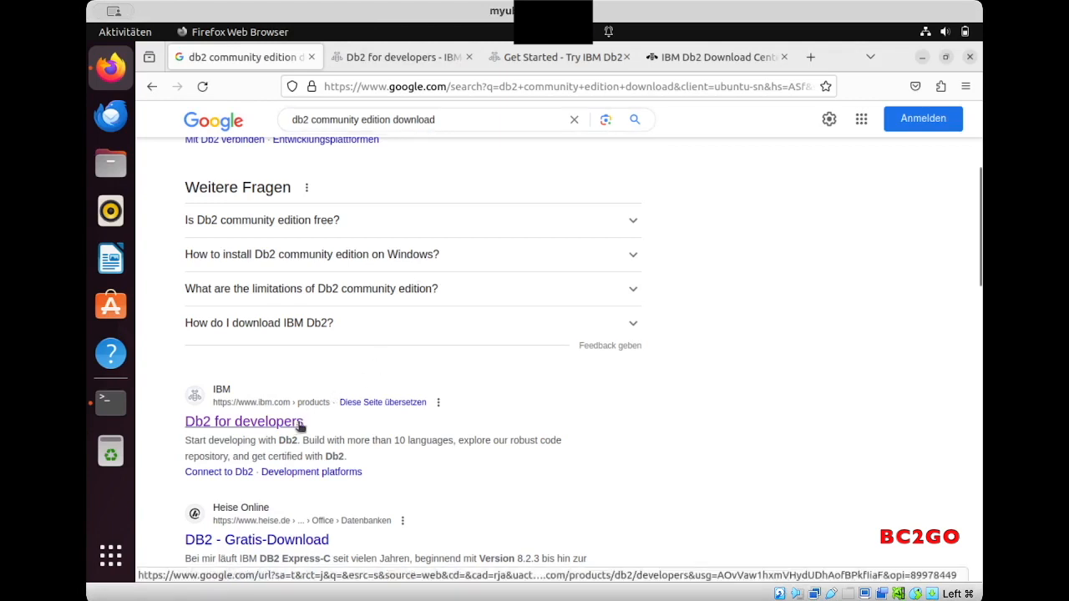
mouse_move(287, 427)
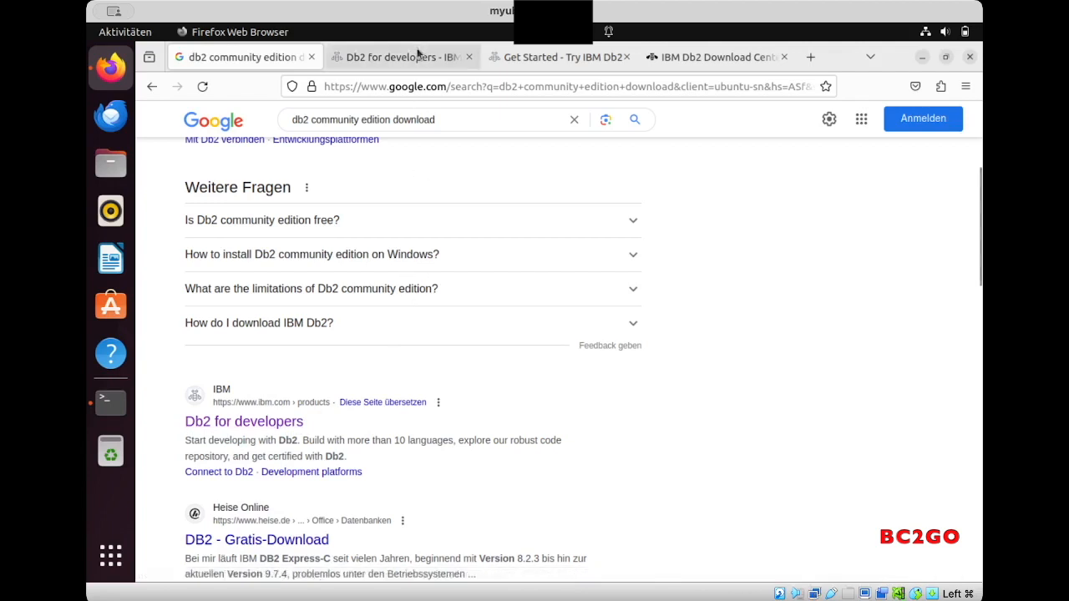
Reach the Try Db2 Software section on IBM's Db2 Get Started page via the Db2 for developers tab.
left_click(398, 57)
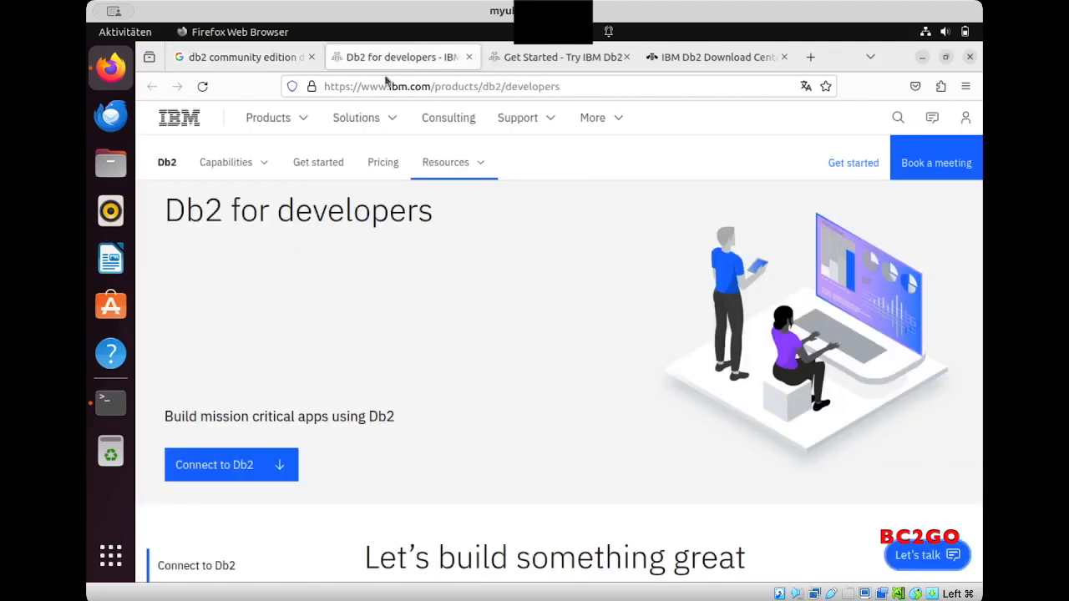
mouse_move(318, 162)
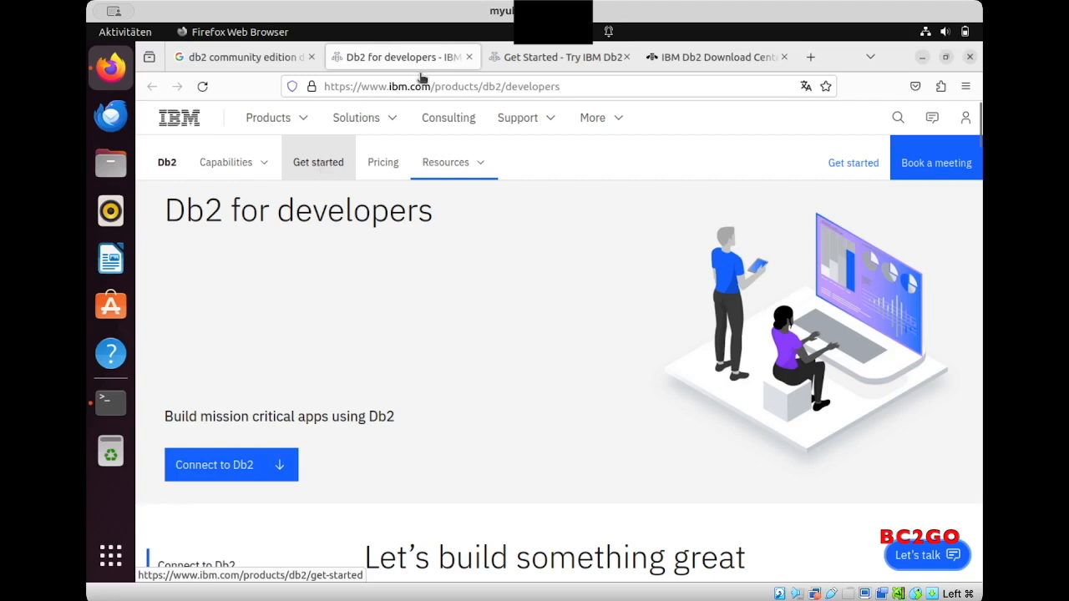
left_click(559, 57)
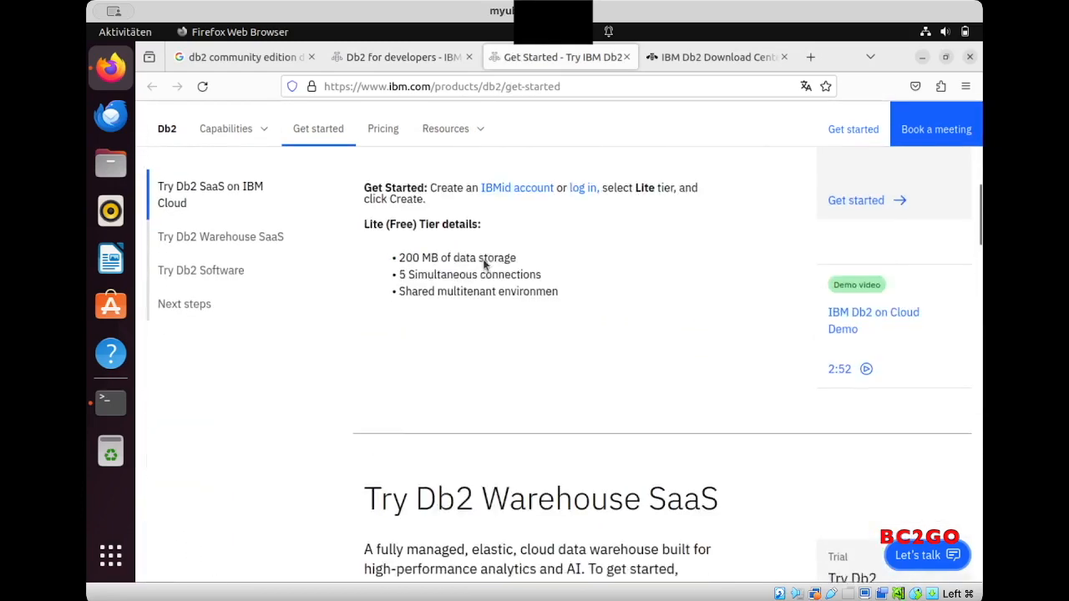
scroll("down", 3)
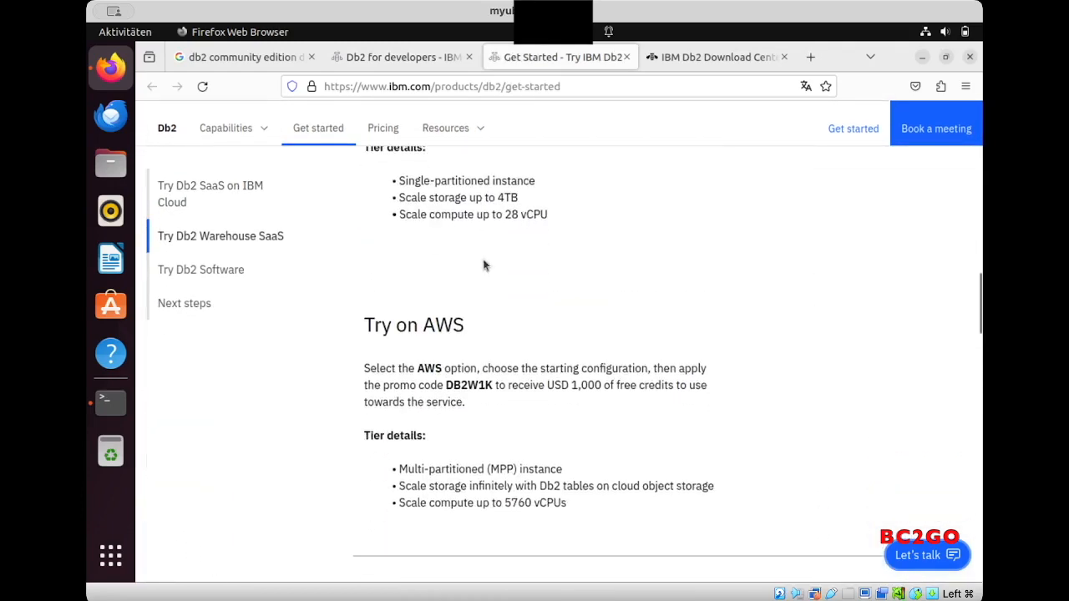
scroll("down", 3)
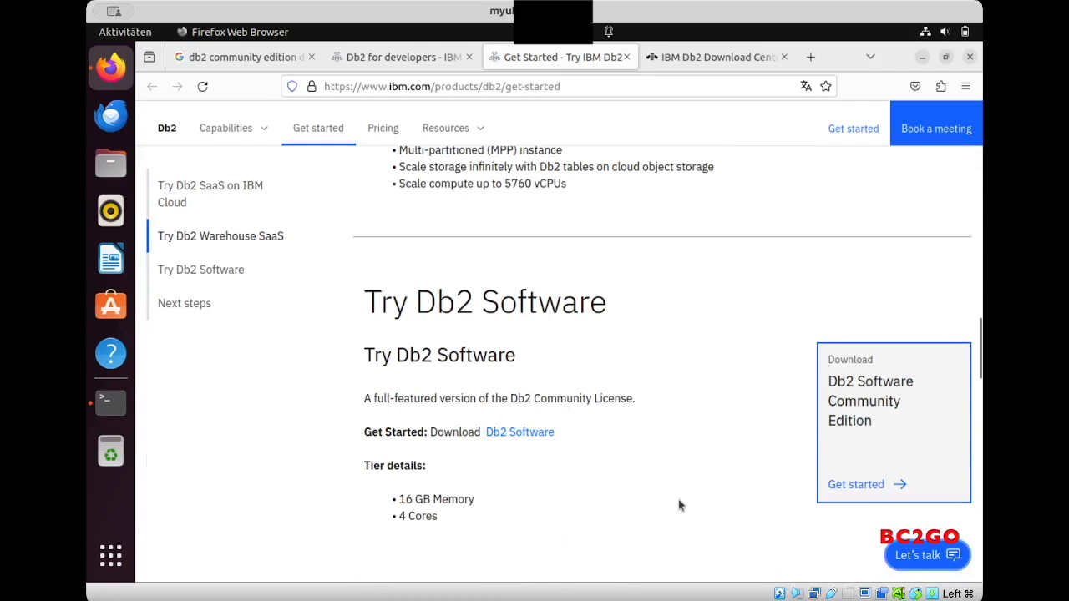
mouse_move(855, 485)
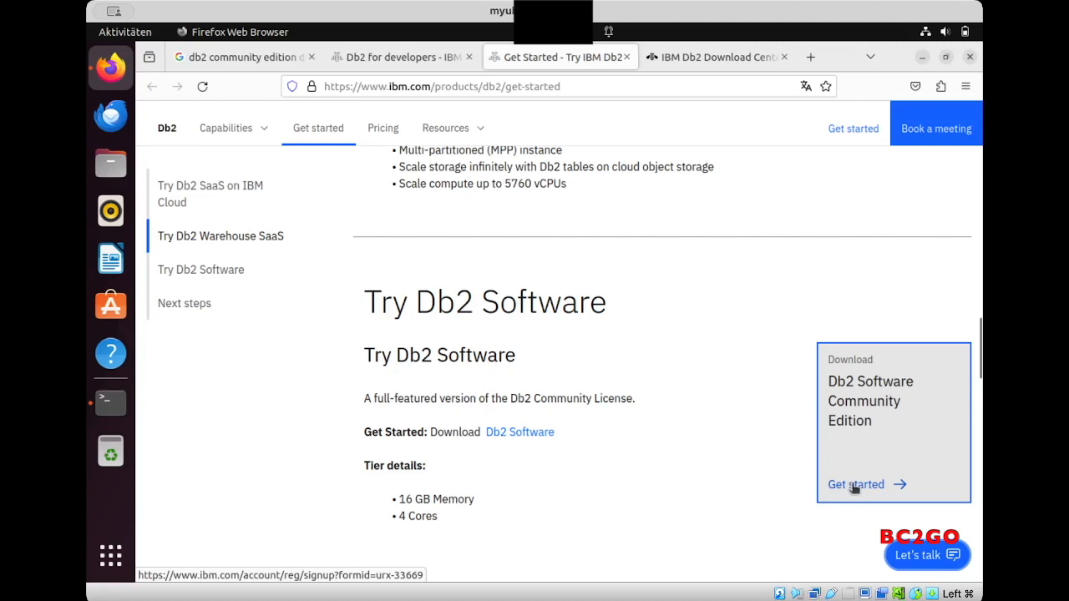
mouse_move(728, 334)
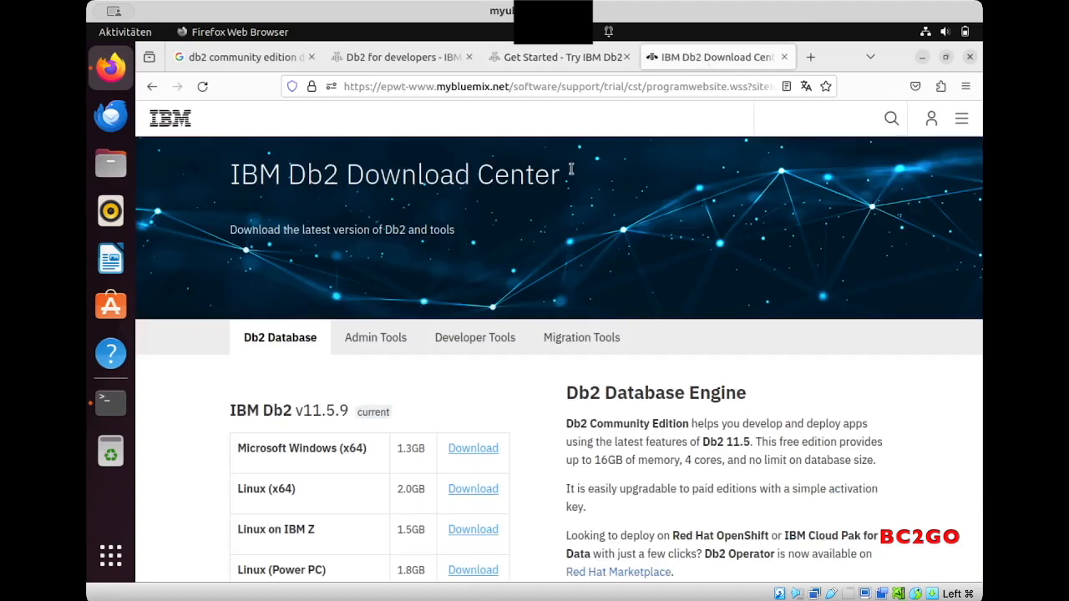
mouse_move(334, 493)
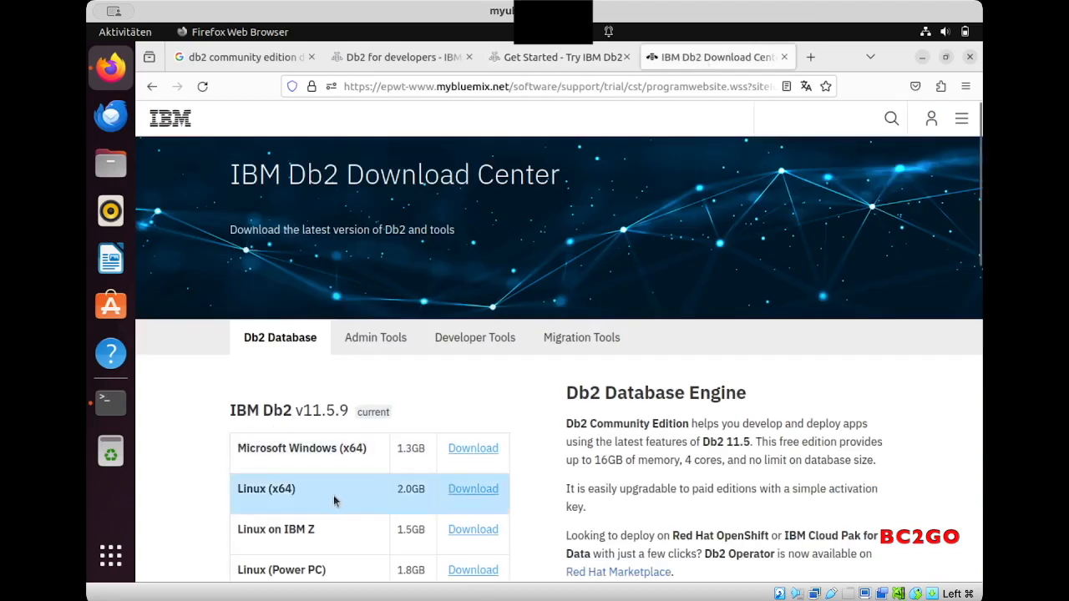
mouse_move(337, 493)
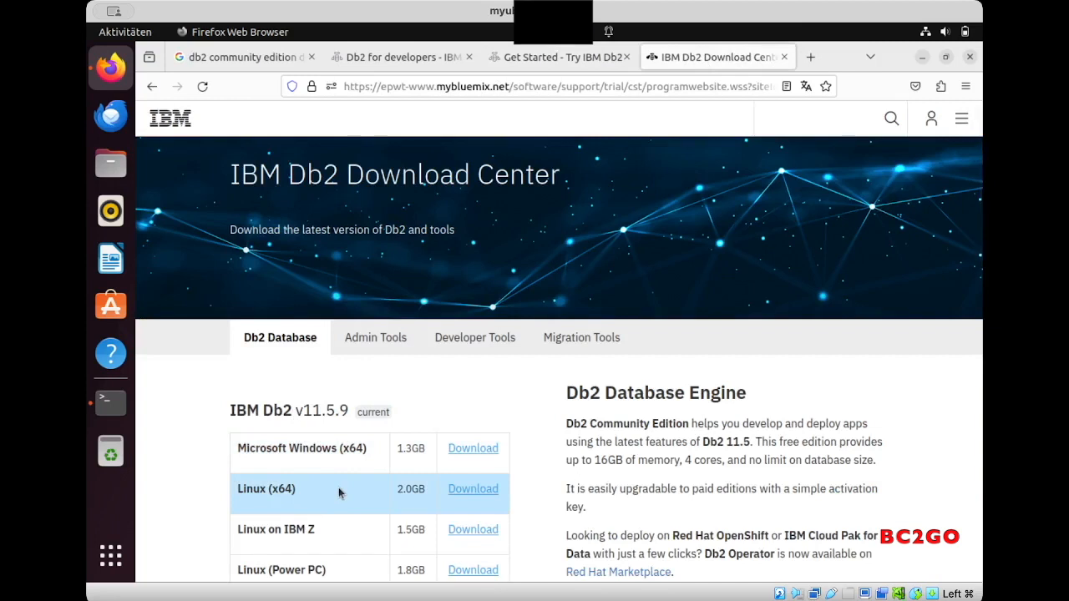
mouse_move(152, 431)
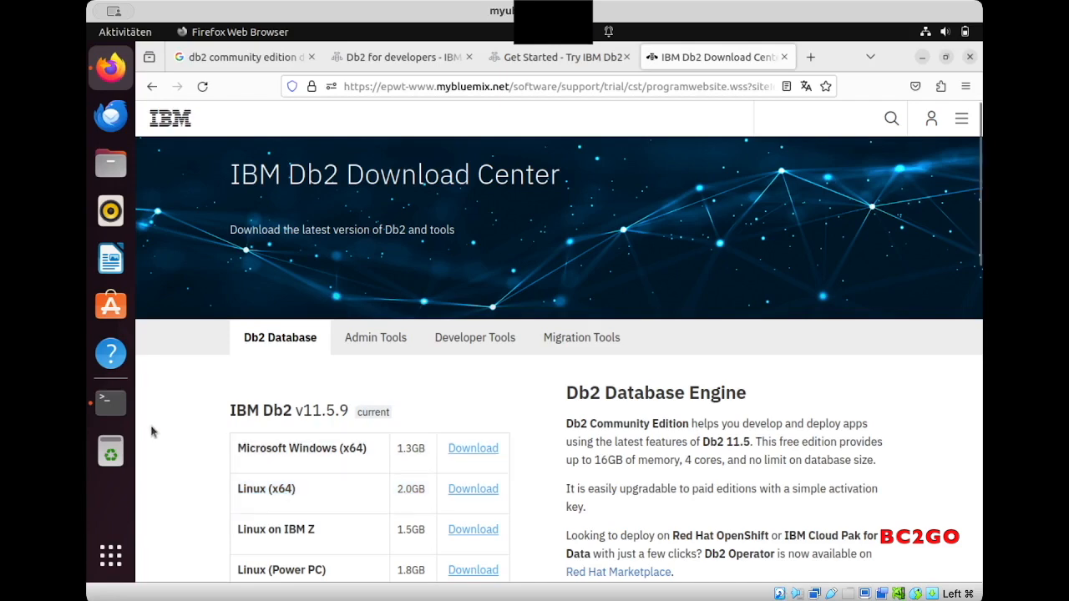
mouse_move(110, 401)
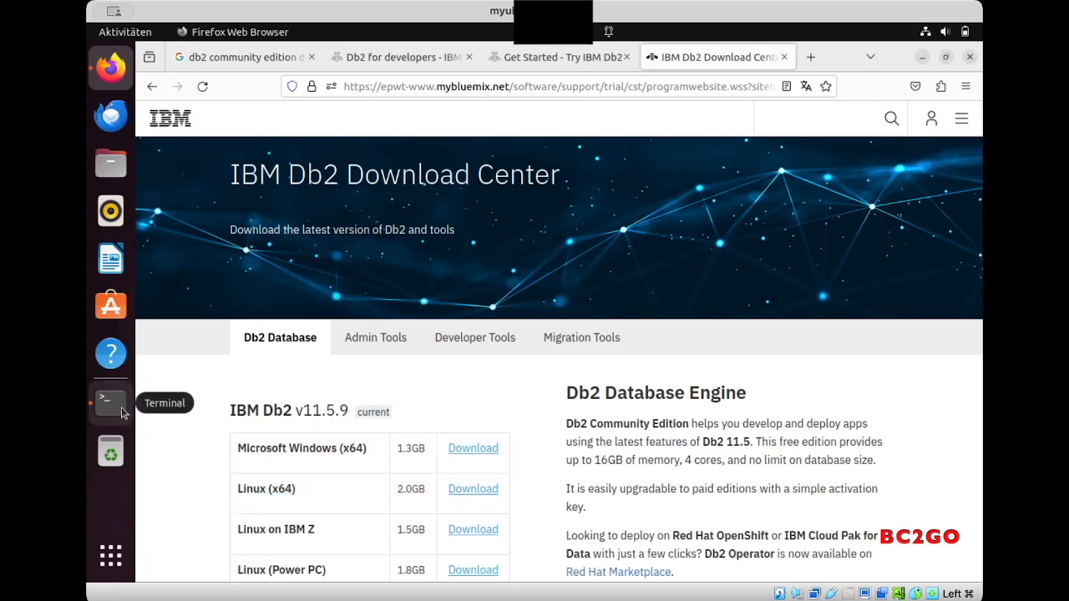
Extract v11.5.9_linuxx64_server_dec.tar.gz in Downloads with tar -xvf, producing the server_dec folder.
left_click(110, 401)
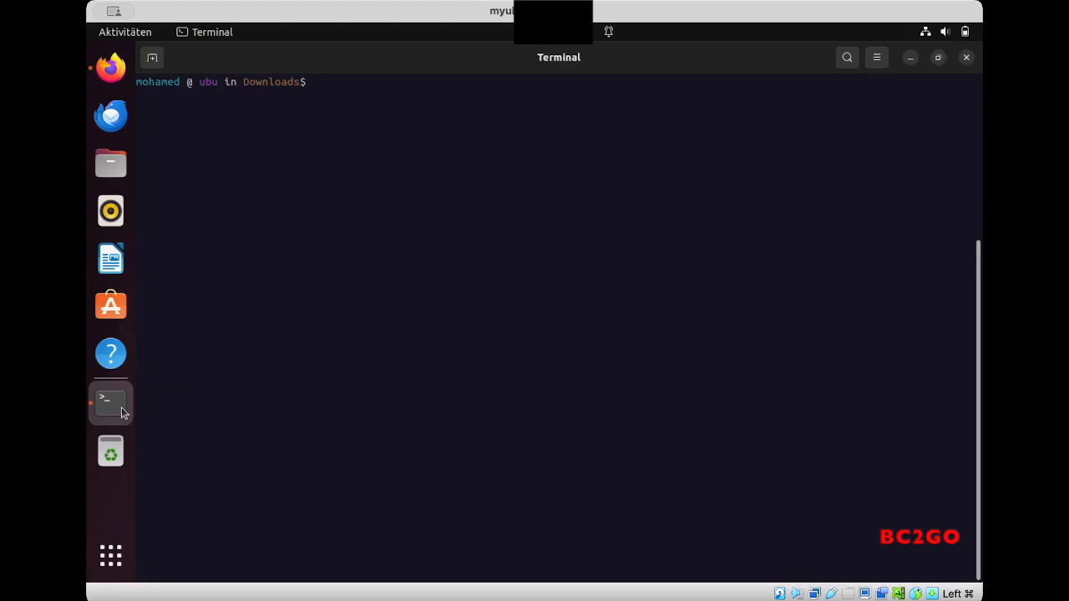
type("ls")
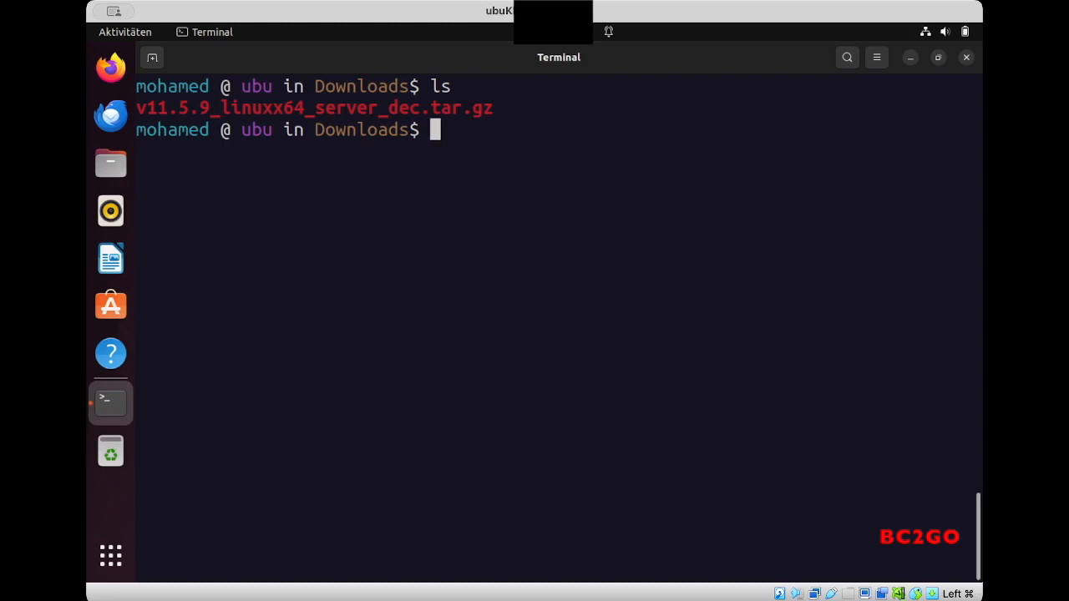
type("tar -")
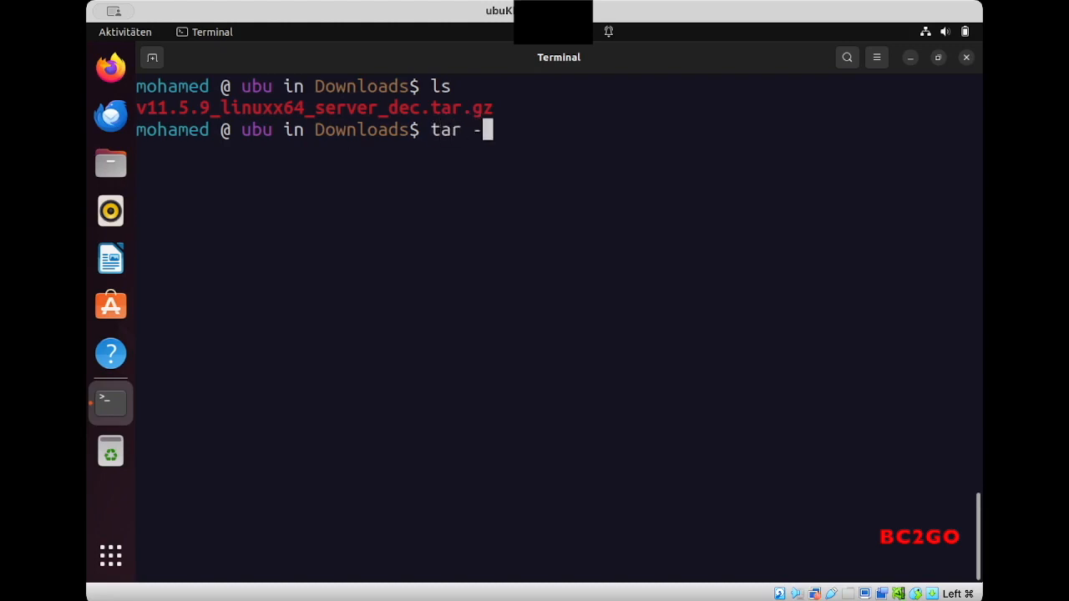
type("xvf v")
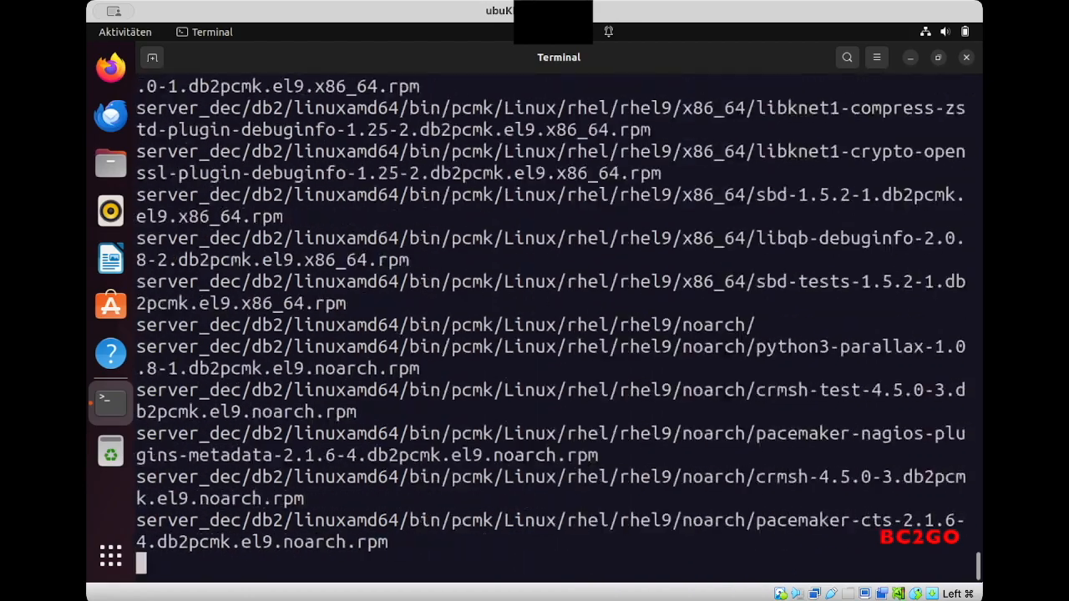
scroll("down", 3)
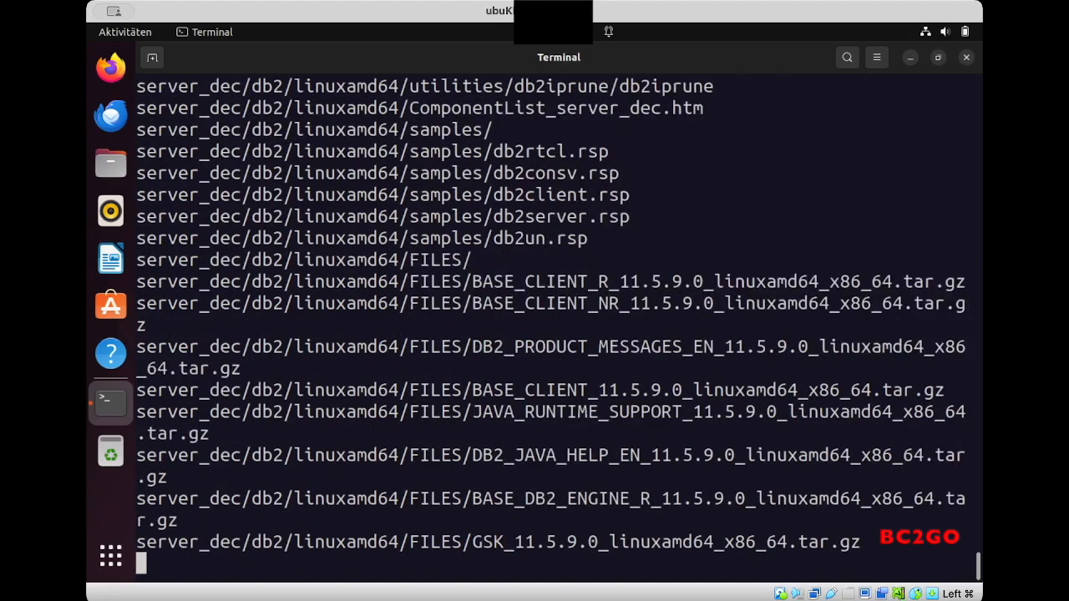
scroll("down", 3)
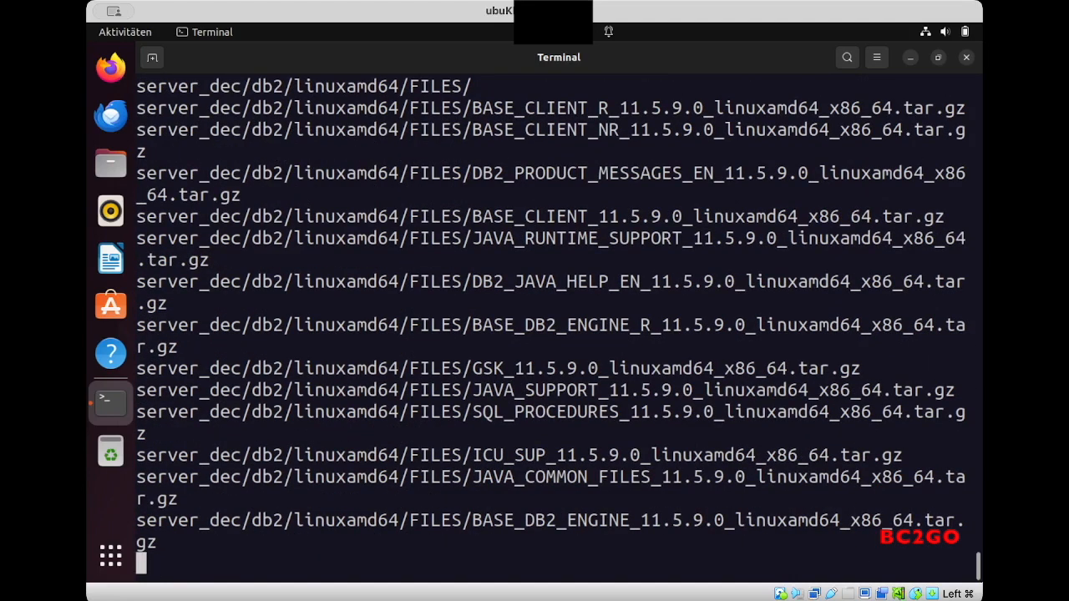
scroll("down", 3)
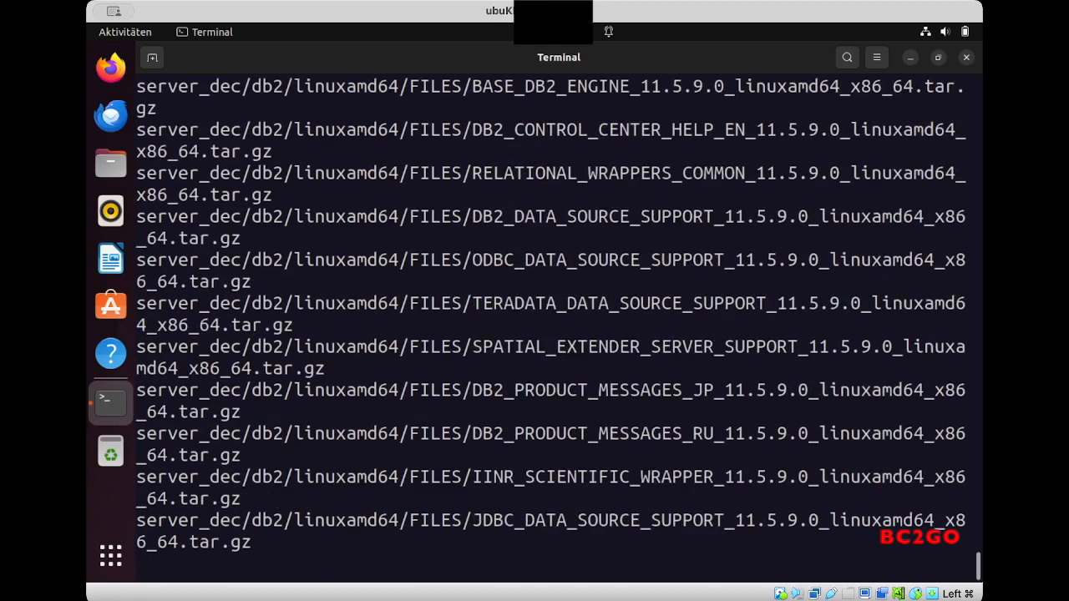
scroll("down", 3)
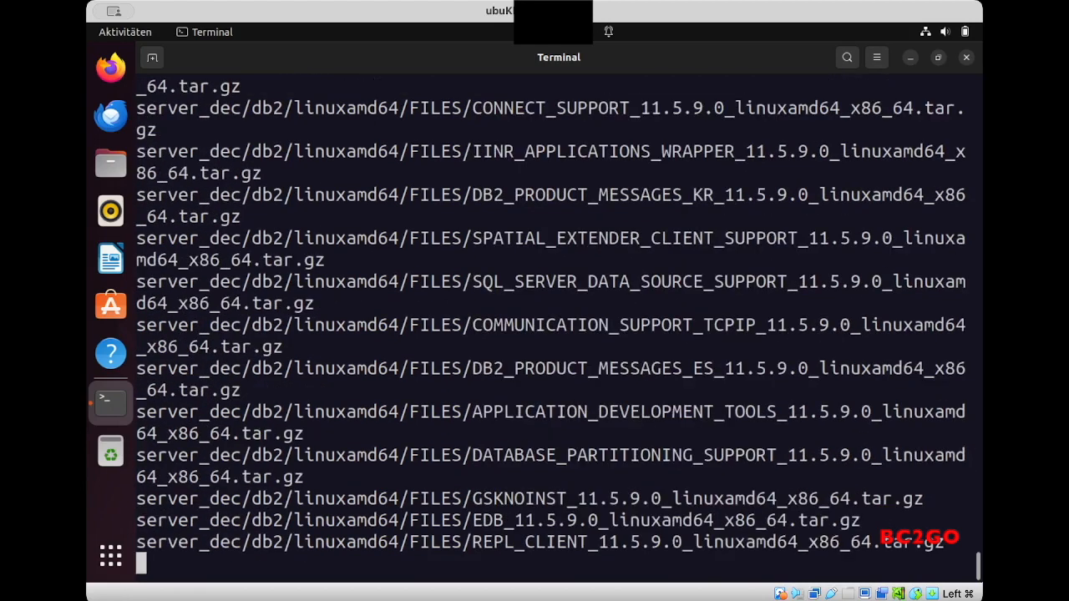
scroll("down", 3)
type("ls")
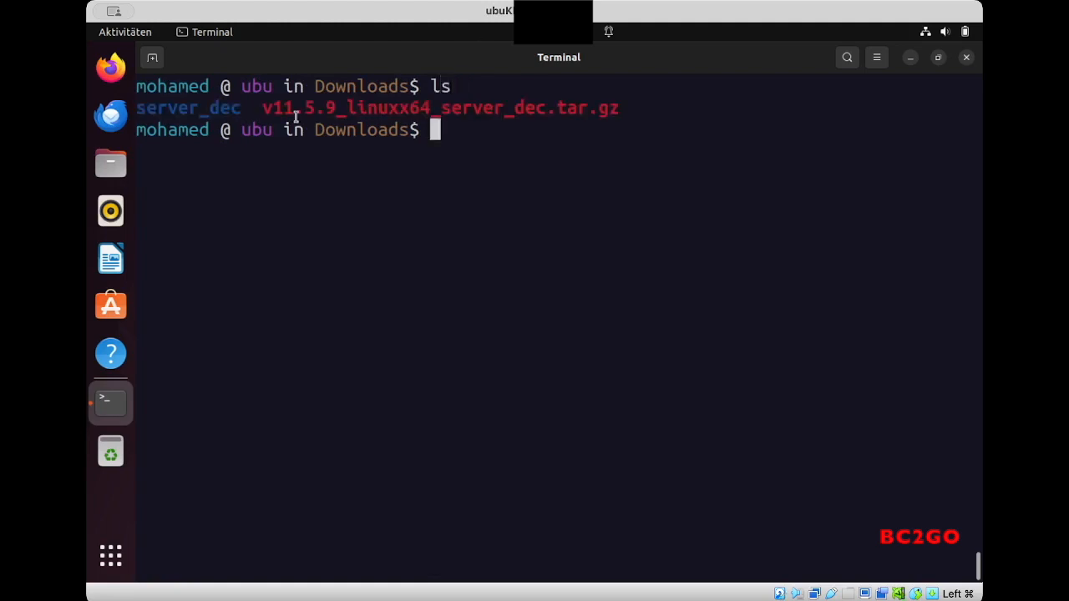
Become root with sudo -i, supplying the password.
double_click(187, 107)
type("sudo")
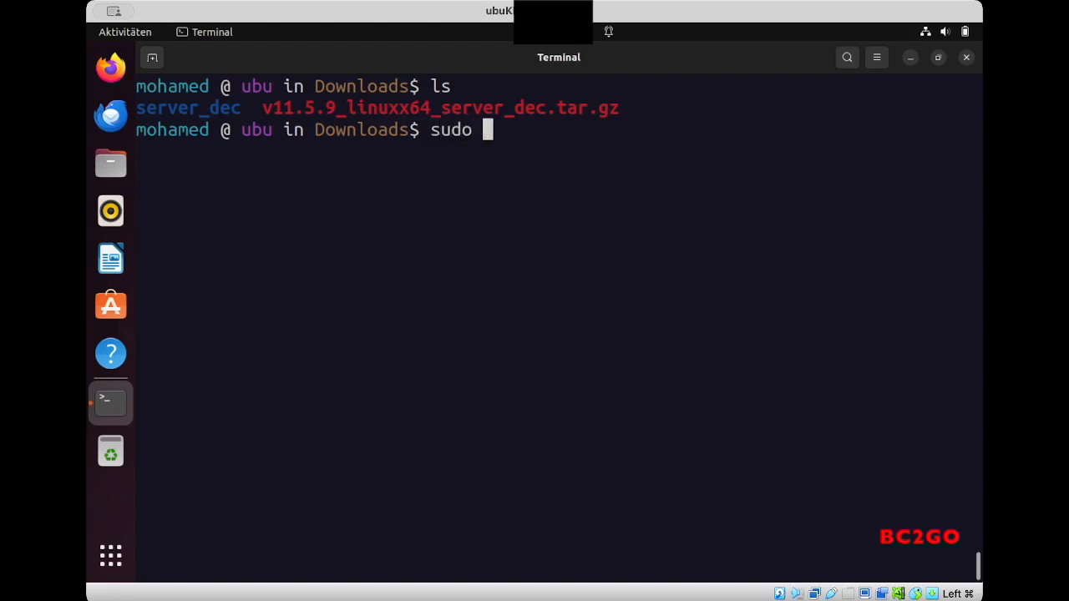
type("-i")
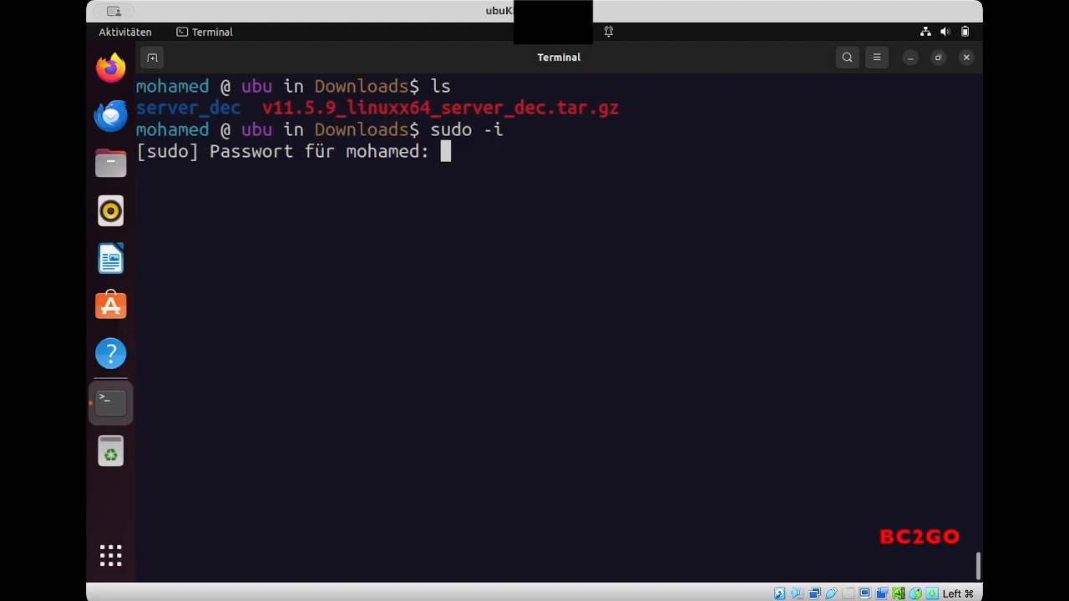
key("Return")
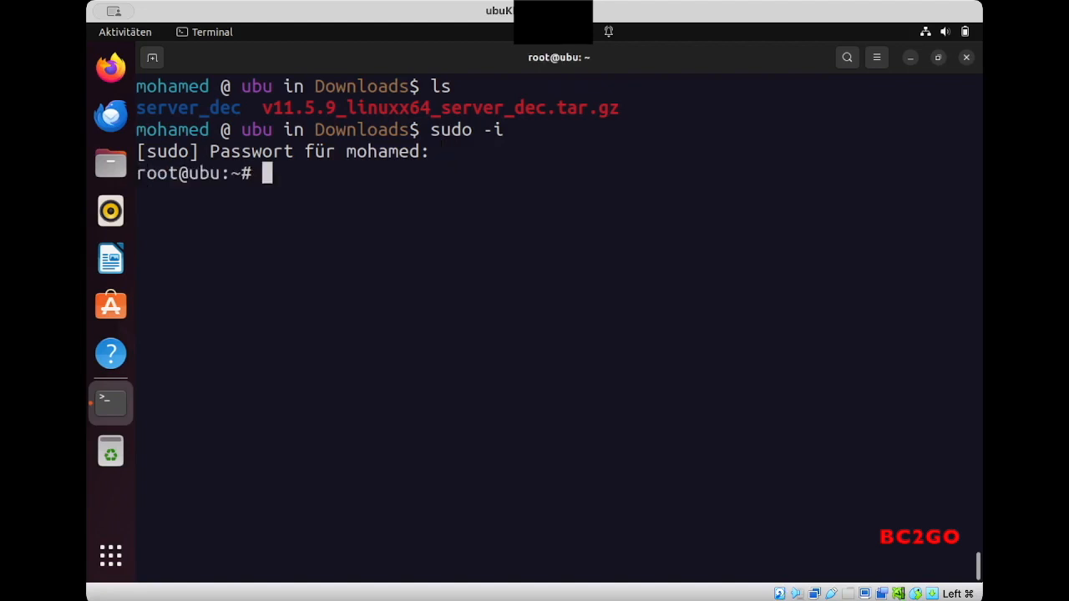
Move into /home/mohamed/Downloads and then into the server_dec folder.
type("cd /ho")
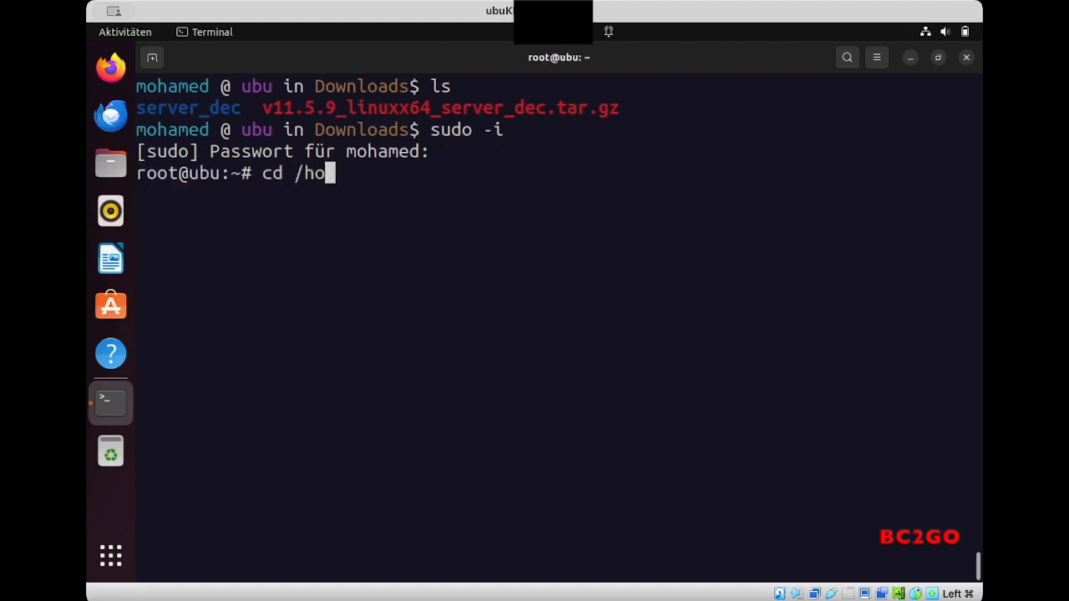
type("me/moh")
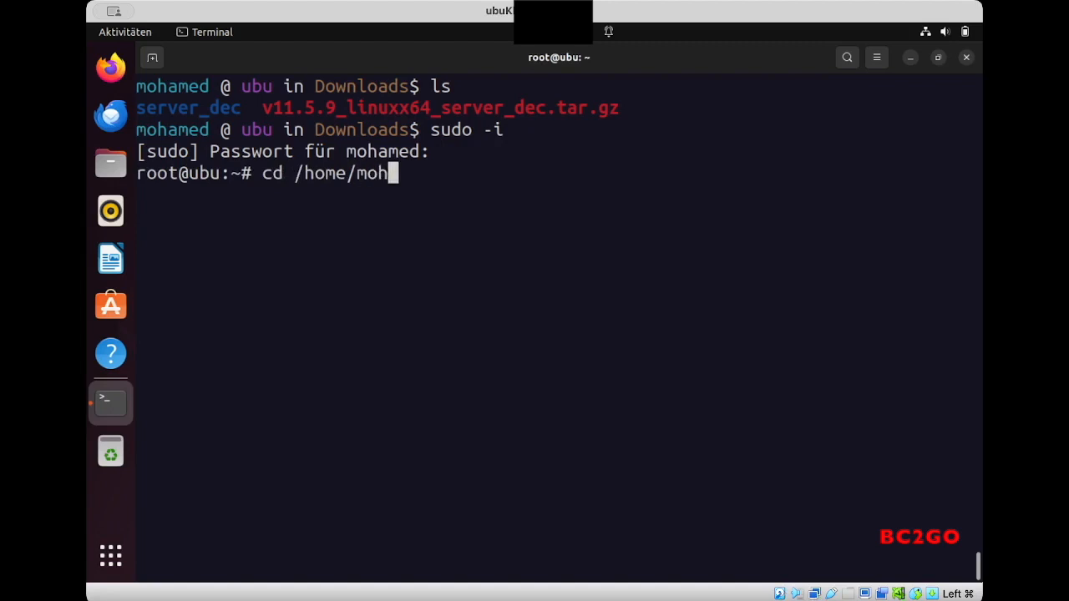
type("amed/Downloads/")
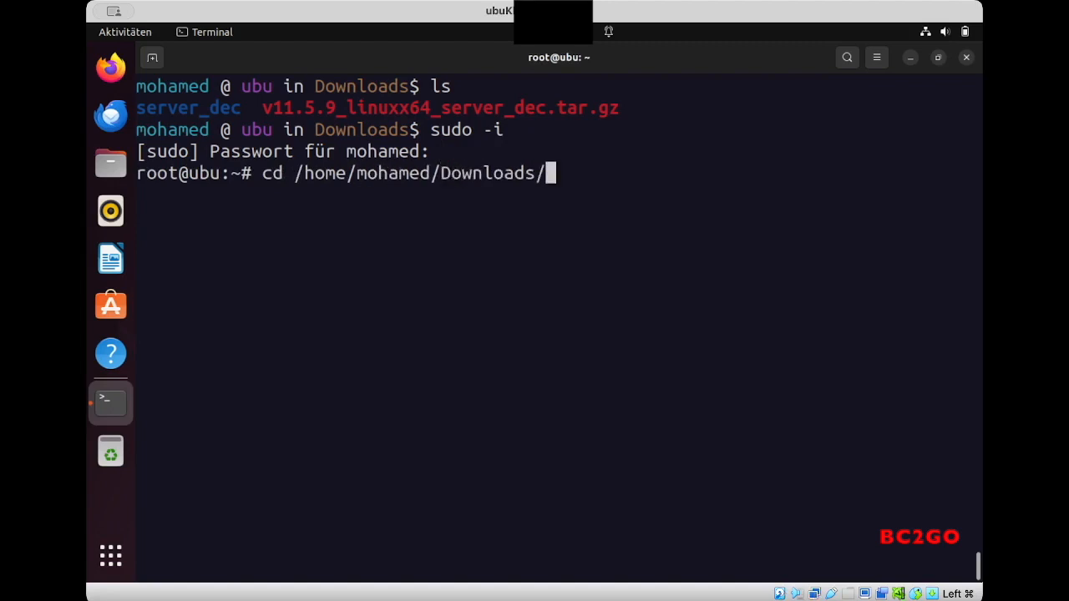
key("Return")
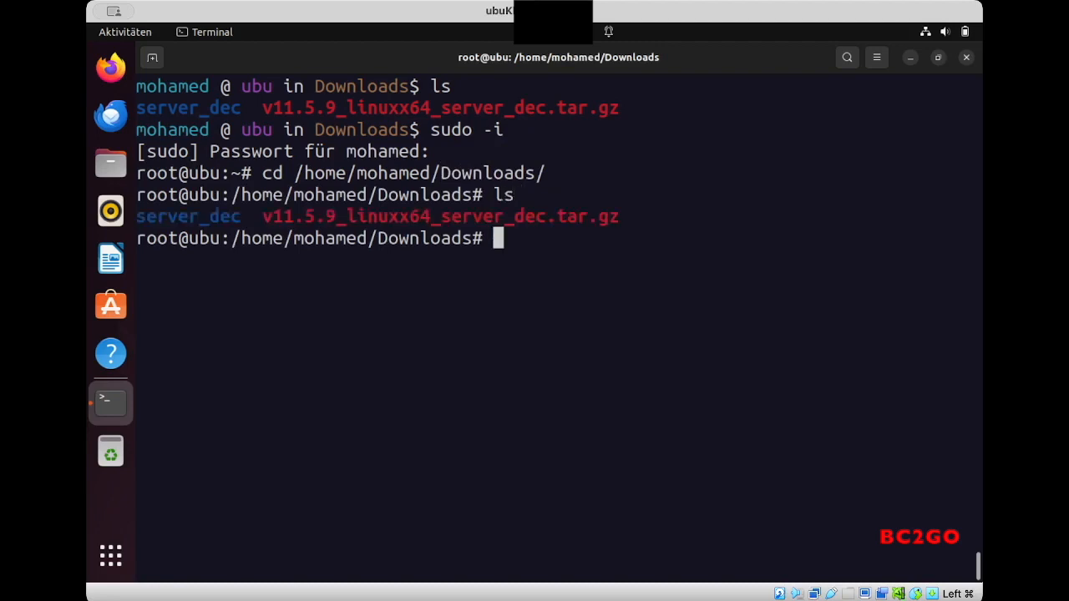
type("cd se")
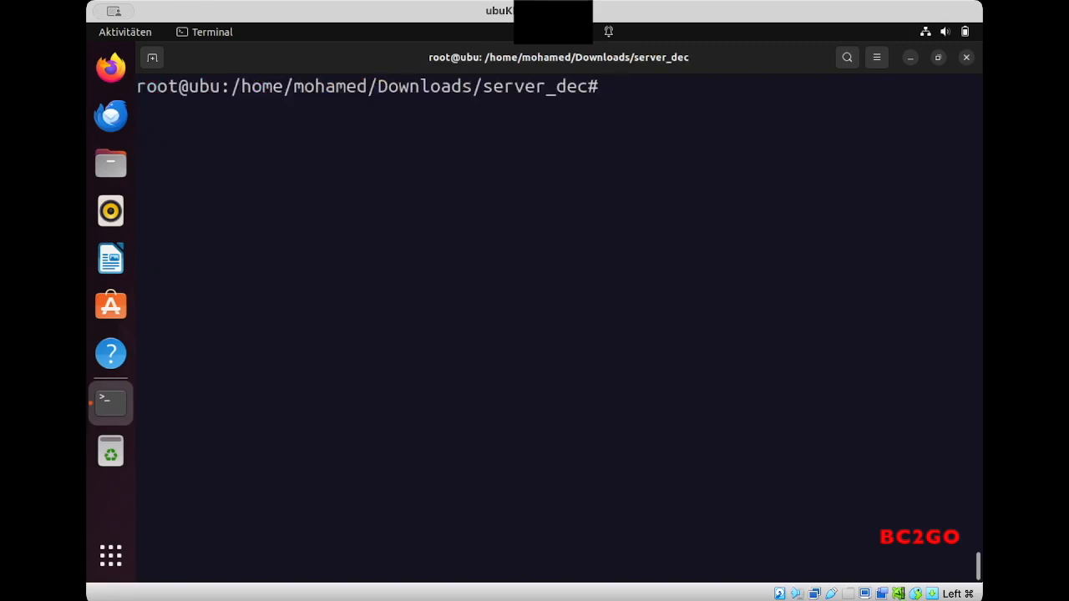
List server_dec and run ./db2prereqcheck to check Db2 prerequisites.
type("ls -la")
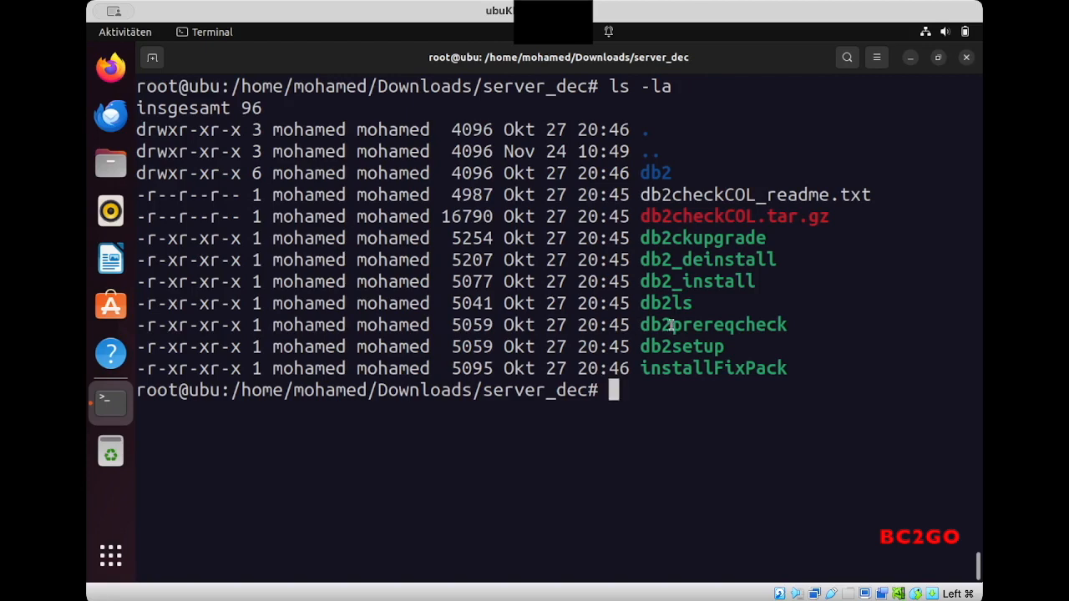
double_click(712, 324)
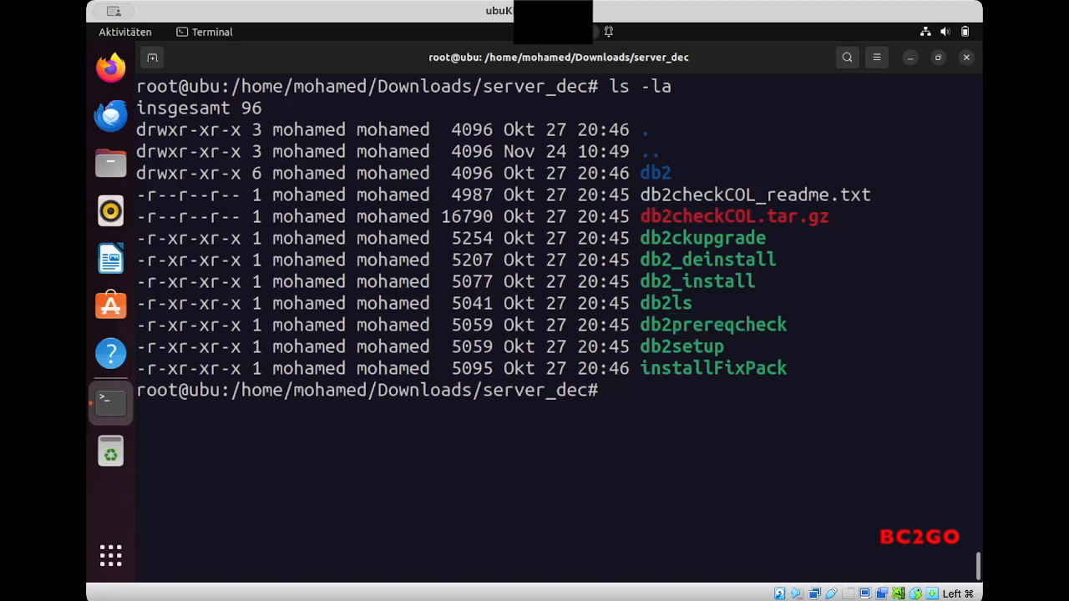
type("./")
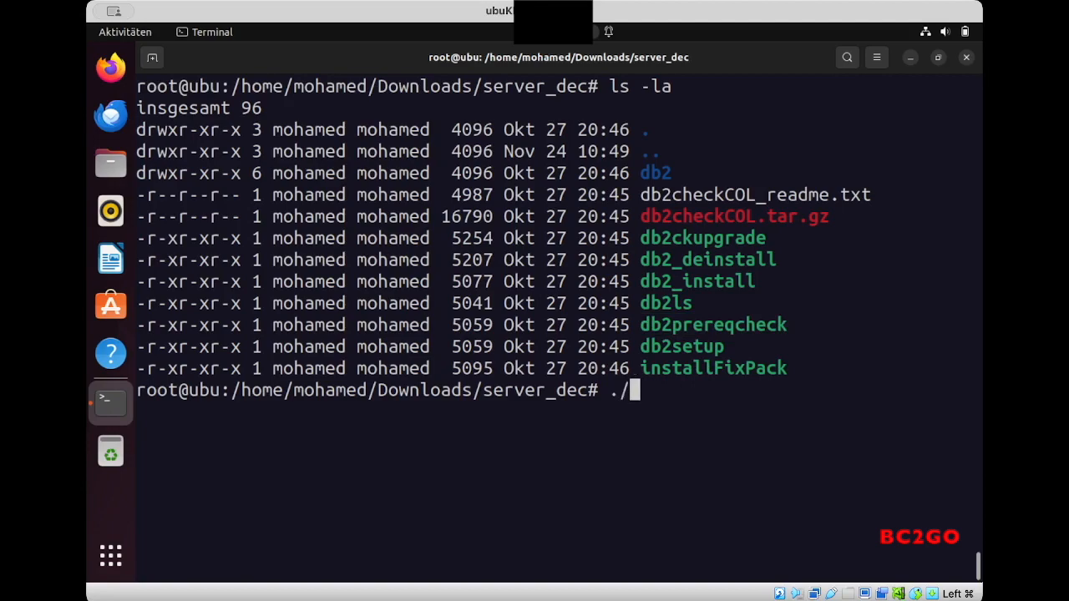
type("db2prereqcheck")
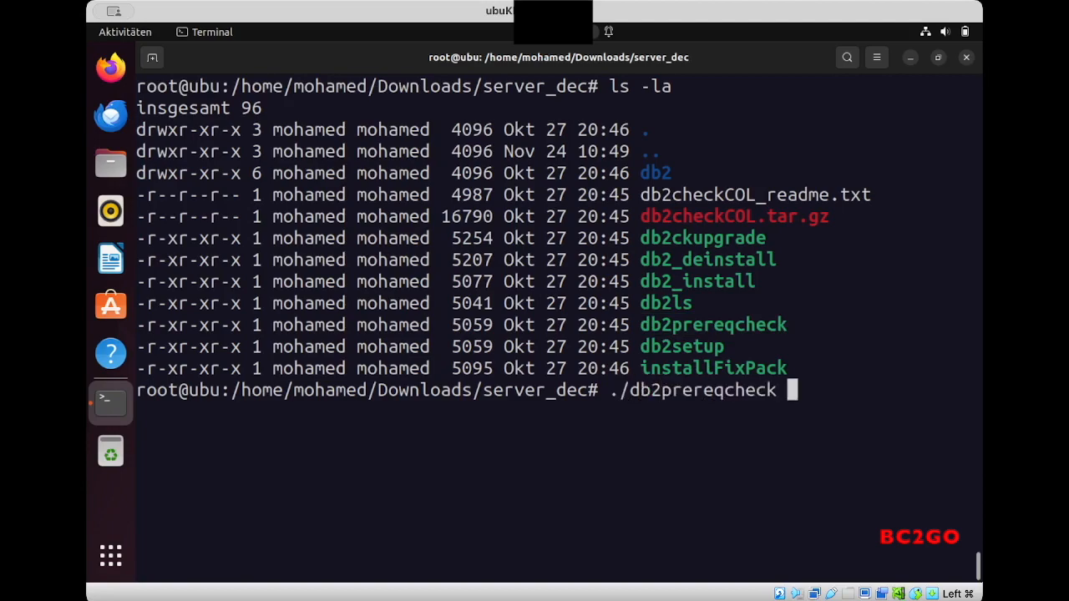
key("Return")
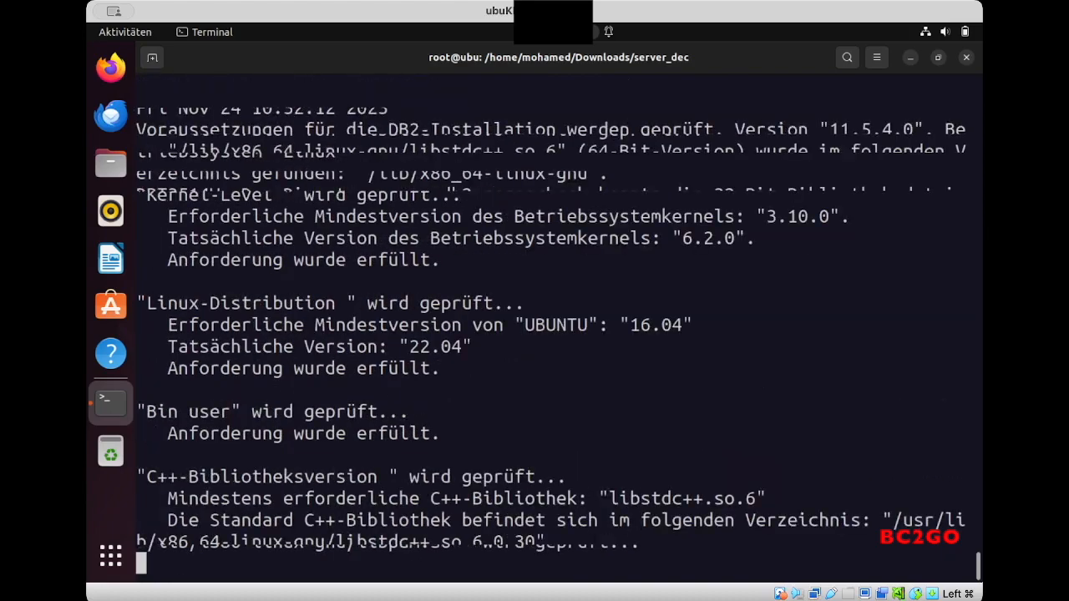
Review the output and highlight the summary of unmet requirements: missing libpam, libaio.so.1 and libstdc++.so.6.
scroll("down", 3)
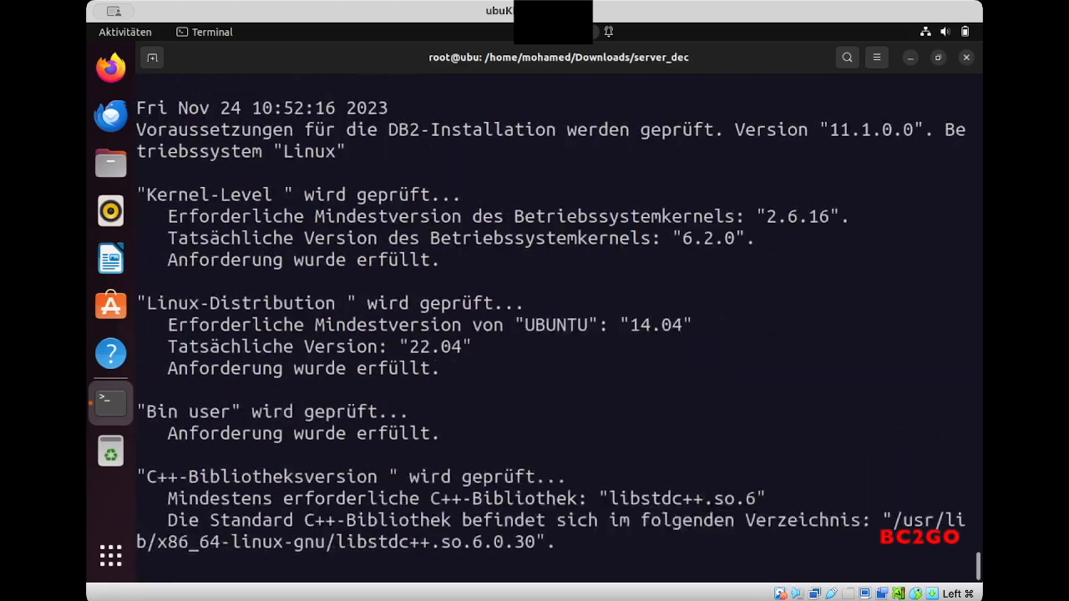
scroll("down", 3)
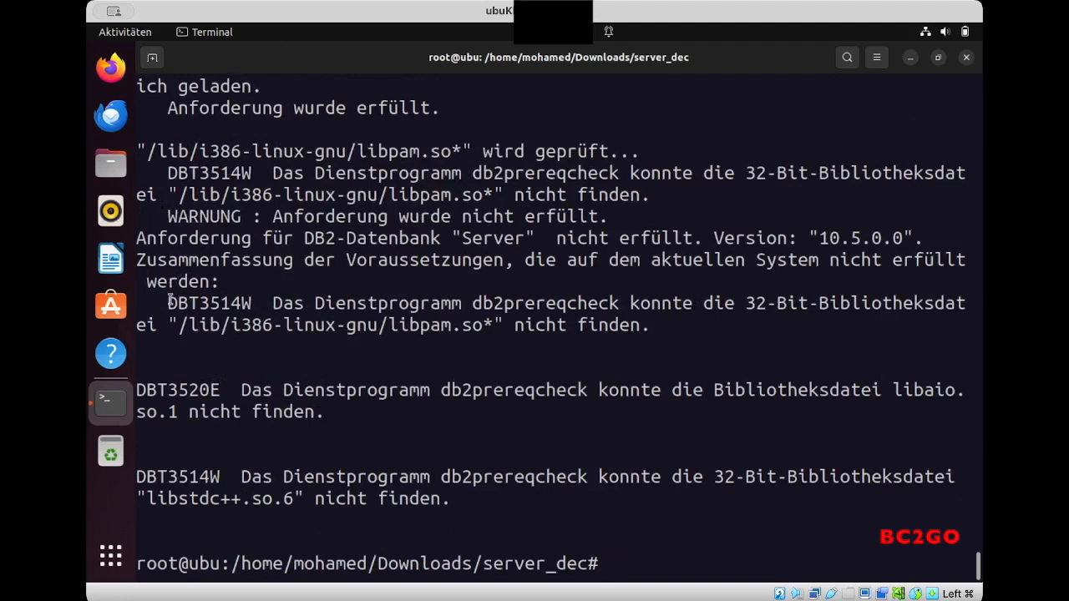
left_click_drag(167, 302, 451, 498)
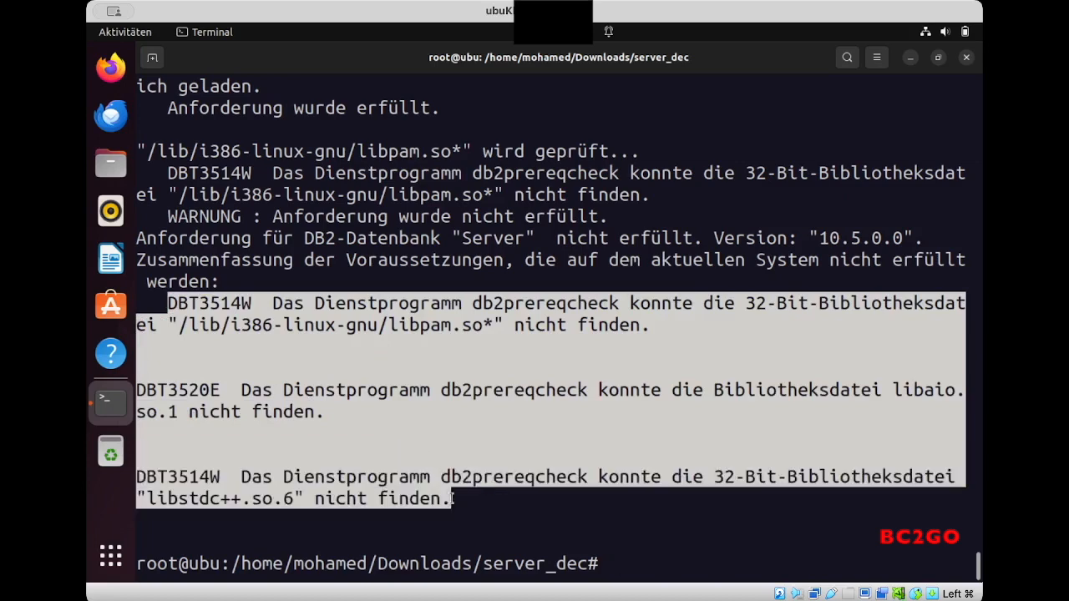
mouse_move(635, 543)
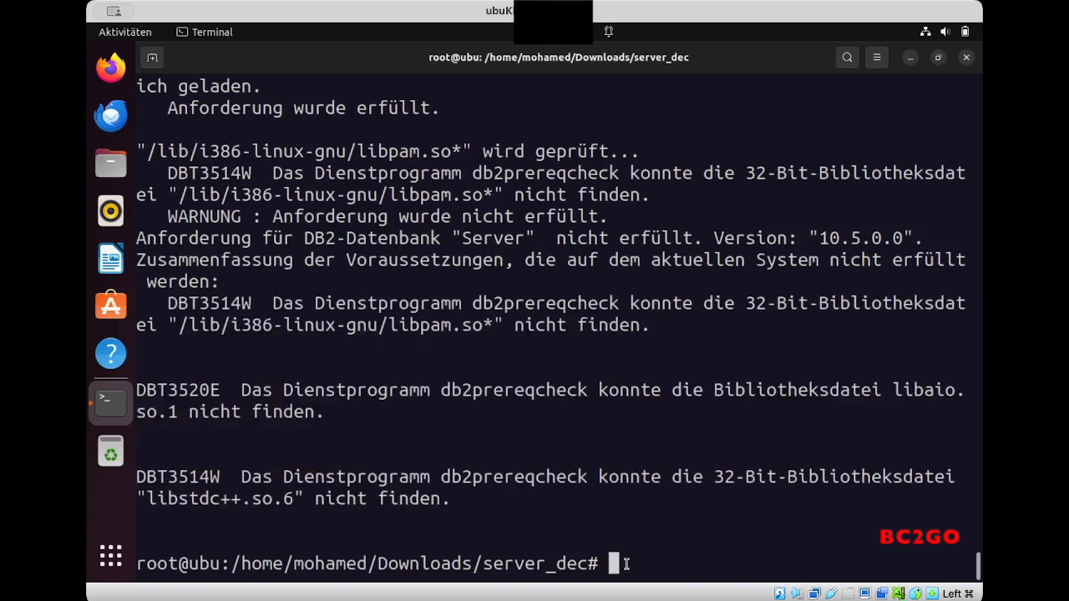
Go up to the saved 'missing' list and copy the libpam0g:i386 apt-get install command.
type("cd ..")
type("cat missing")
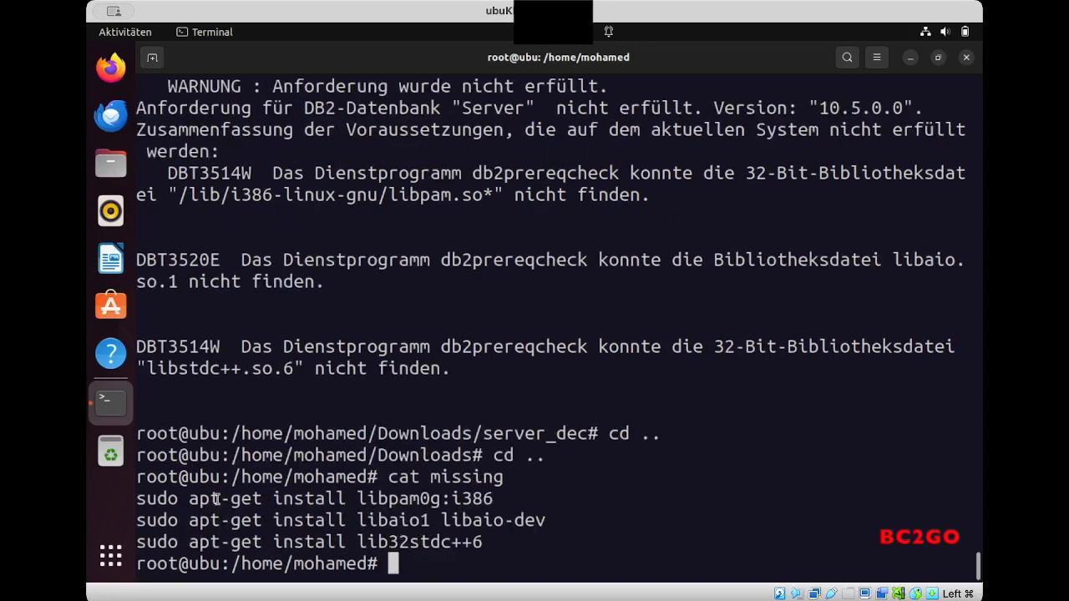
double_click(155, 498)
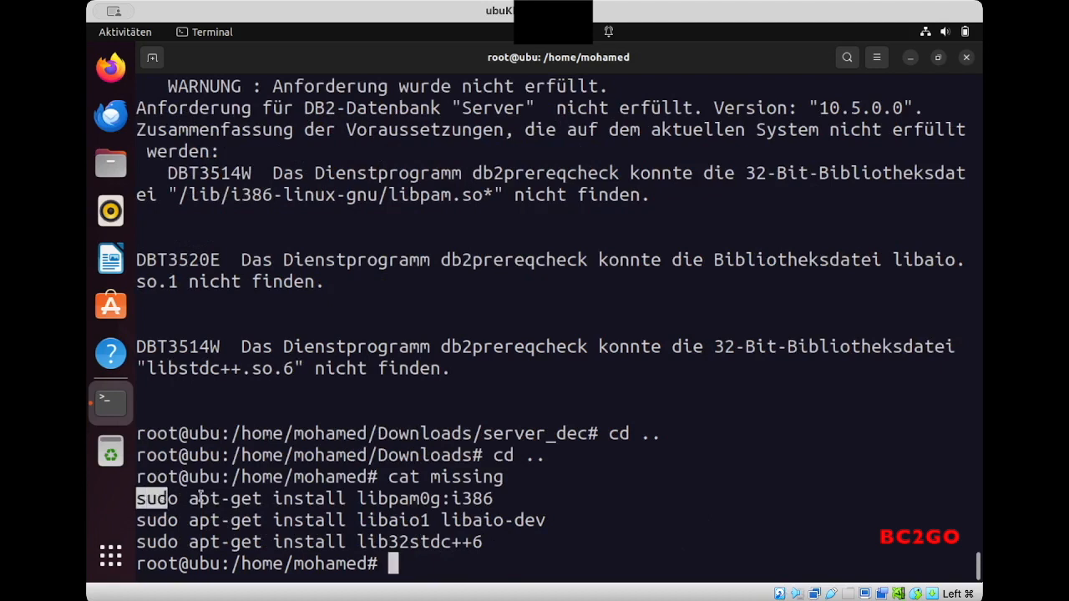
left_click_drag(137, 497, 481, 498)
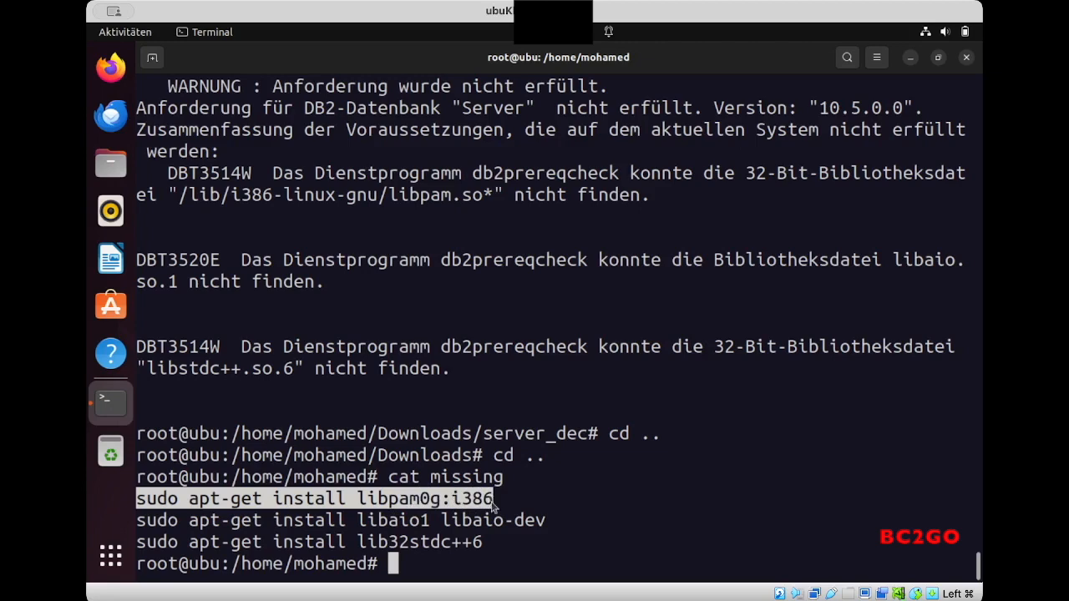
right_click(493, 505)
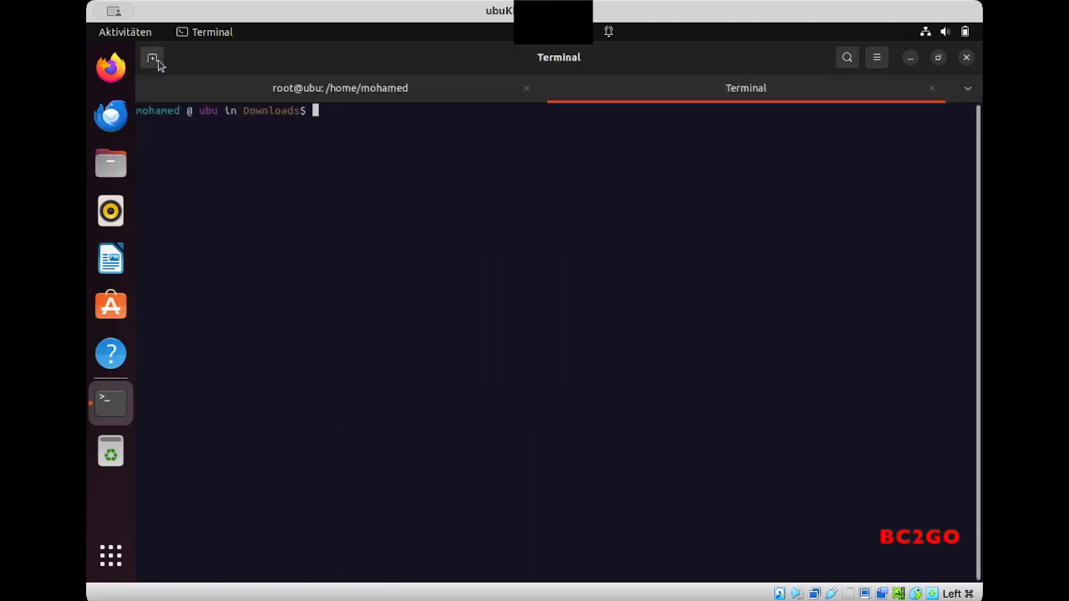
Run the libpam0g:i386 install in the second tab, giving the password and confirming with j.
right_click(326, 120)
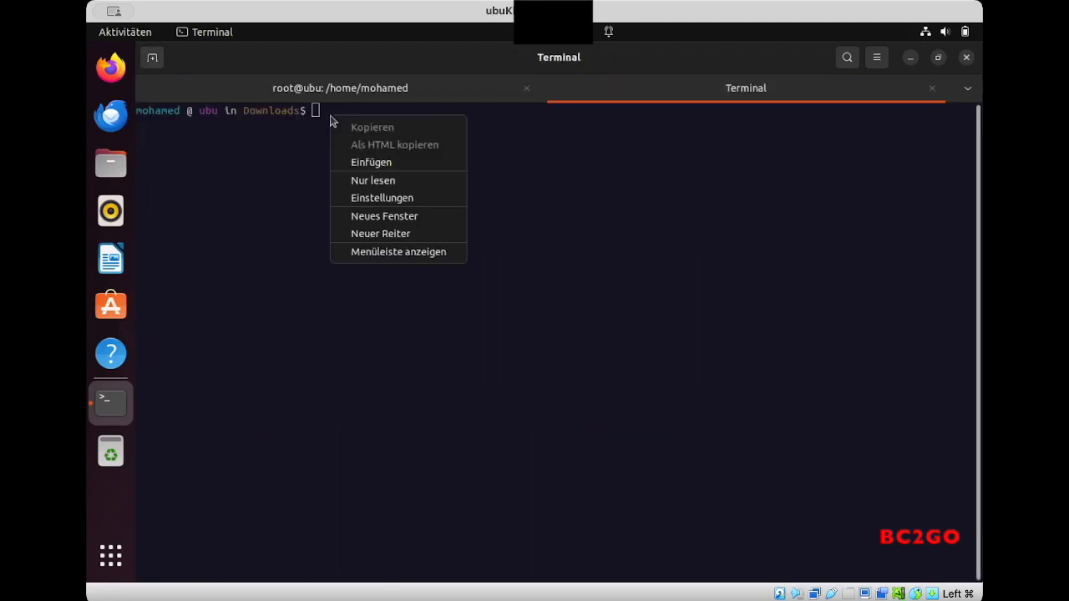
left_click(370, 162)
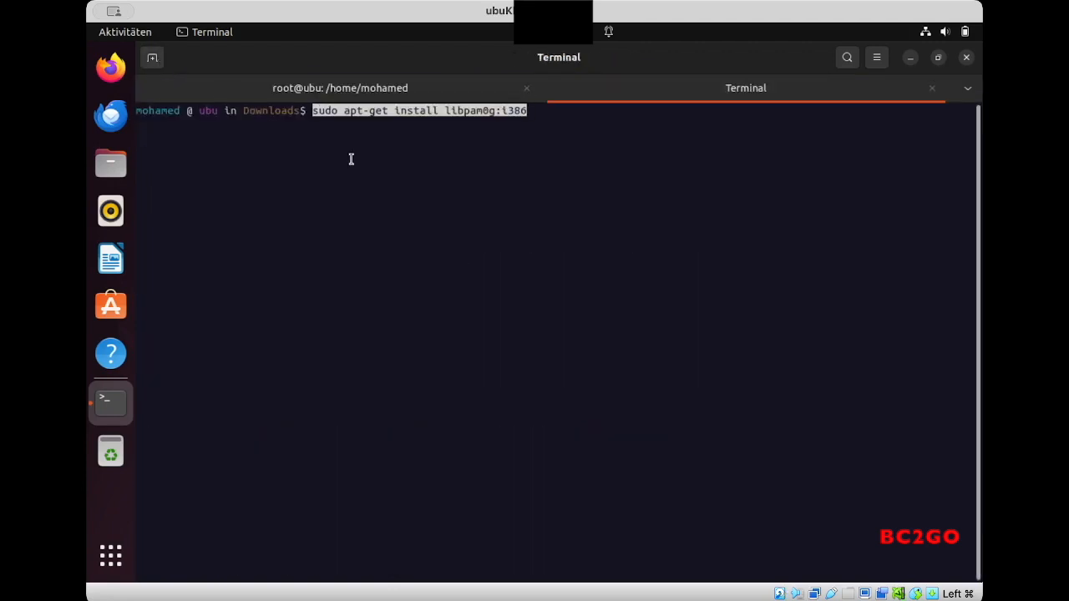
key("Return")
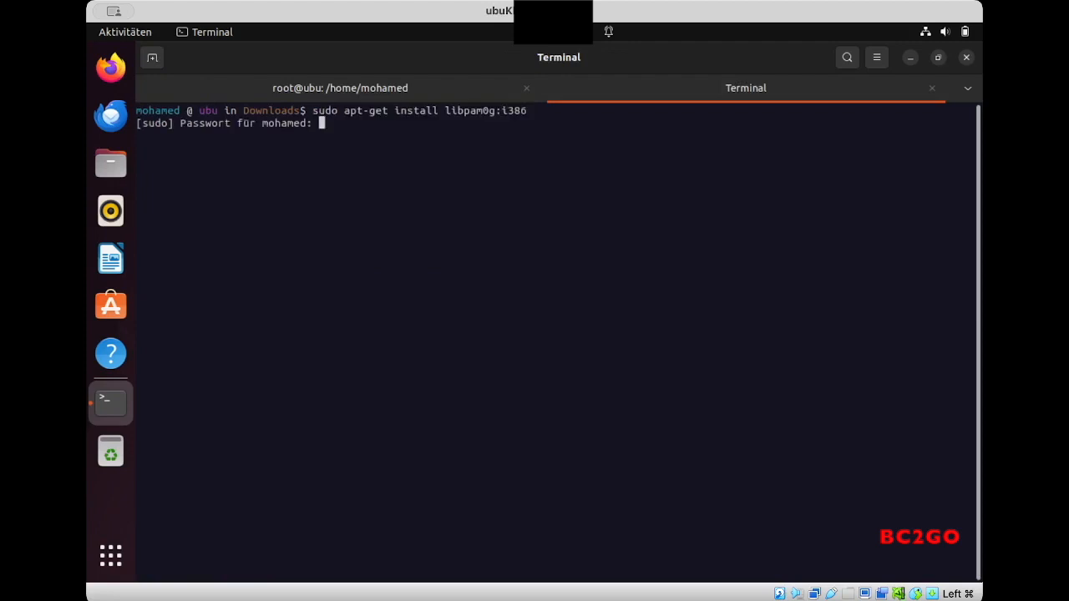
key("Return")
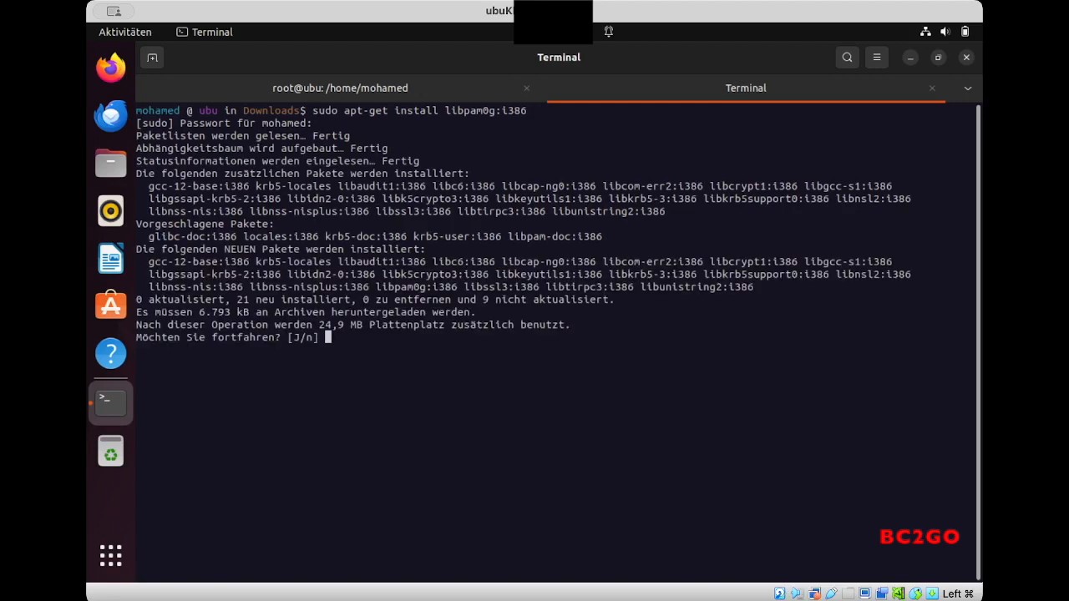
type("j")
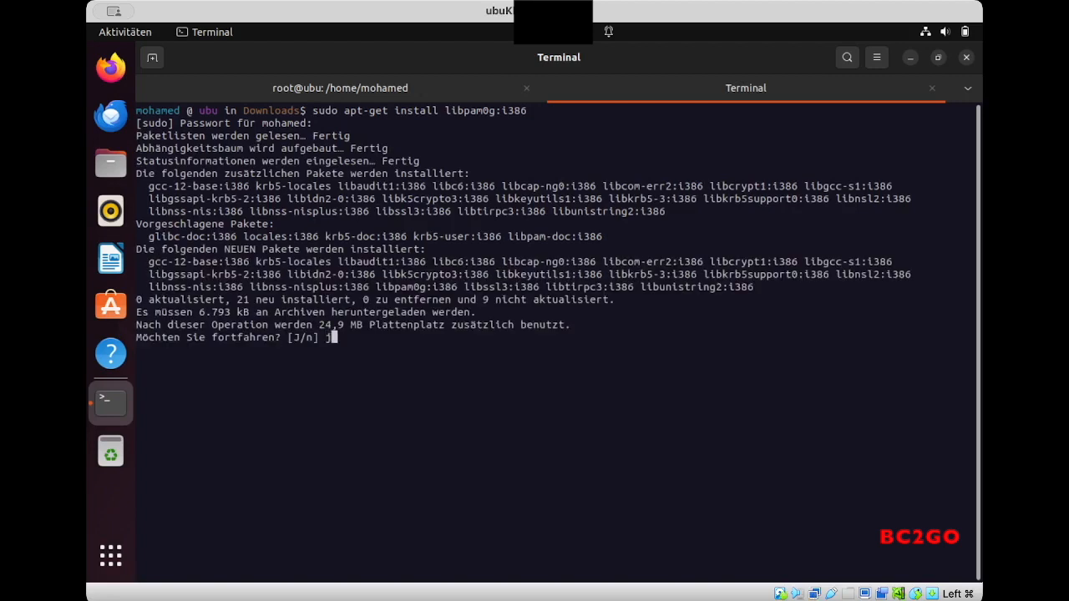
key("Return")
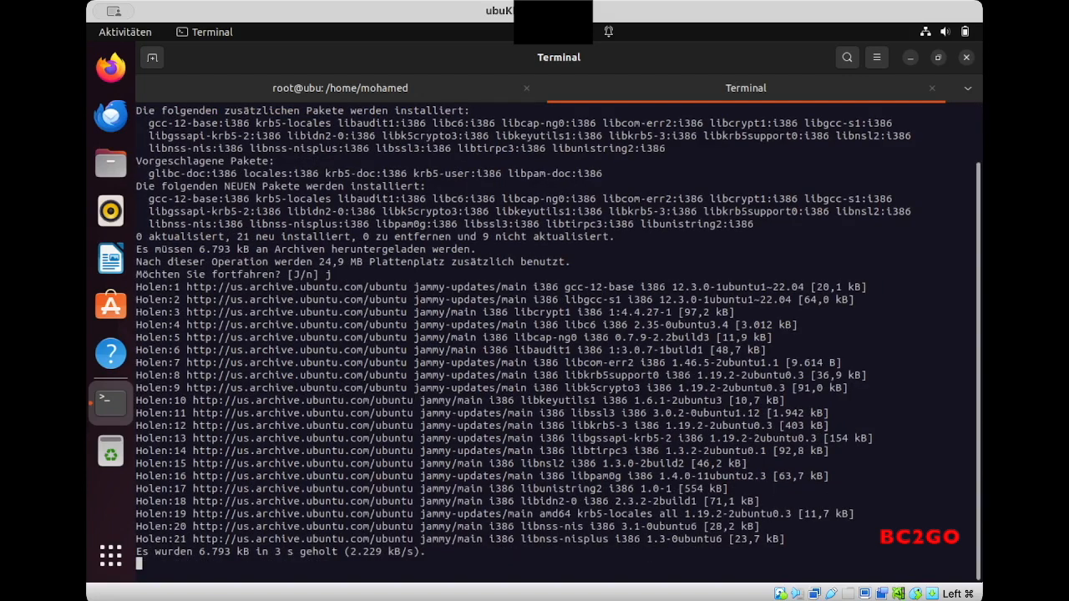
type("J")
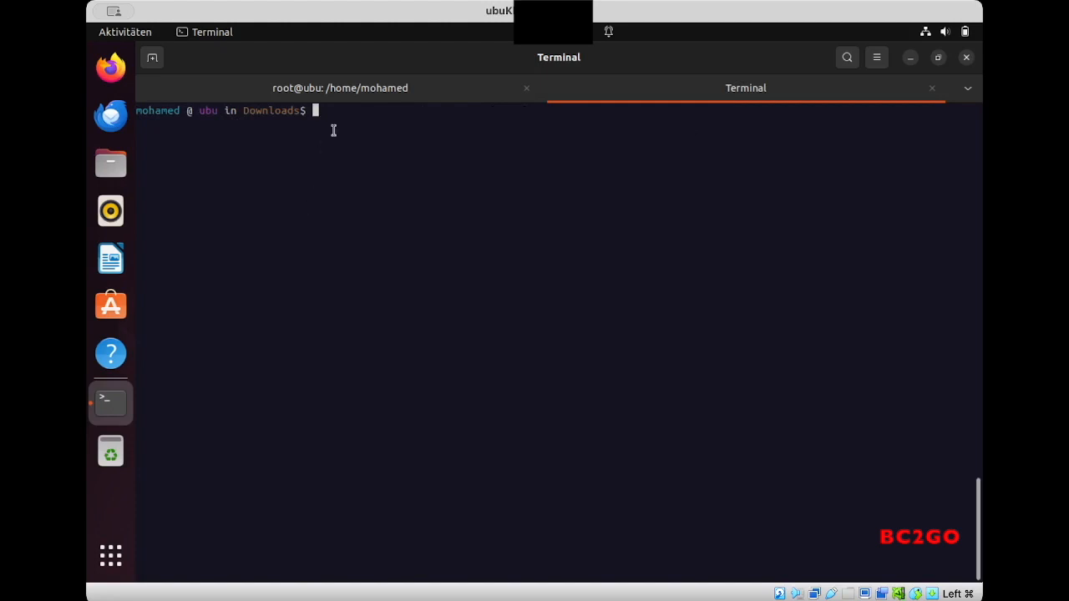
Run the next apt-get line, then 'sudo apt-get install lib32stdc++6', confirming with j, and clear the terminal.
right_click(334, 132)
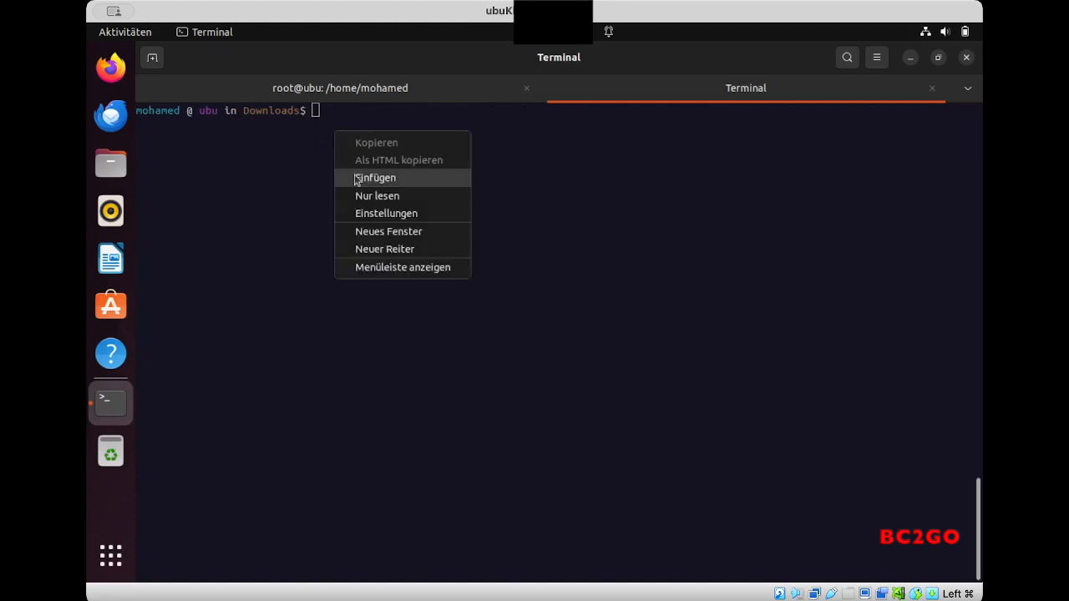
left_click(377, 177)
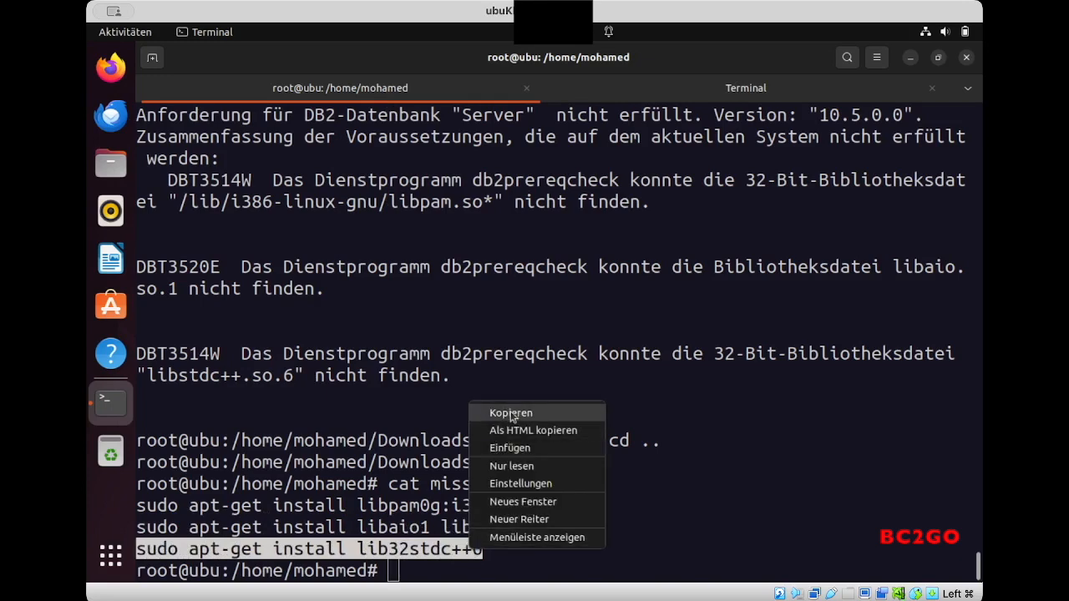
left_click(512, 413)
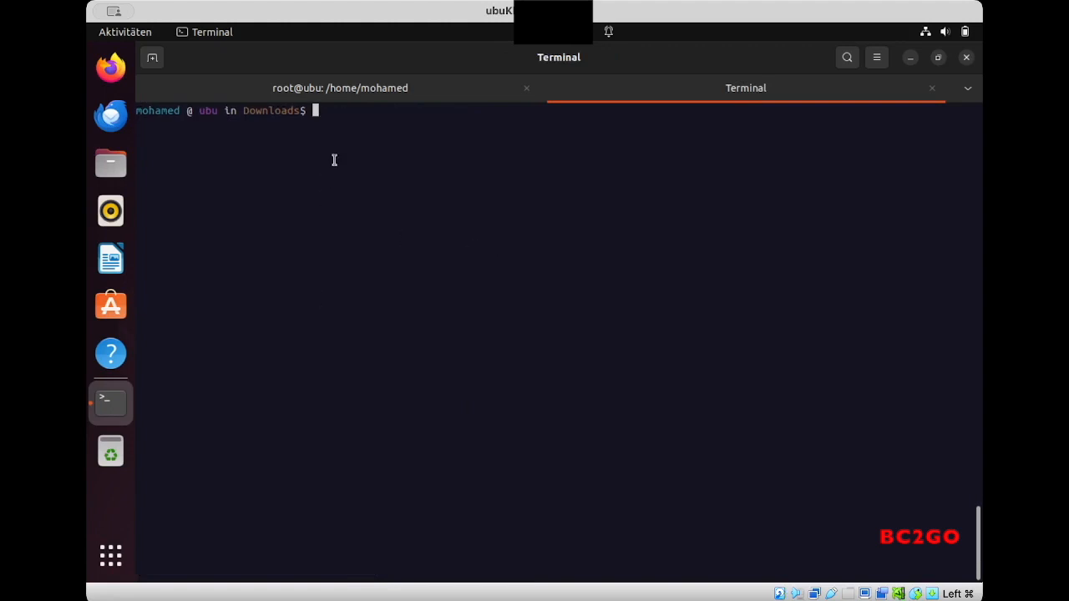
right_click(334, 160)
type("sudo apt-get install lib32stdc++6")
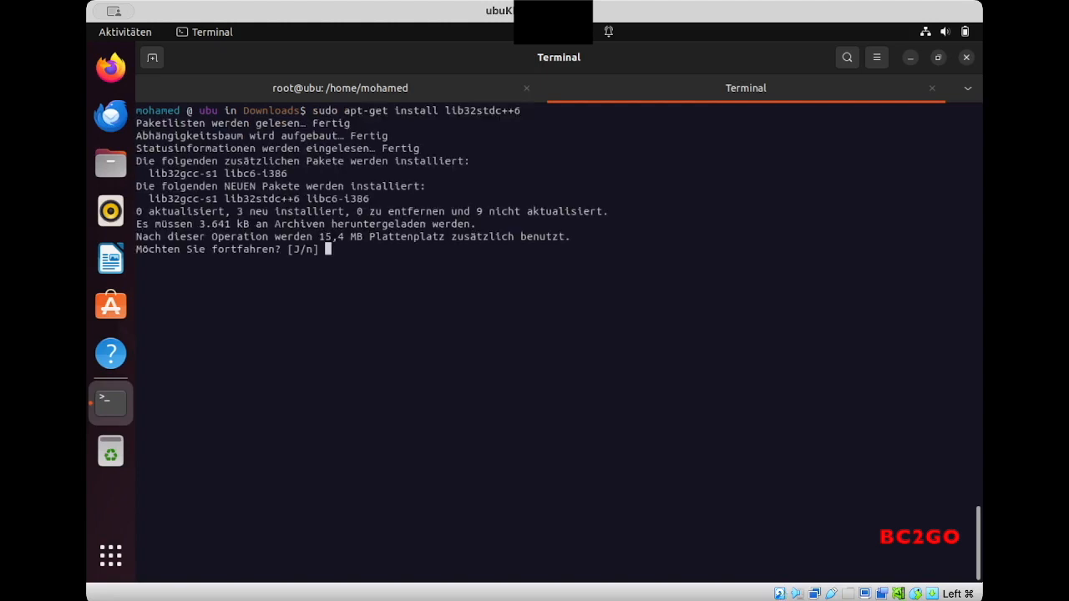
type("j")
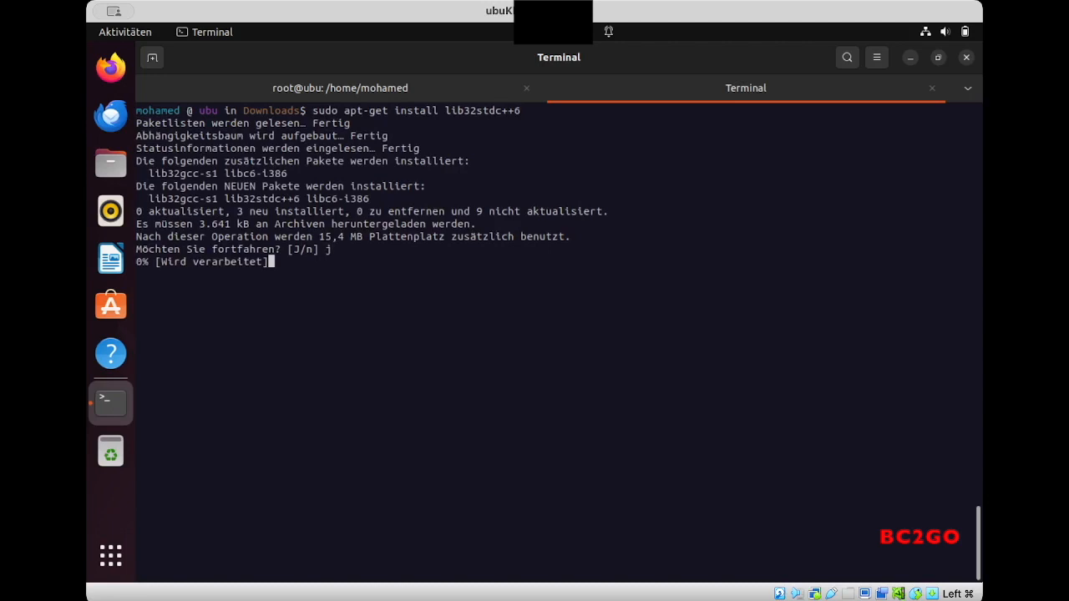
key("Return")
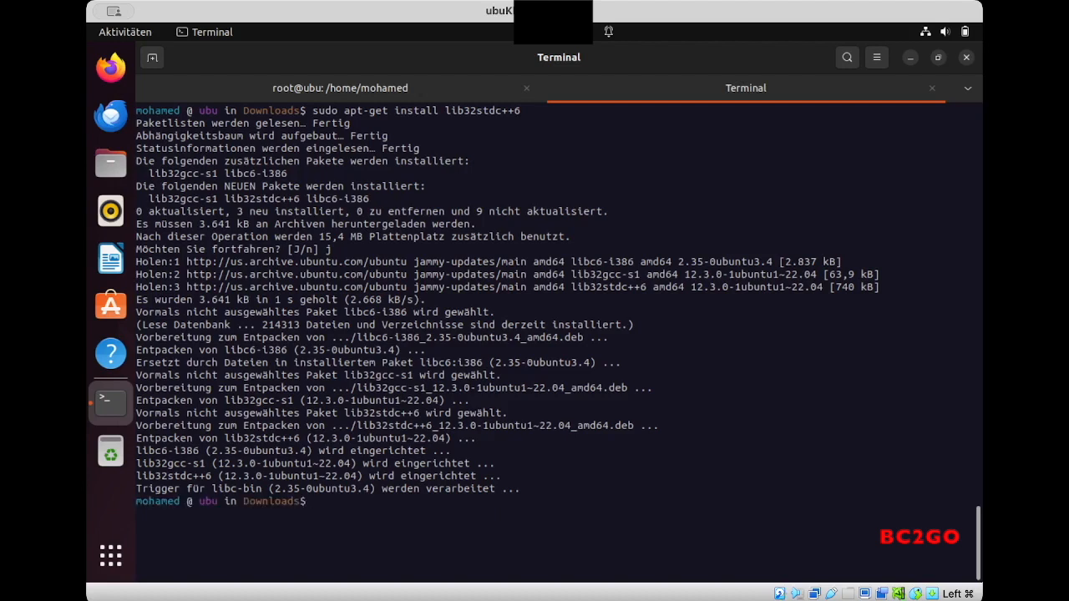
type("clear")
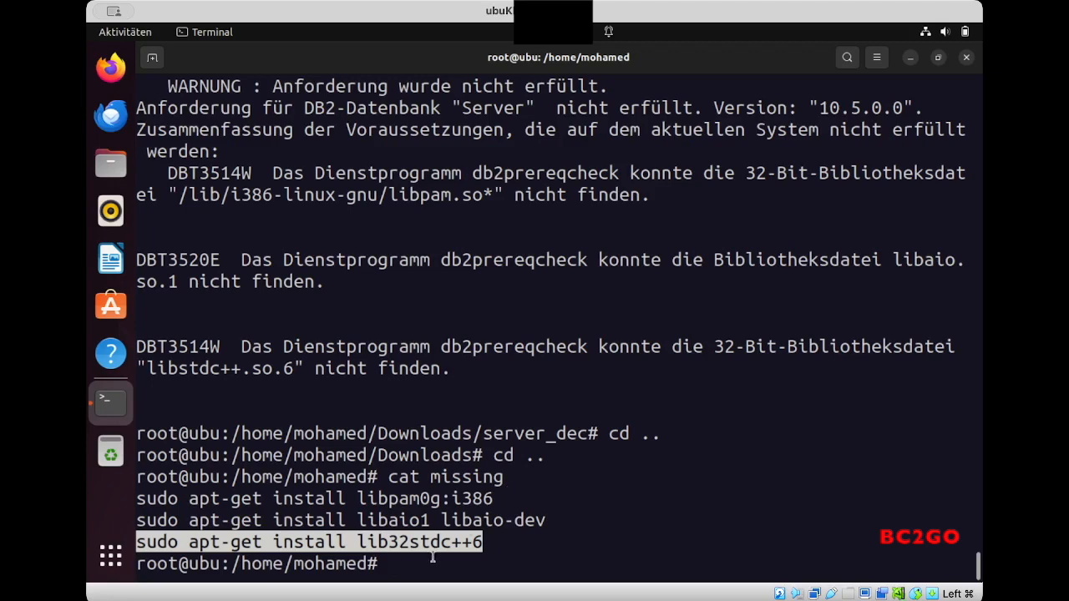
Rerun ./db2prereqcheck in Downloads/server_dec and find message DBT3533I confirming all requirements are met.
type("cd Downloads/server_dec/")
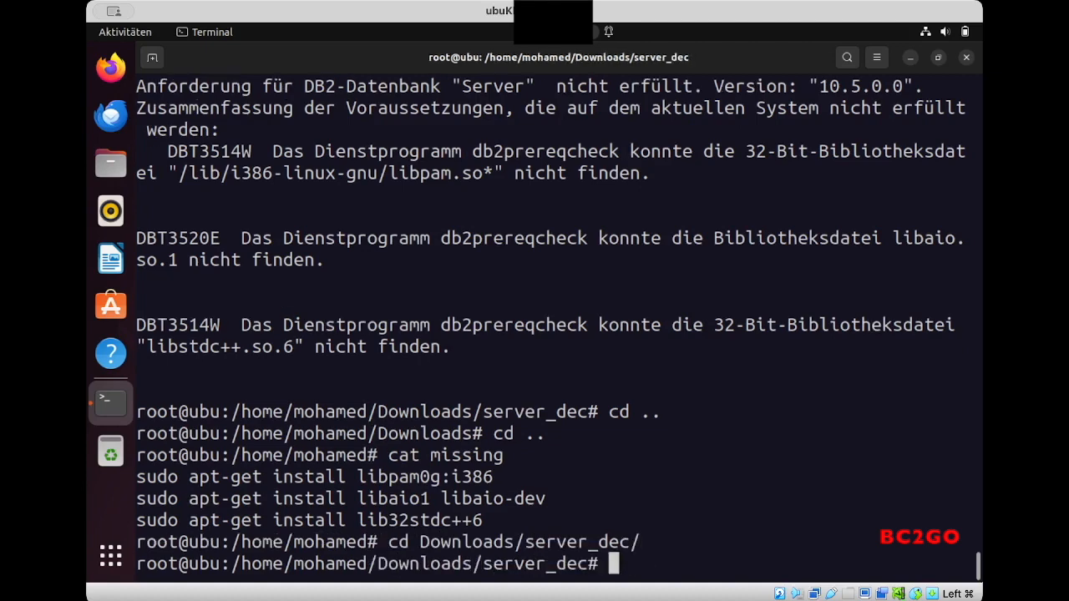
type("clear")
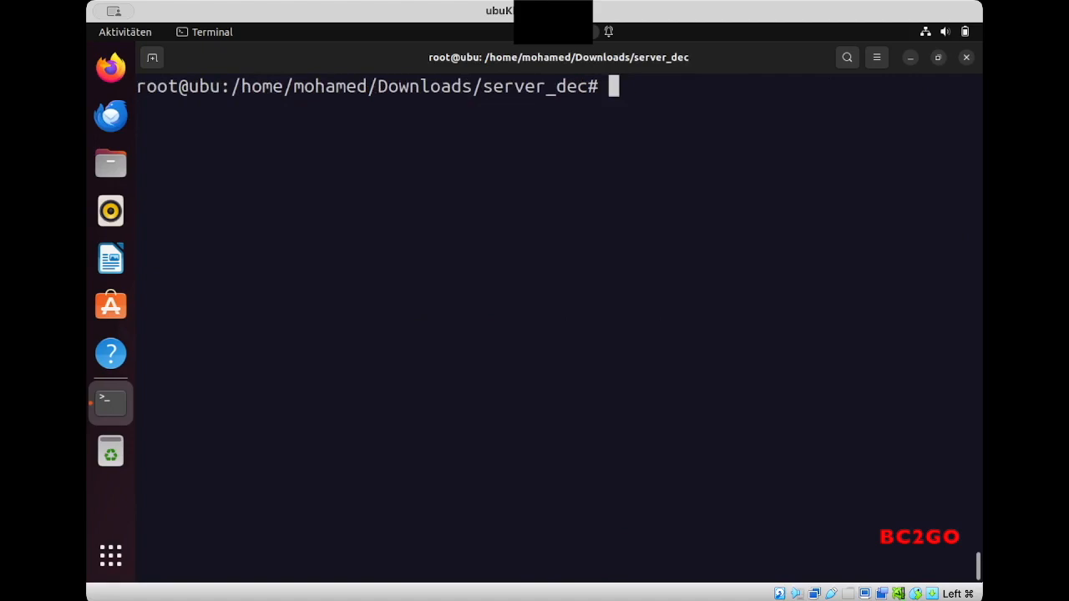
type("./db")
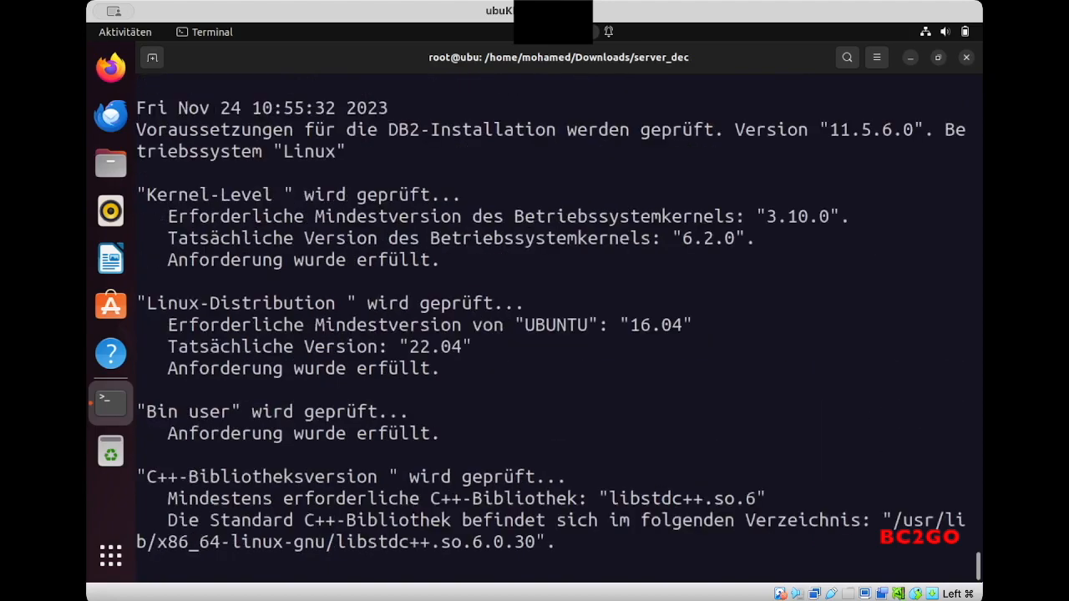
scroll("down", 3)
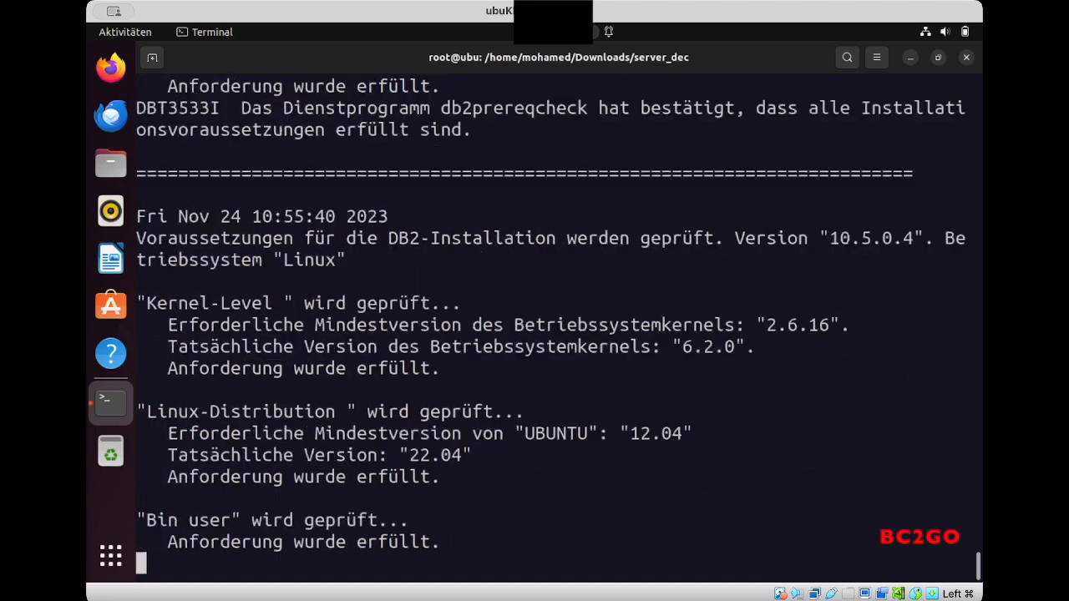
scroll("down", 3)
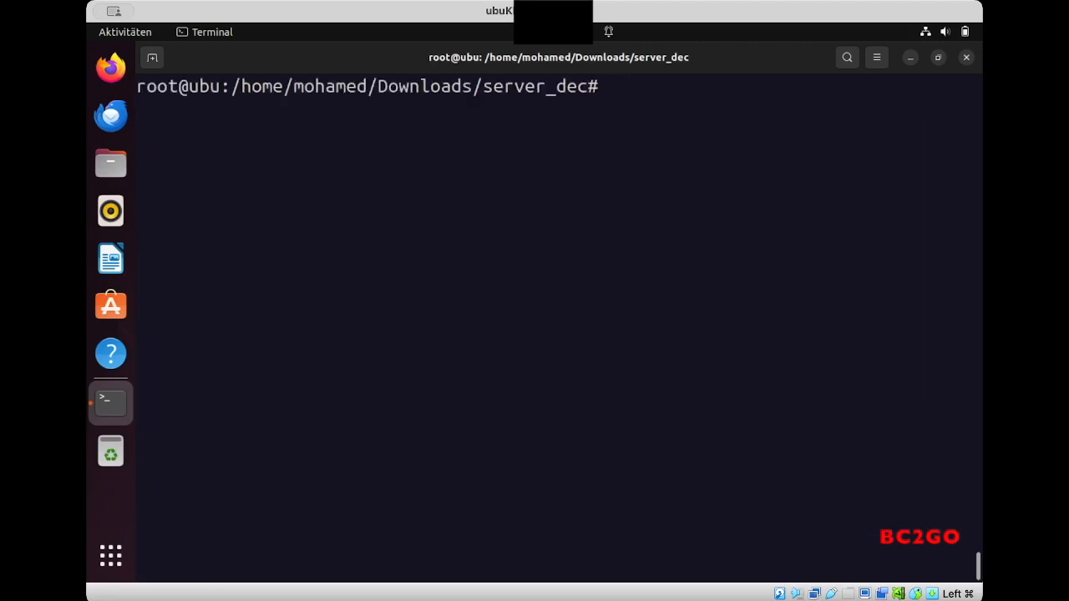
List server_dec and launch ./db2_install.
type("ls -l")
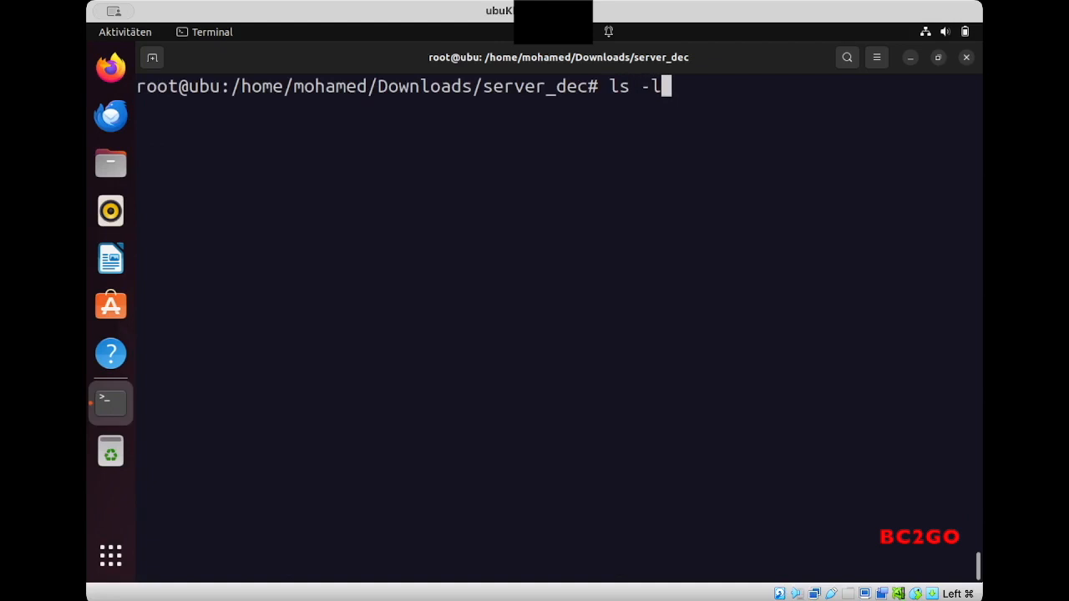
key("Return")
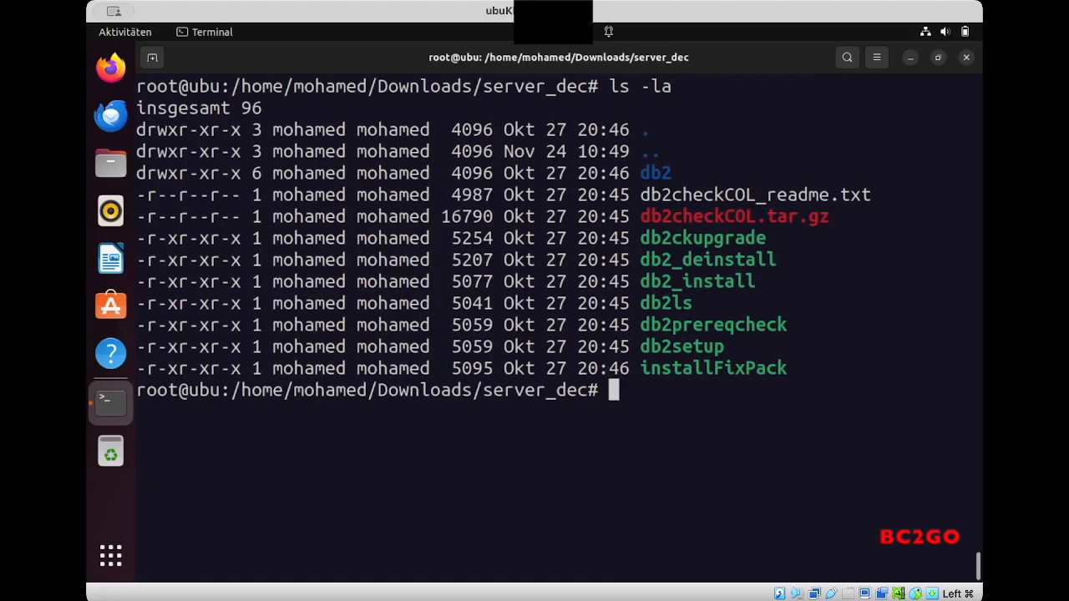
type("./")
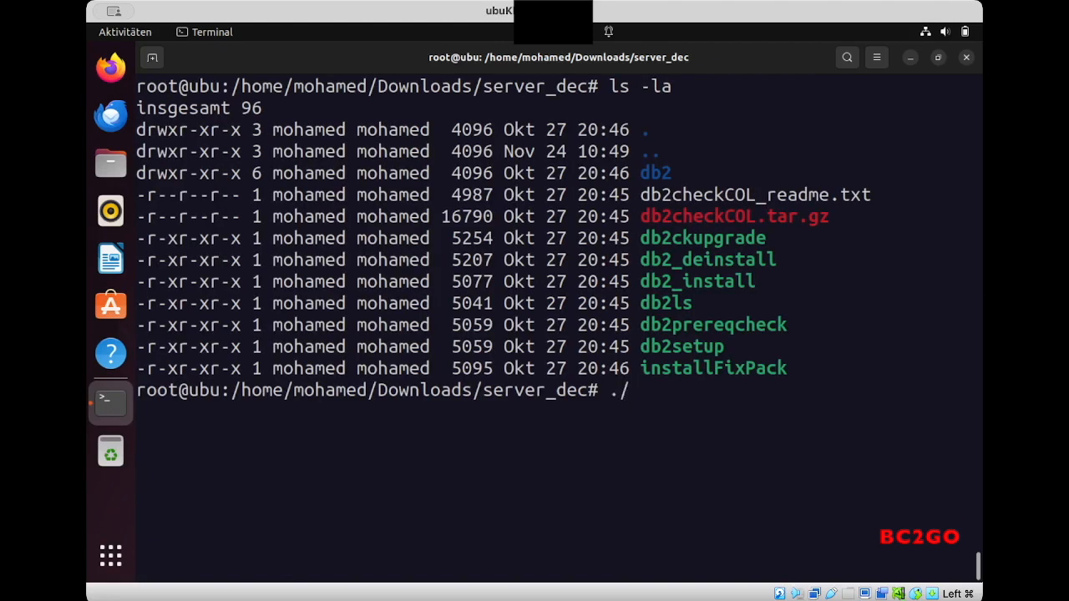
type("db2_install")
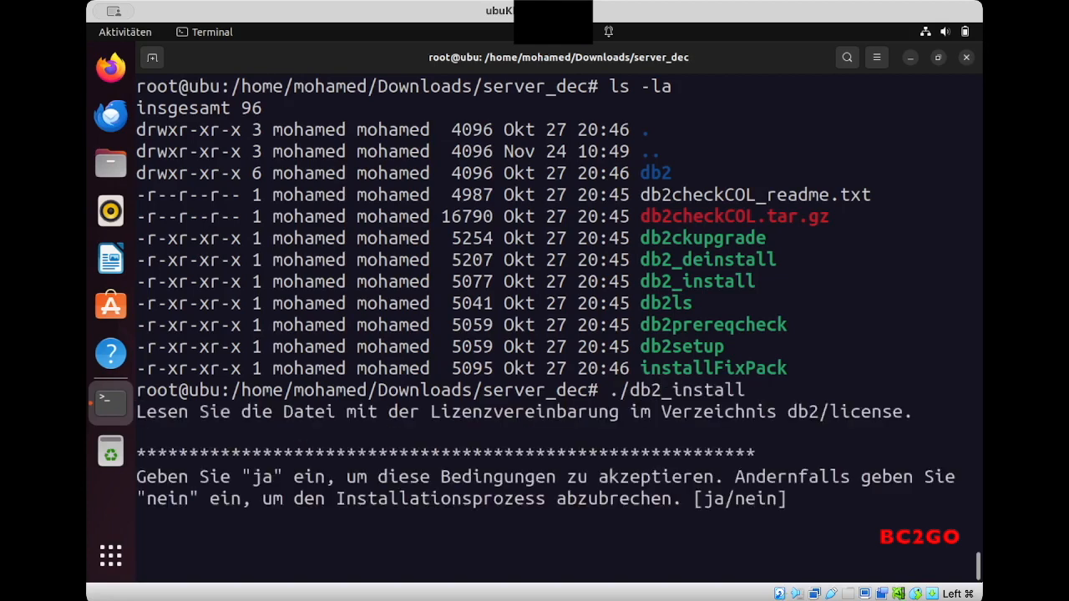
Answer ja to the licence and default /opt/ibm/db2/V11.5 path, choose SERVER, and nein to pureScale.
type("ja")
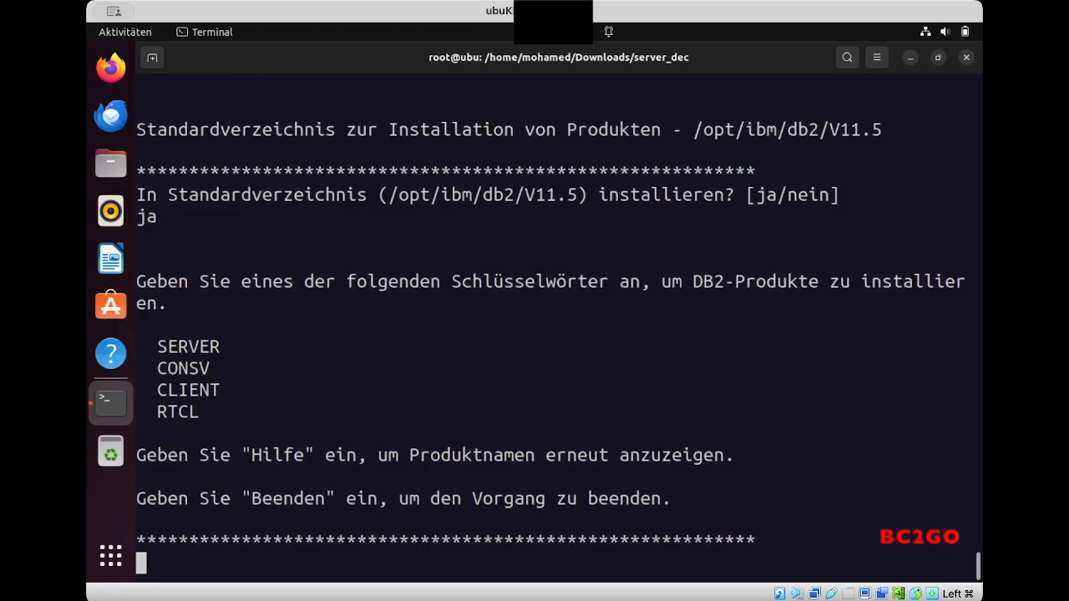
type("SER")
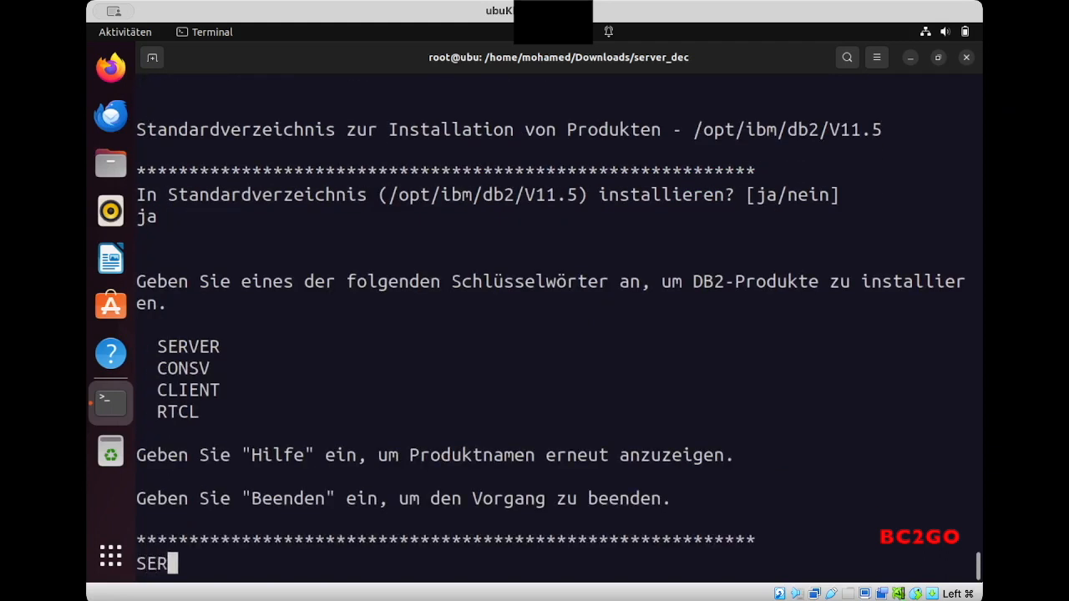
type("VER")
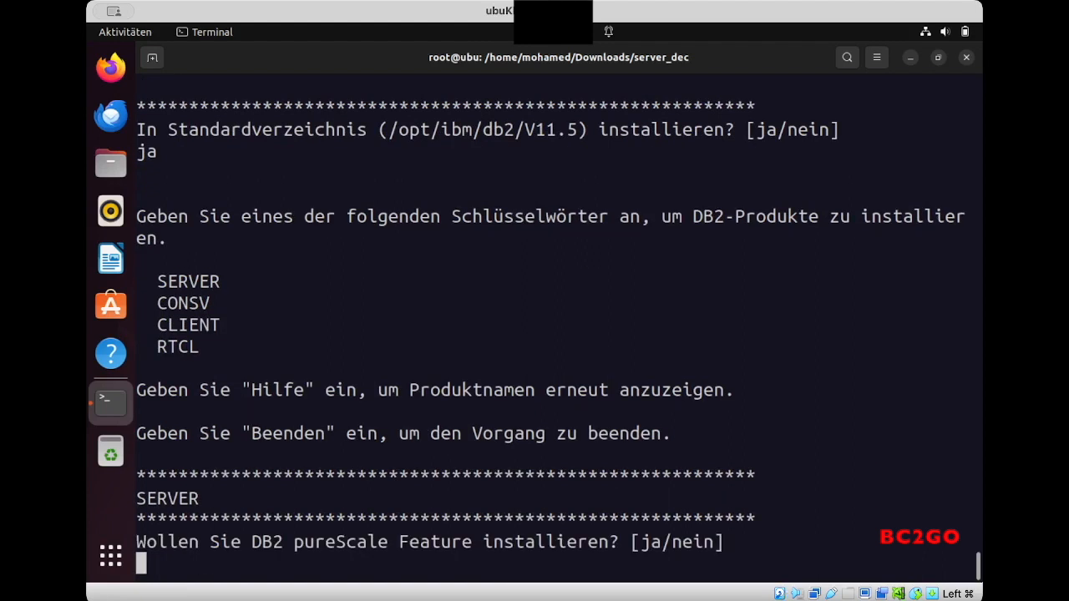
type("nein")
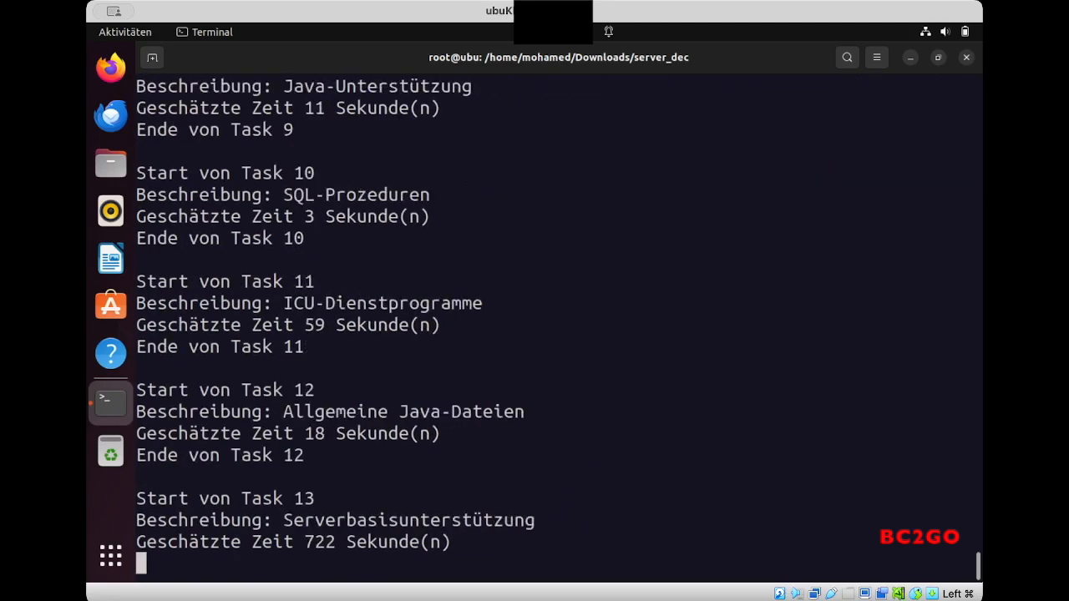
mouse_move(739, 184)
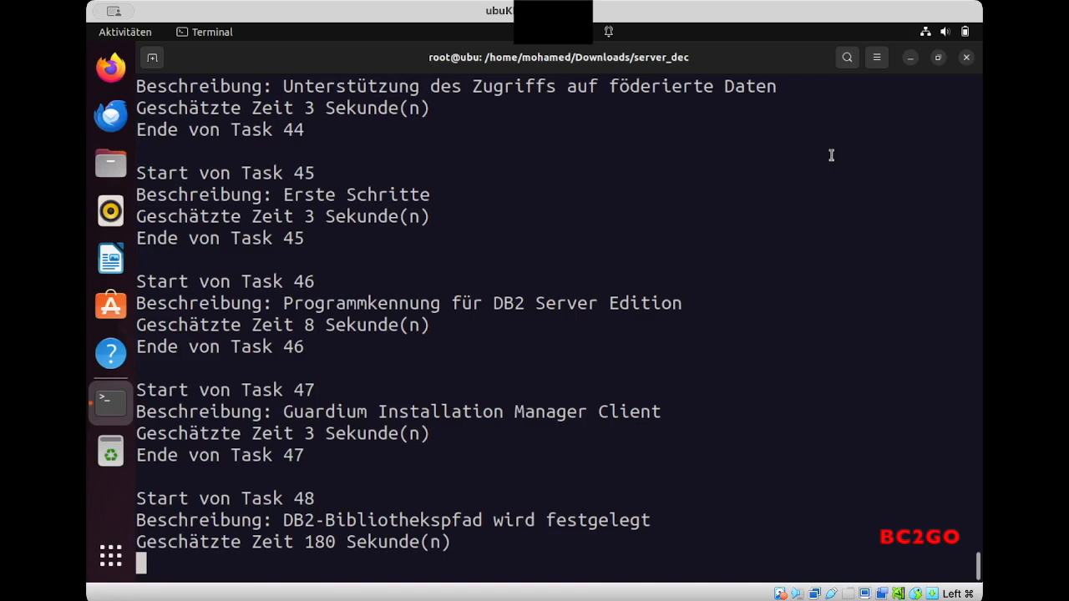
Follow the db2_install output as it works through its tasks to completion with warnings.
scroll("down", 3)
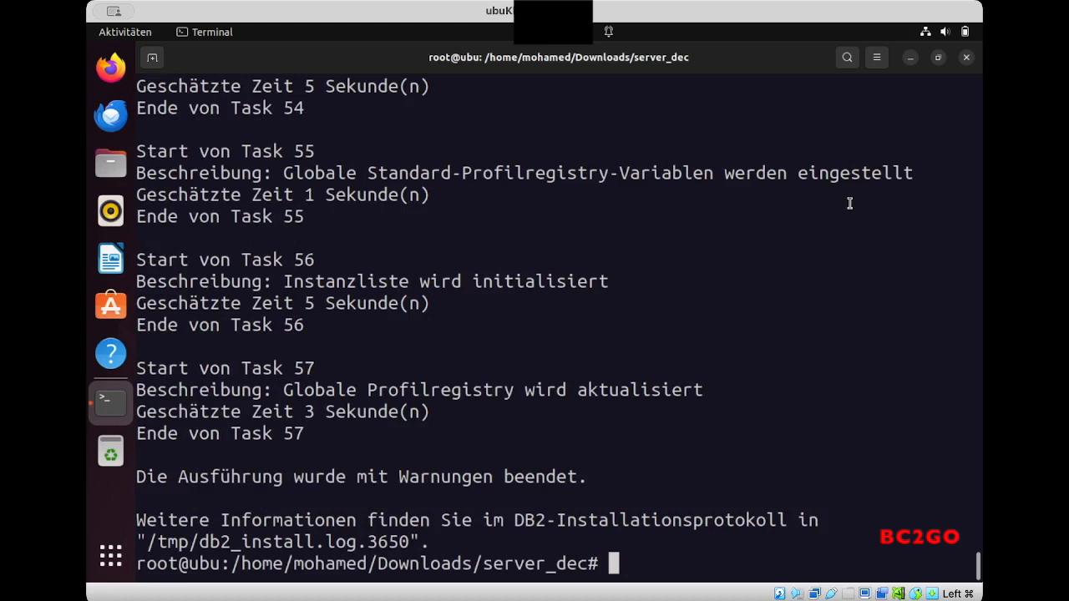
mouse_move(715, 353)
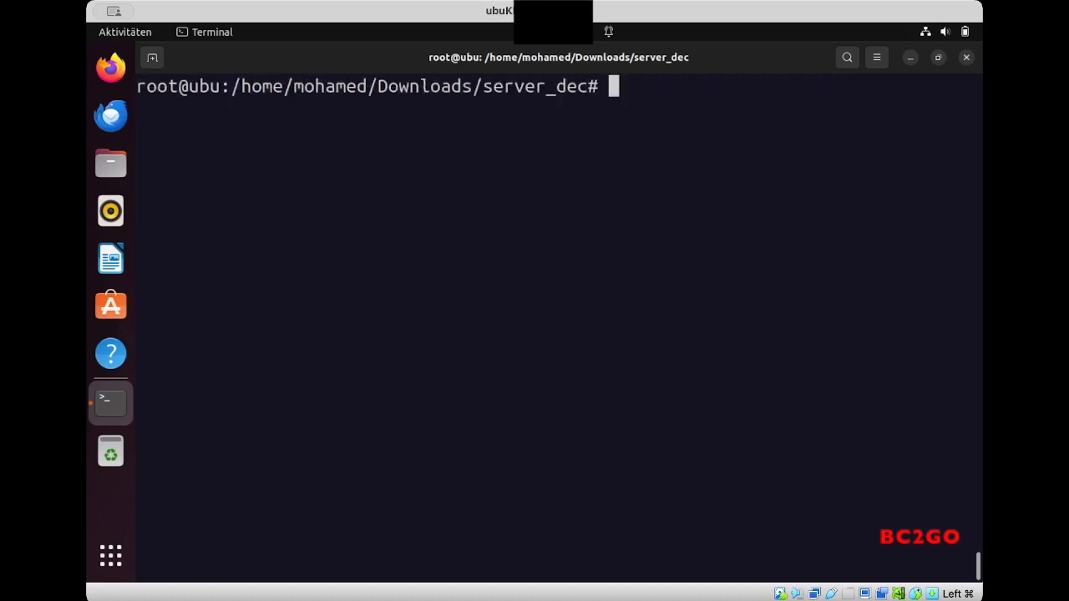
Run ls -la and ./db2ls, showing Db2 11.5.9.0 at /opt/ibm/db2/V11.5, and select that path.
type("l")
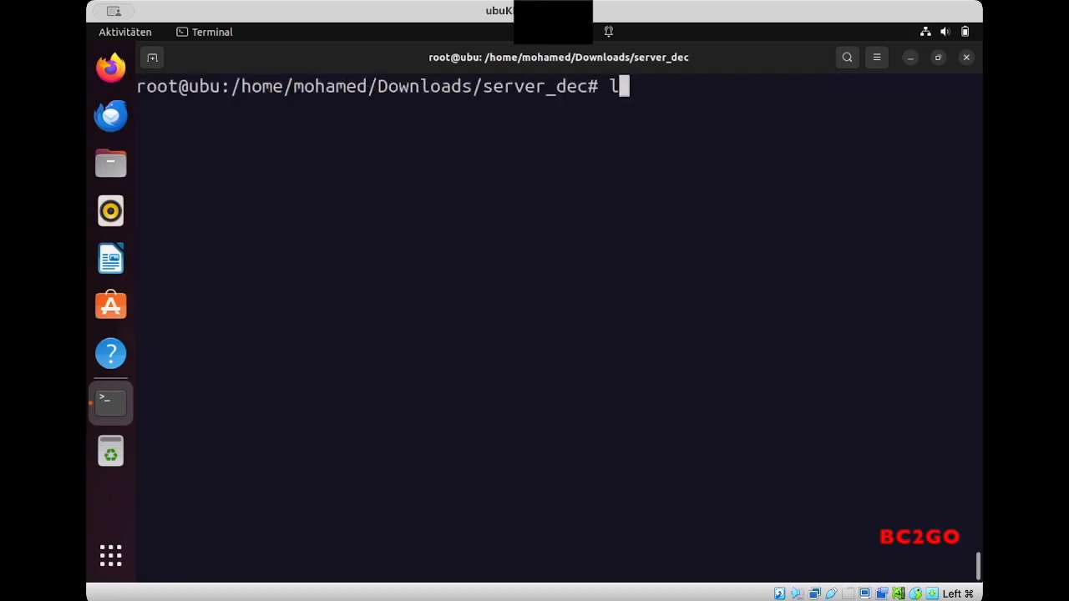
type("s -la")
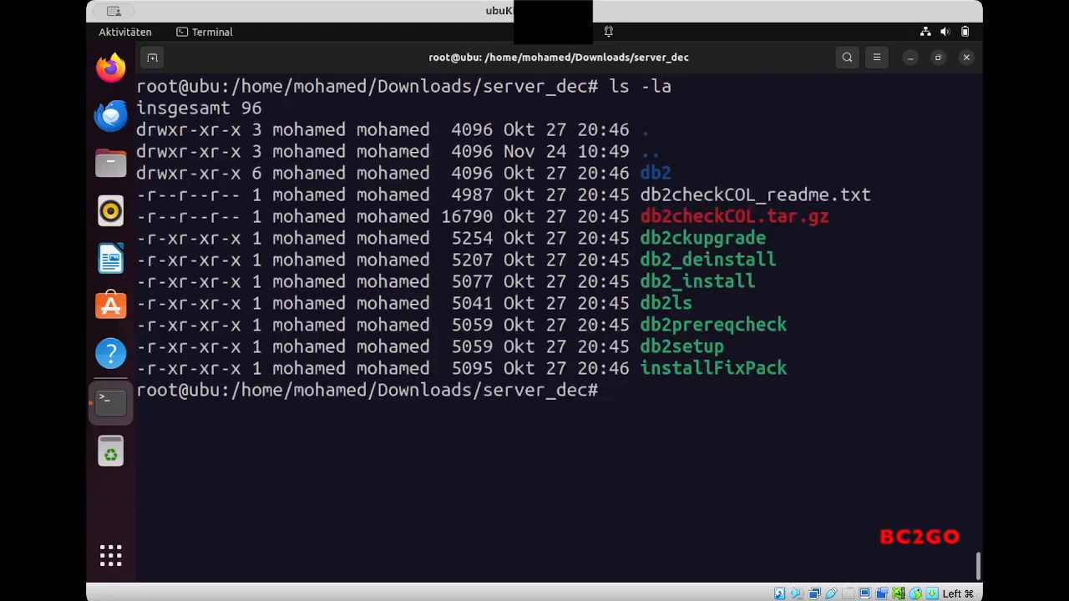
type(".")
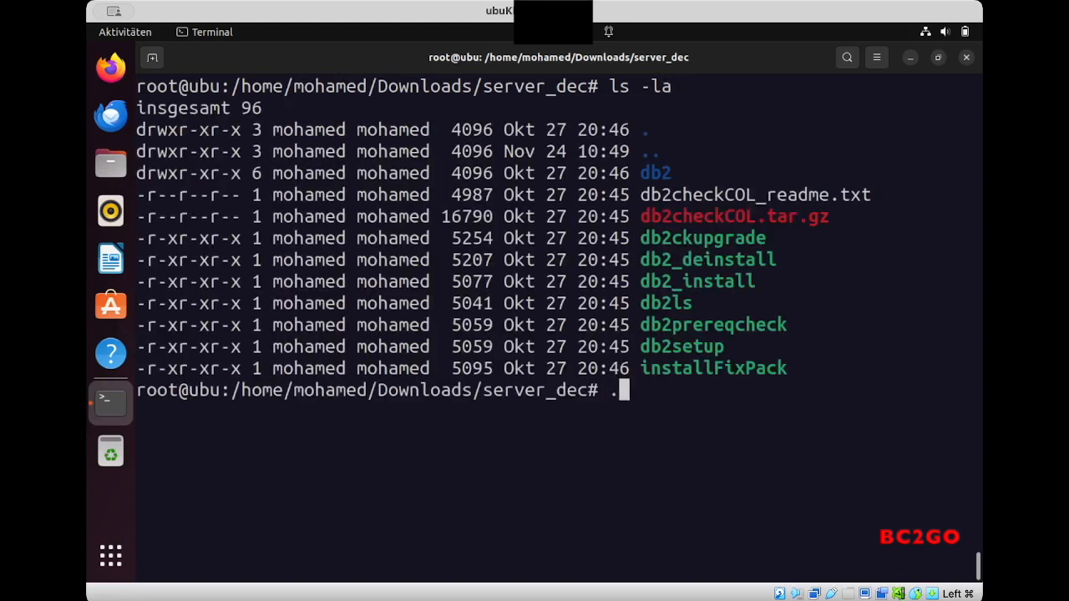
type("/db2")
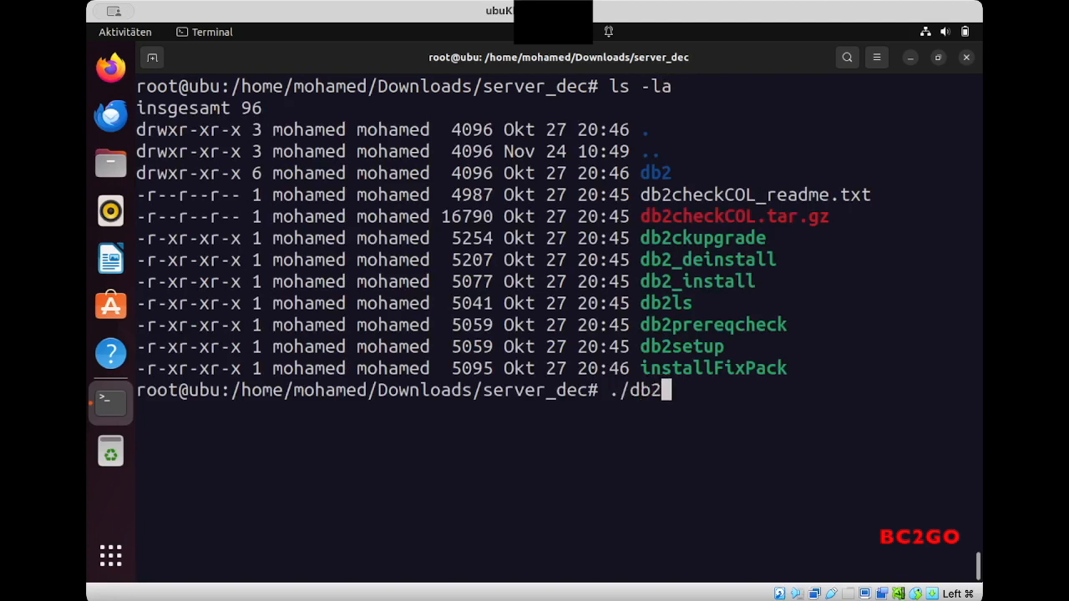
type("ls")
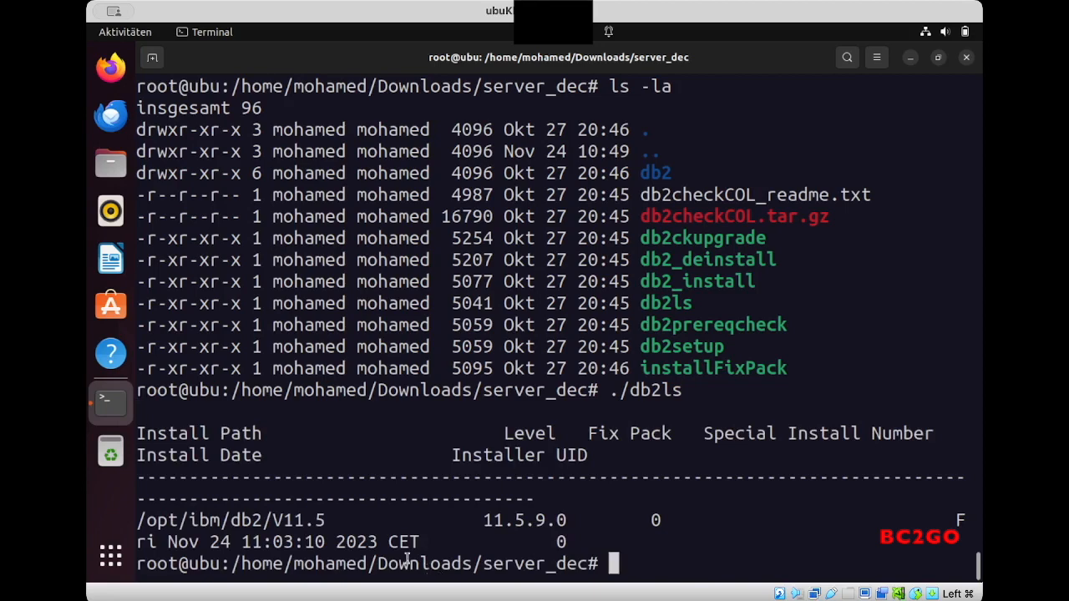
double_click(276, 519)
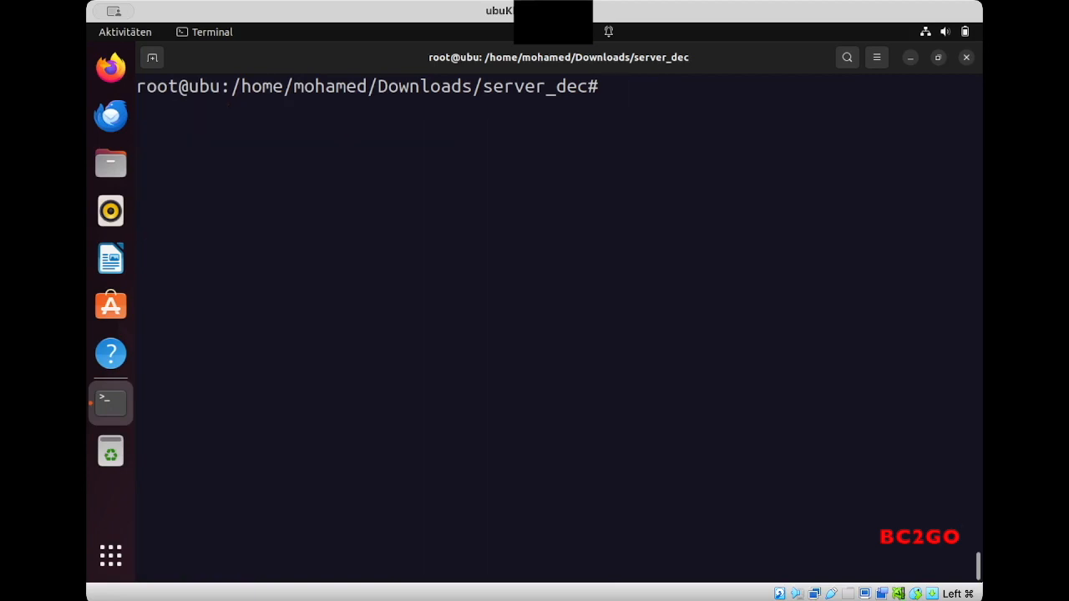
Create the db2inst1 user with a home directory via useradd -m db2inst1.
type("useradd -")
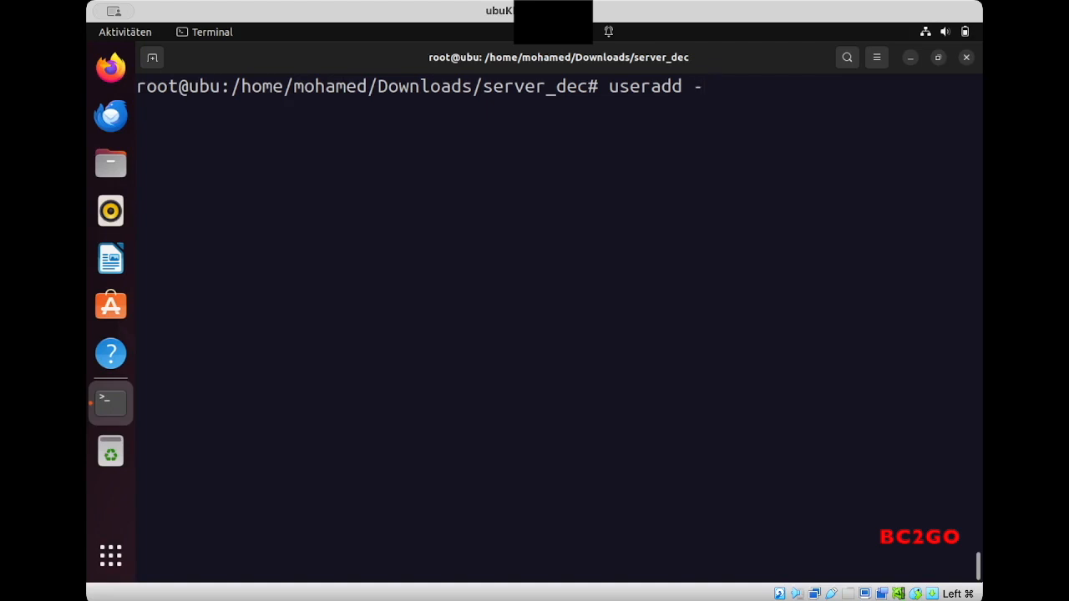
type("m db2")
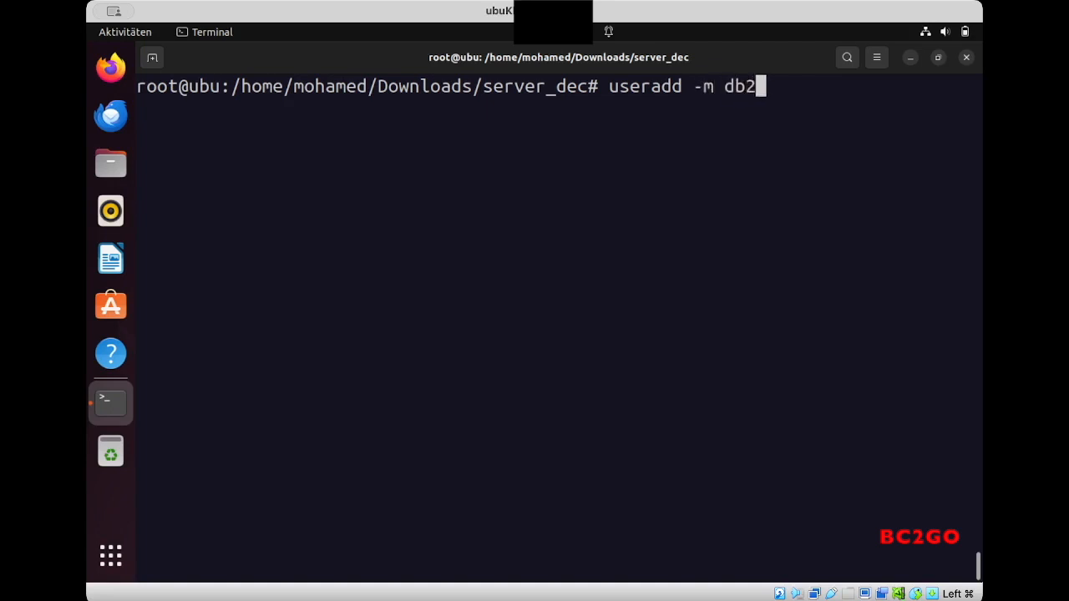
type("inst1")
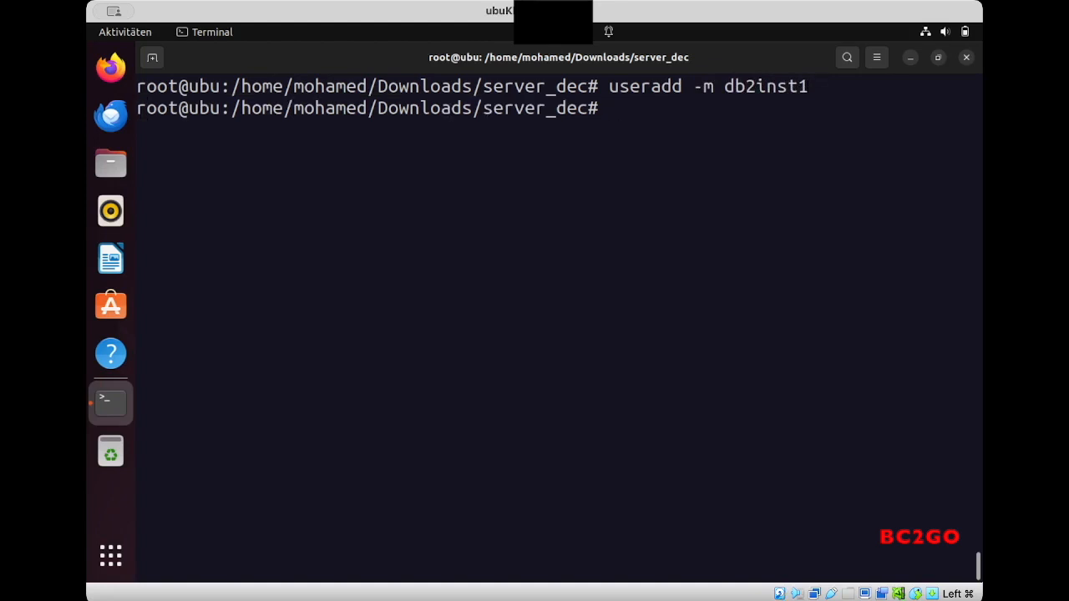
Set the db2inst1 user's password with passwd db2inst1.
type("pa")
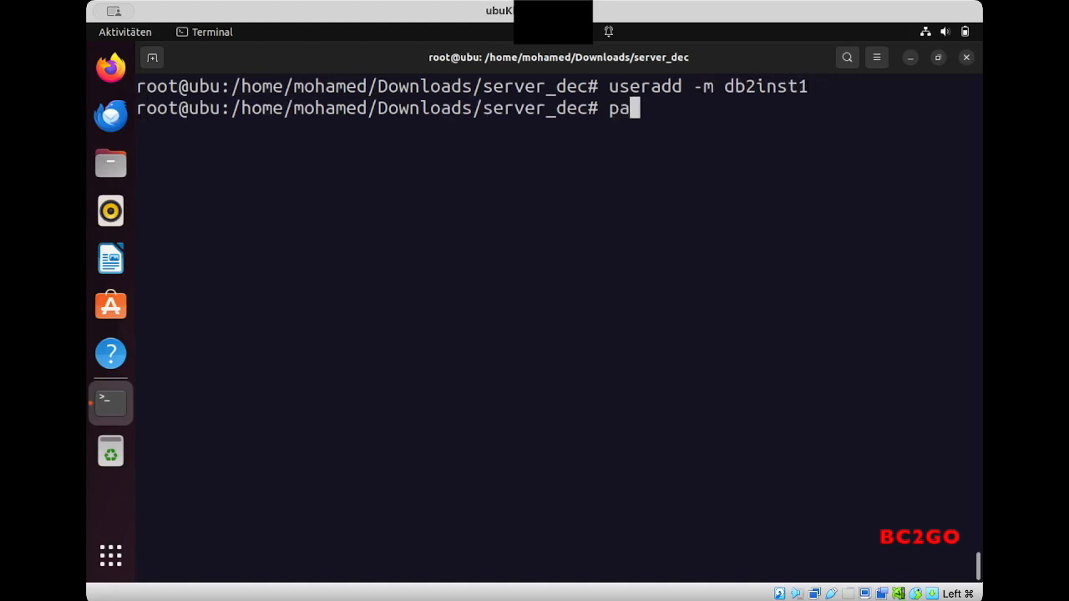
type("sswd")
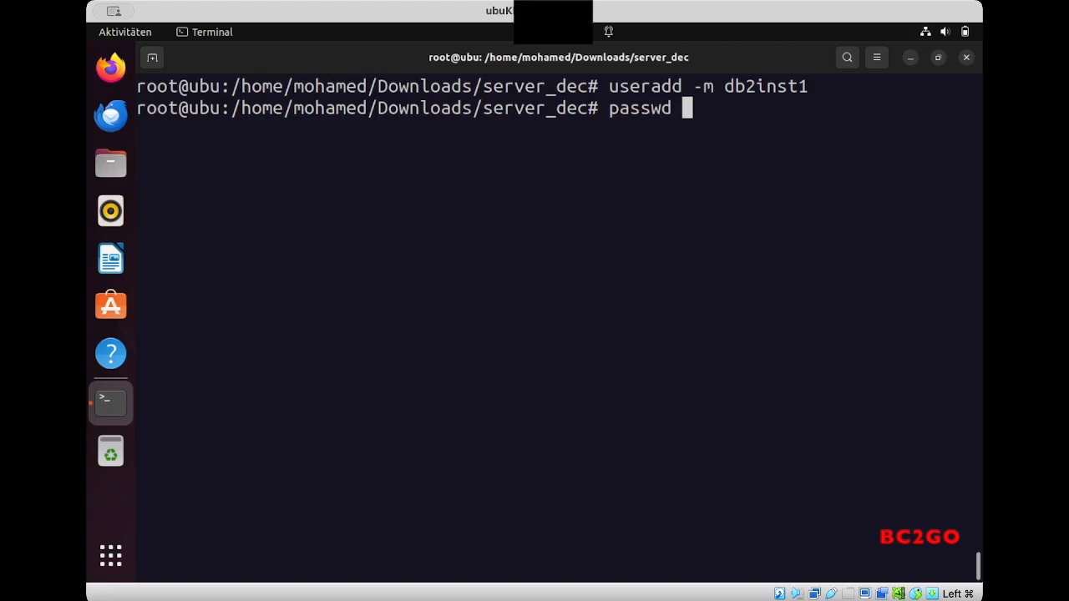
type("db2inst1")
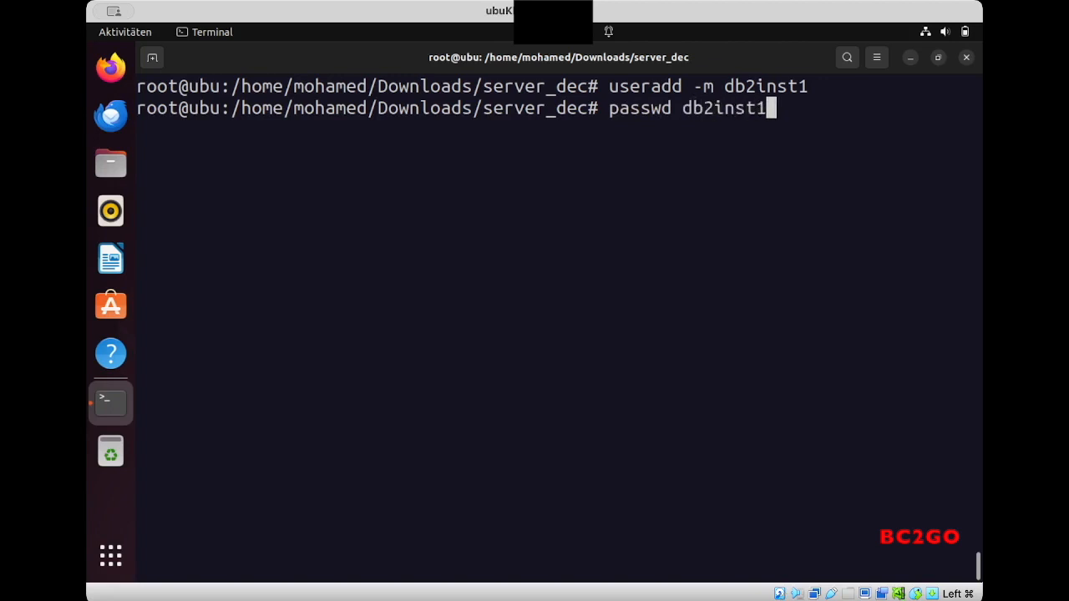
key("Return")
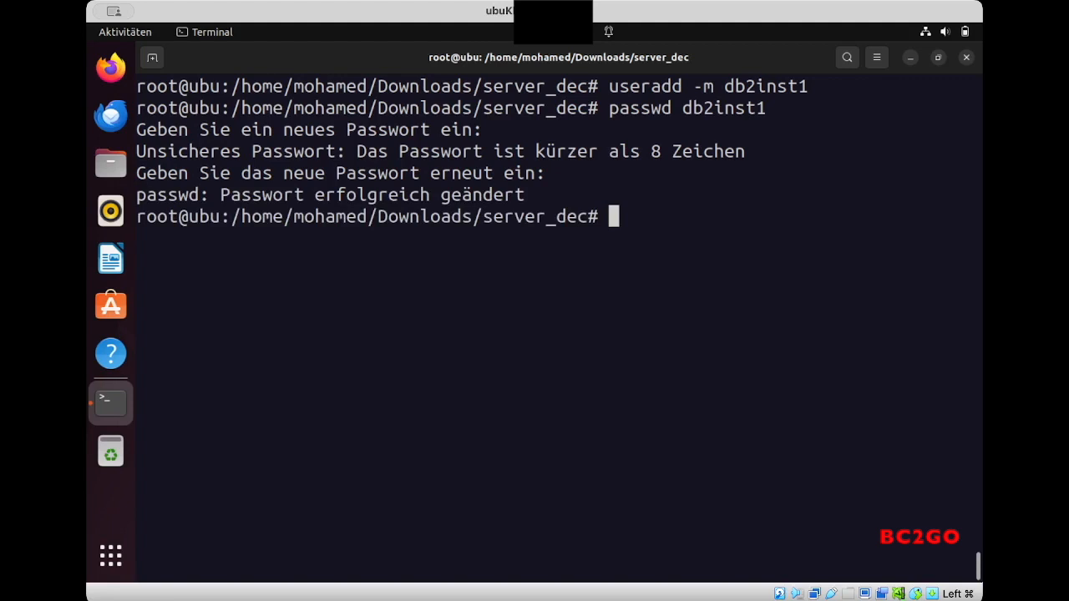
Run ./db2ls to confirm Db2 11.5.9.0 and copy its /opt/ibm/db2/V11.5 install path.
type("ls")
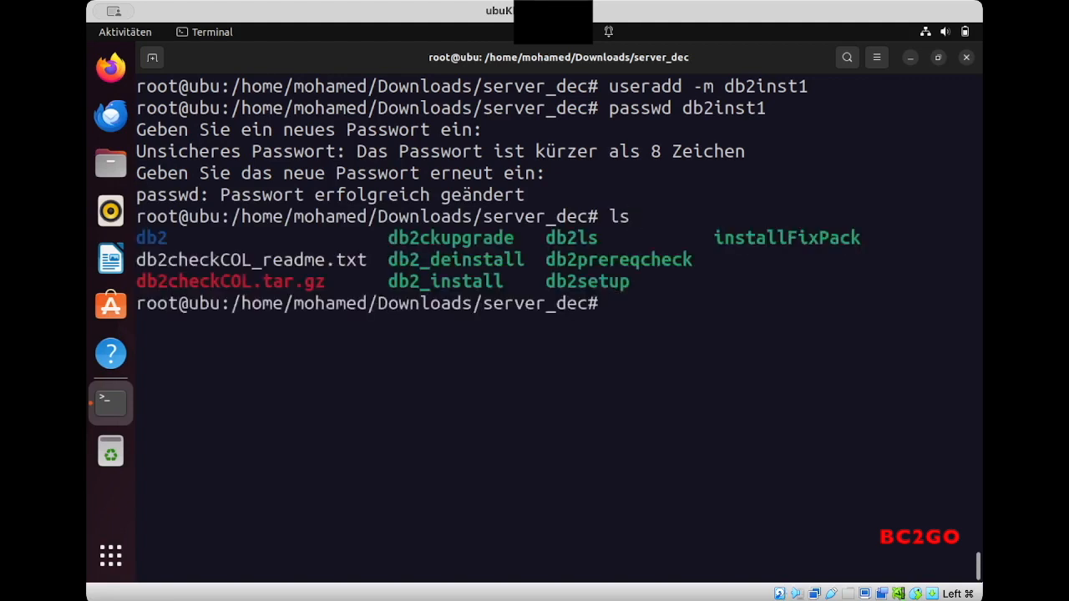
type(".")
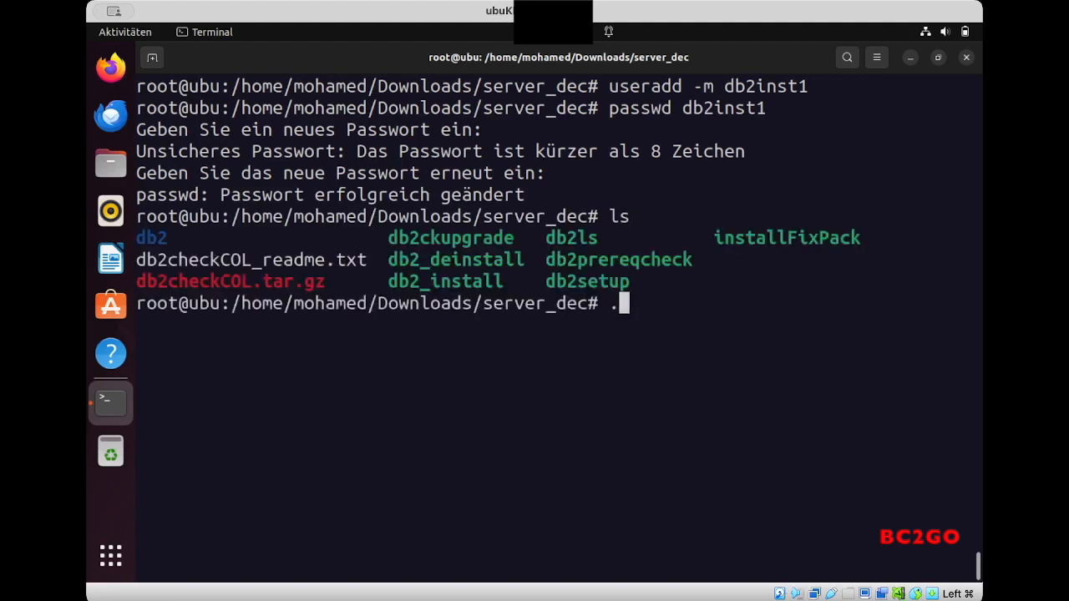
type("/db2l")
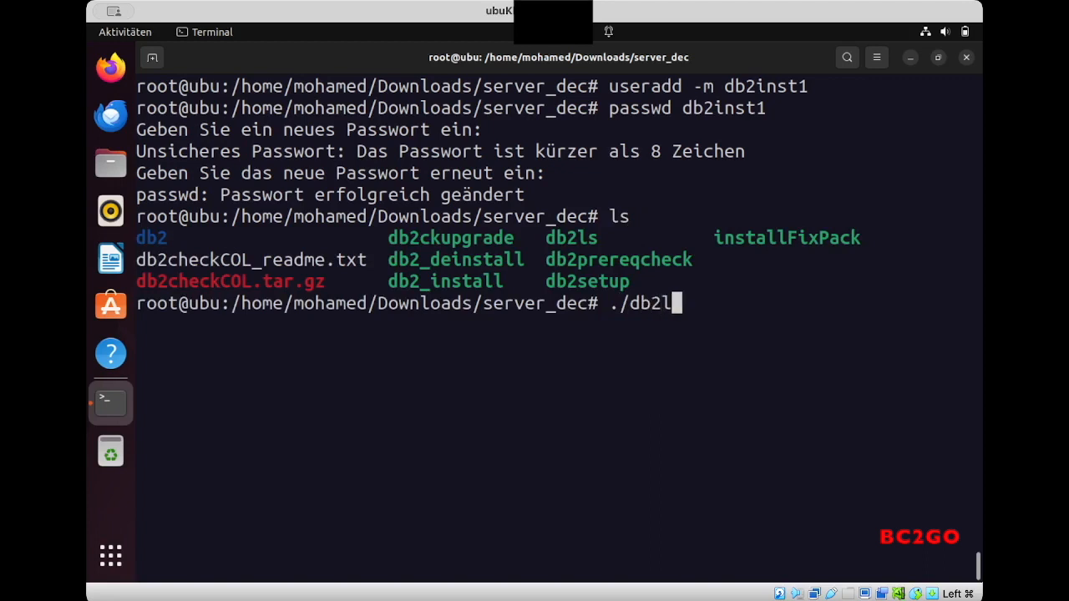
key("Return")
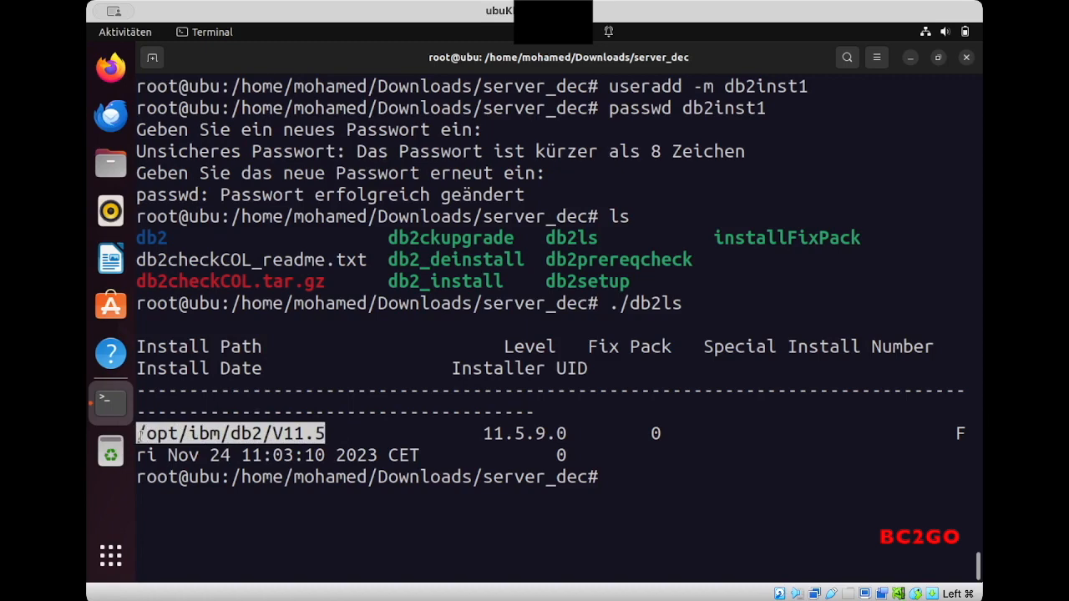
right_click(209, 367)
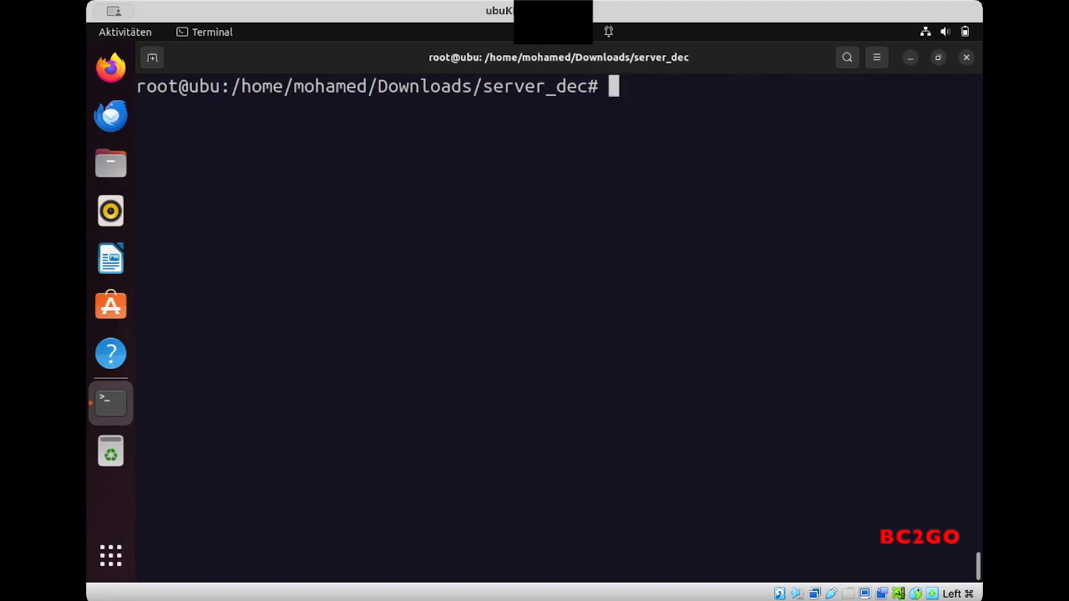
Change into /opt/ibm/db2/V11.5/instance and list its tools, selecting db2icrt.
type("cd")
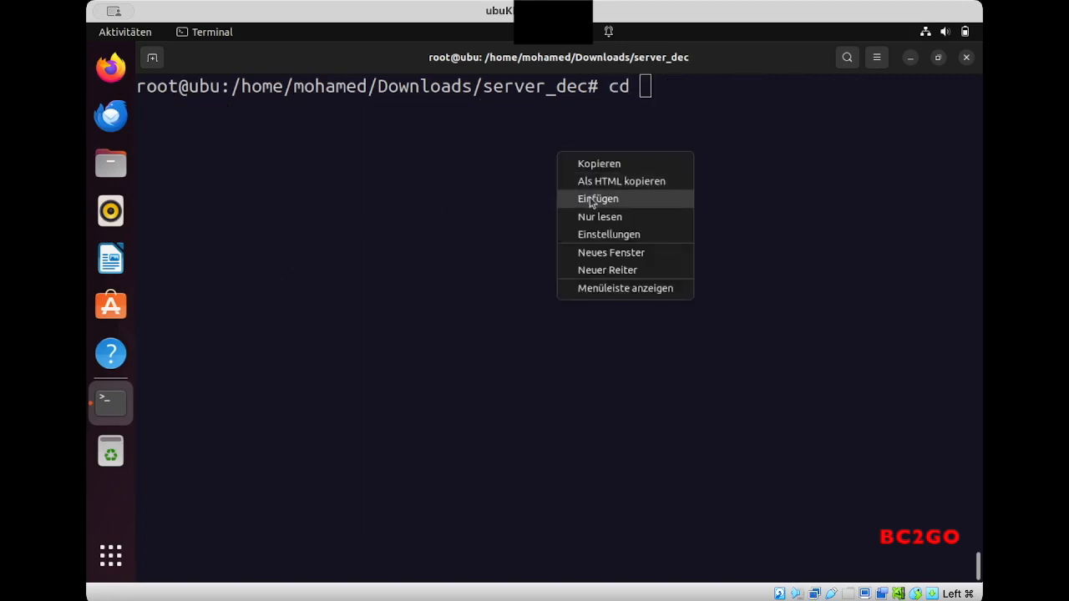
left_click(598, 199)
type("ls")
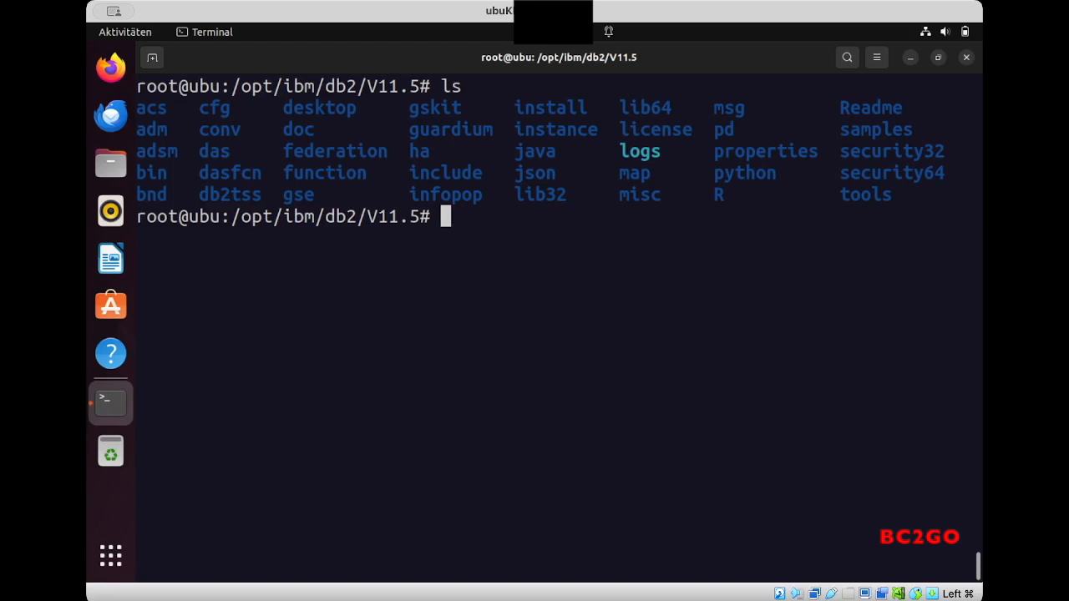
type("cd instance/")
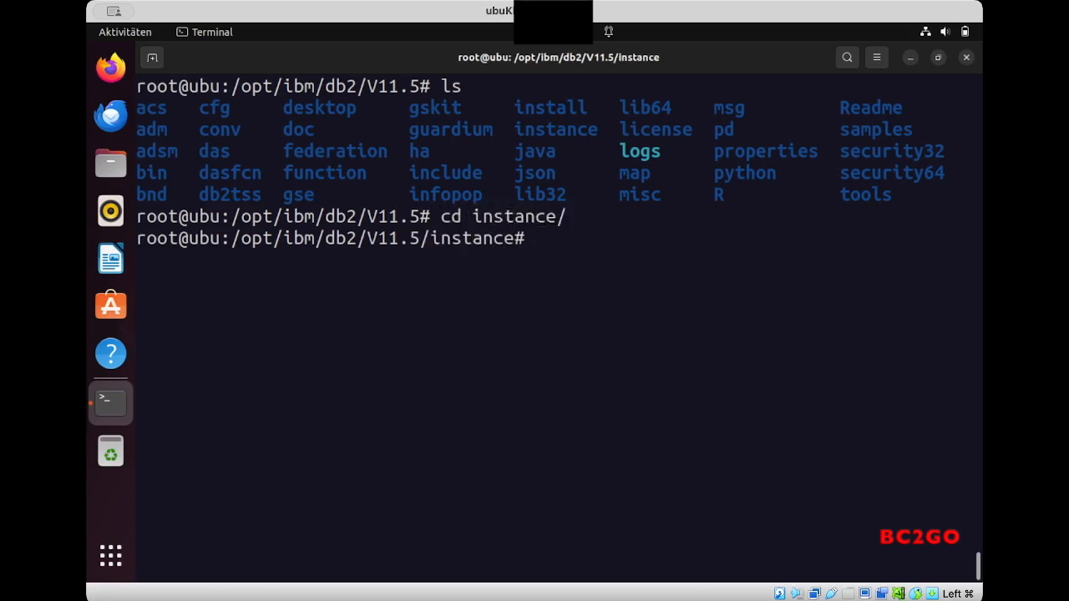
type("ls")
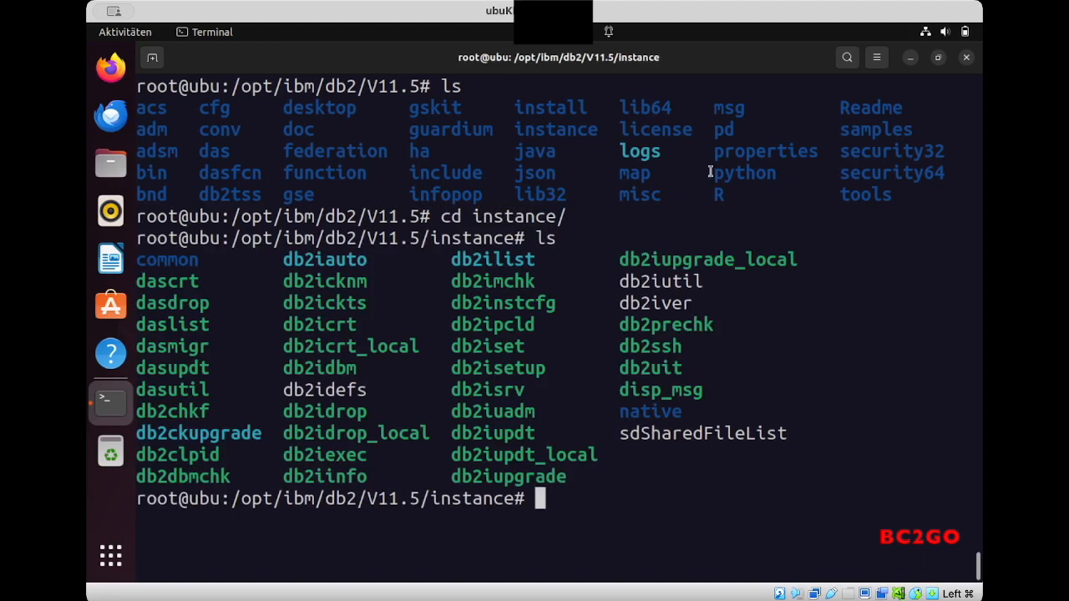
double_click(319, 324)
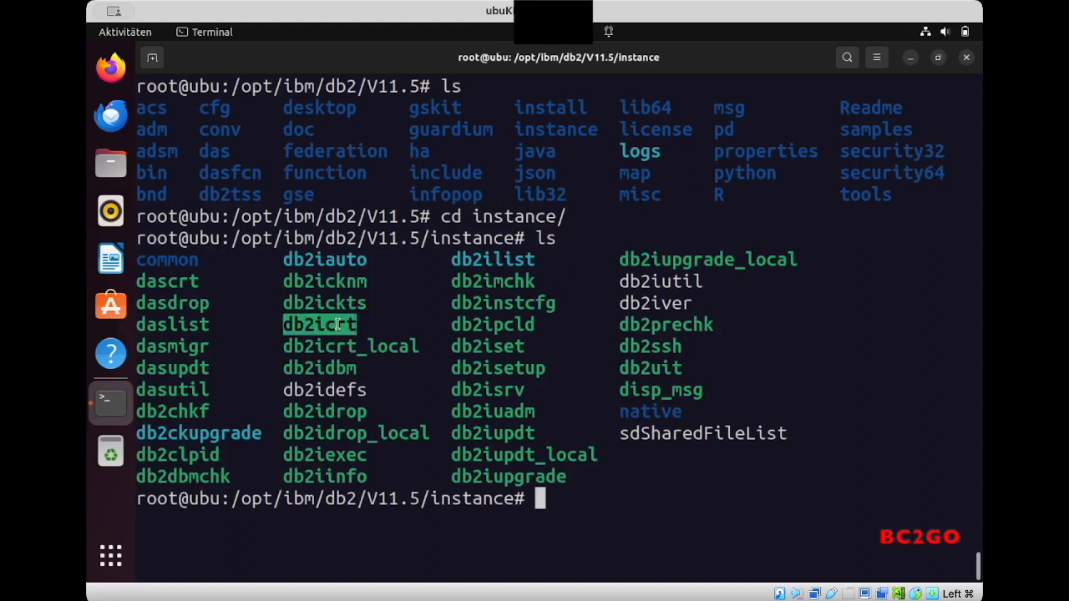
Create the db2inst1 instance with ./db2icrt -u db2inst1 db2inst1, then exit the root shell.
type(".")
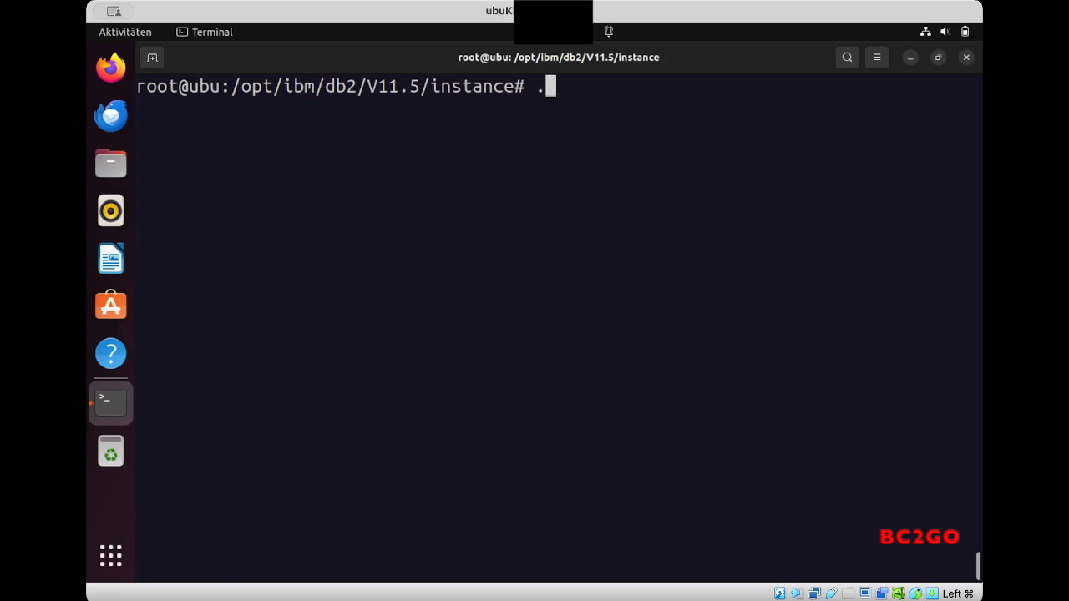
type("/db")
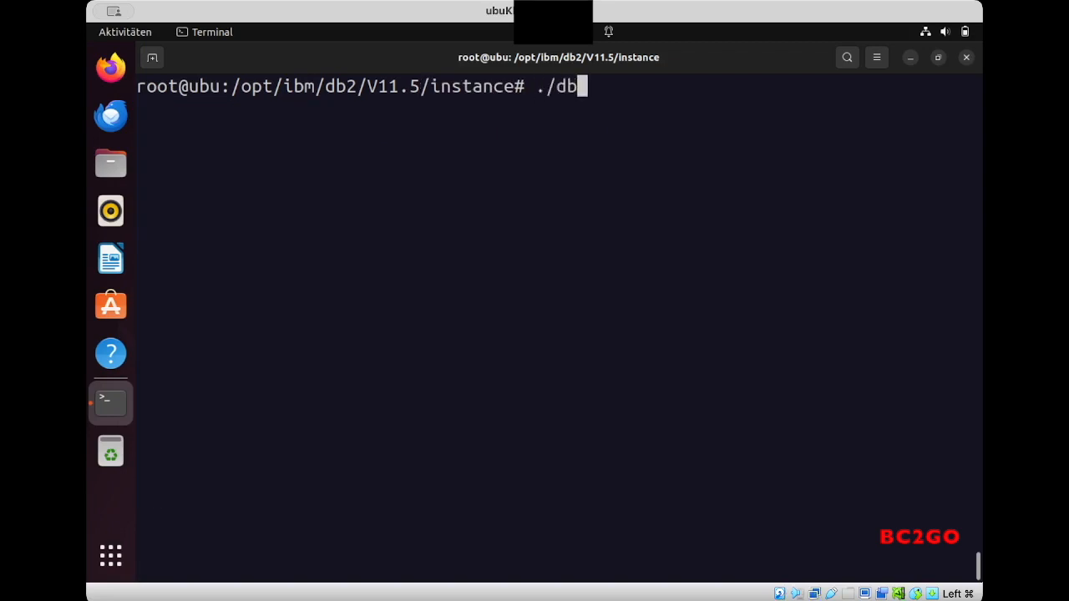
type("2icrt -")
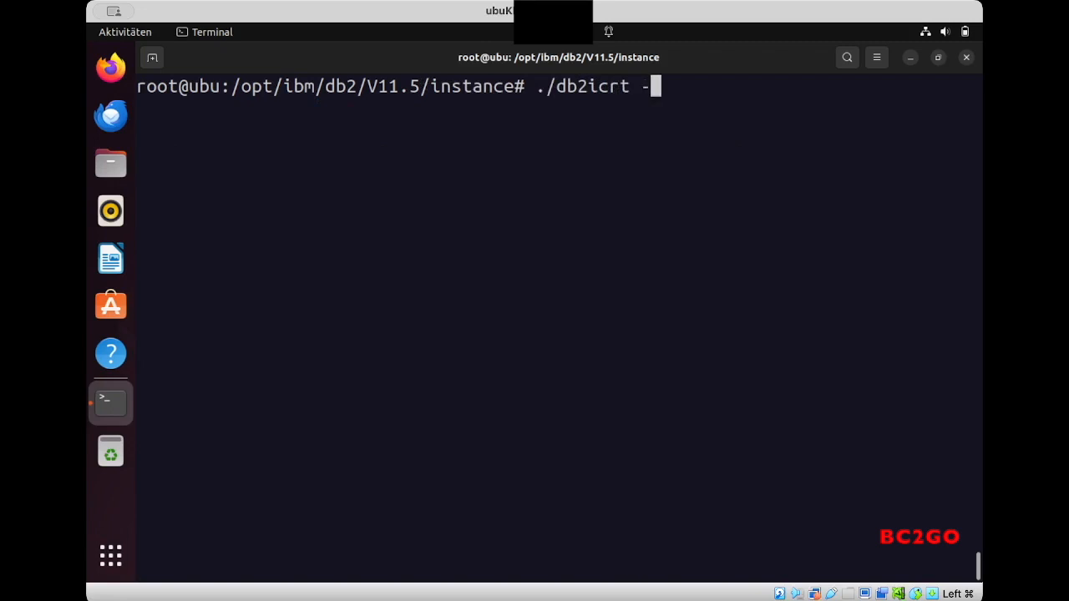
type("u db2")
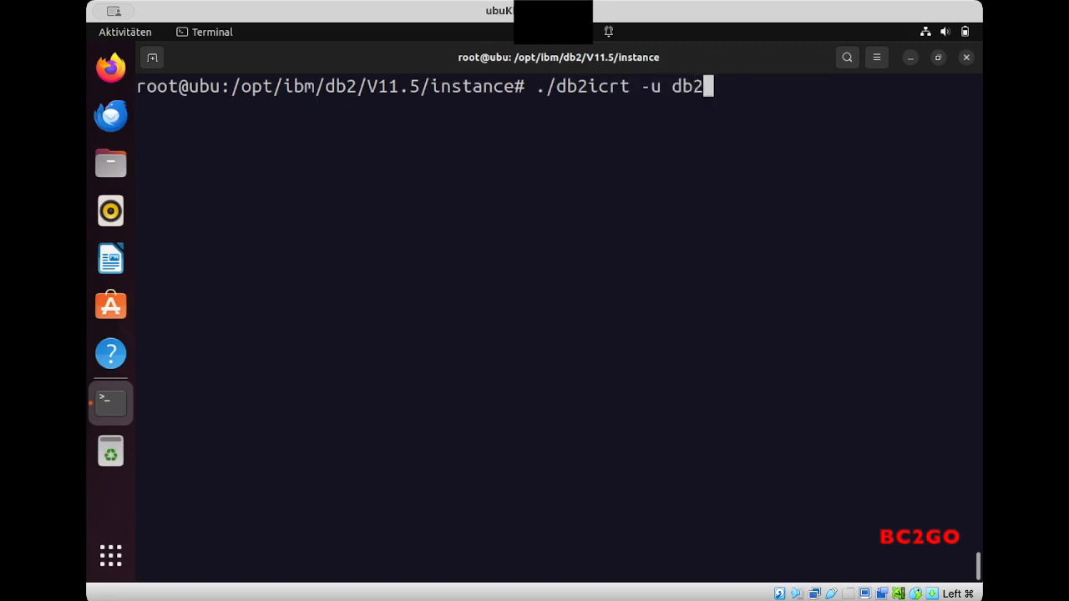
type("inst1")
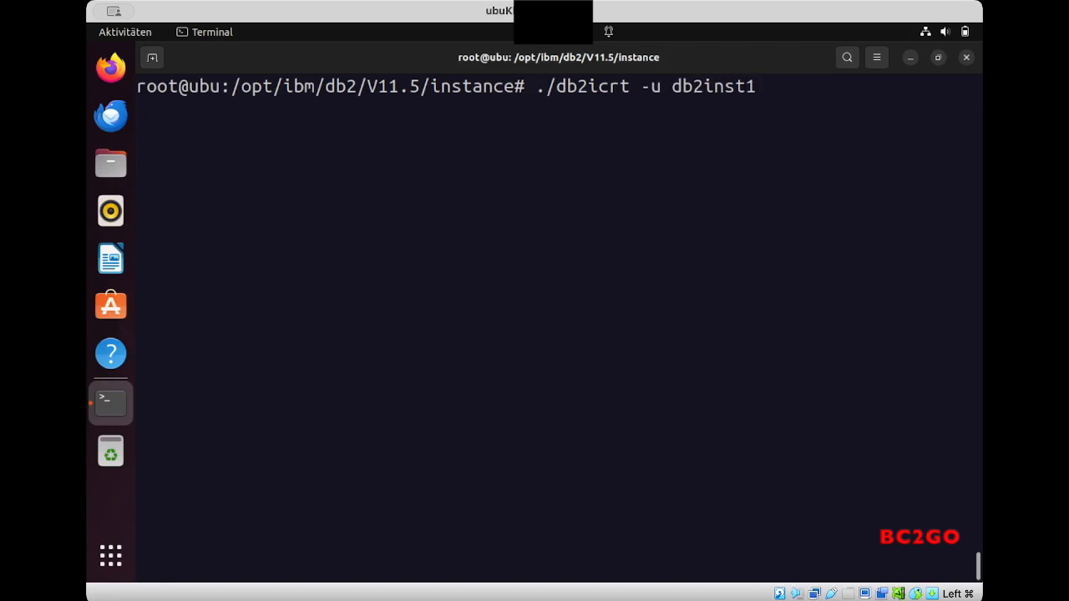
type("db2")
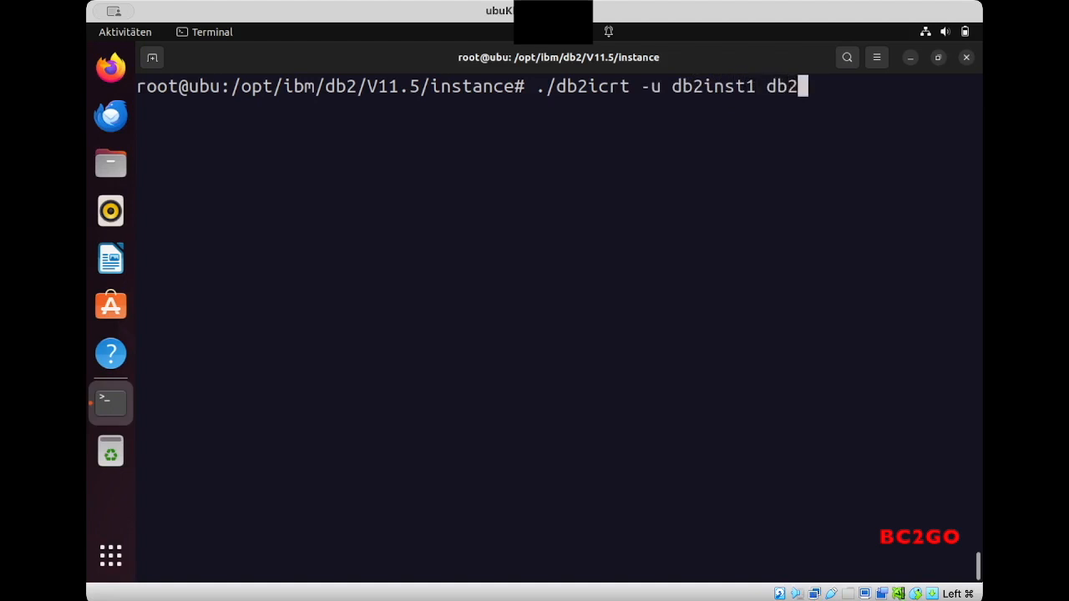
type("inst1")
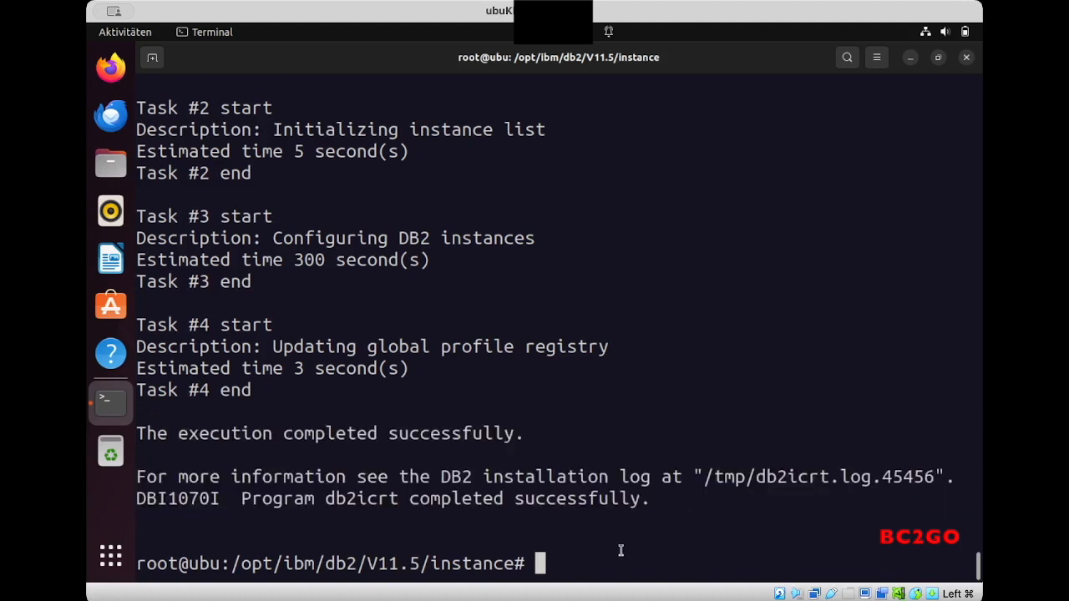
type("exit")
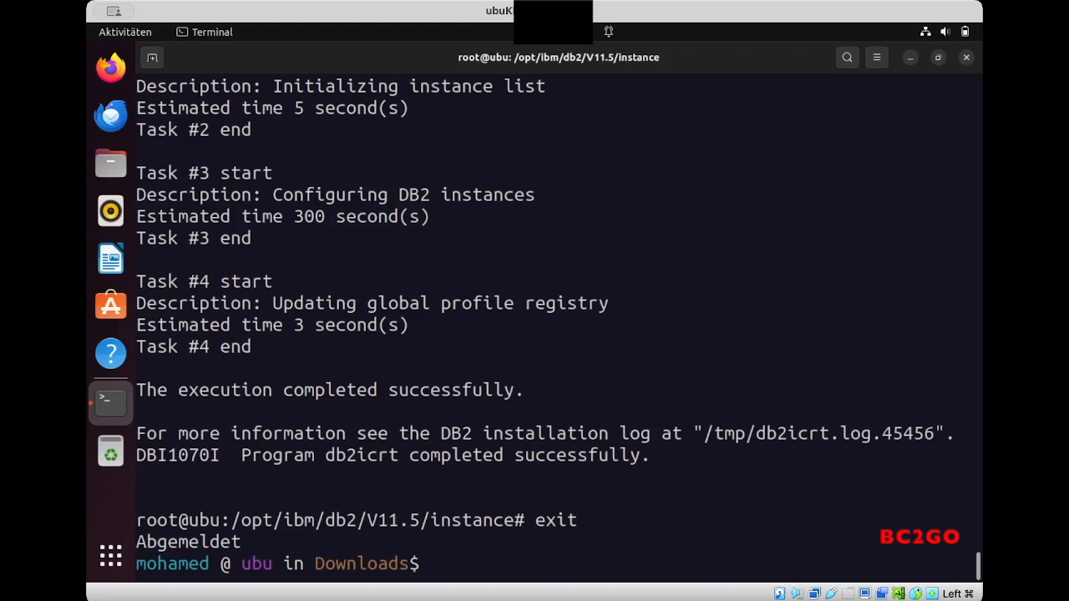
Log in as db2inst1 and check its current shell with echo $SHELL and which bash.
type("su")
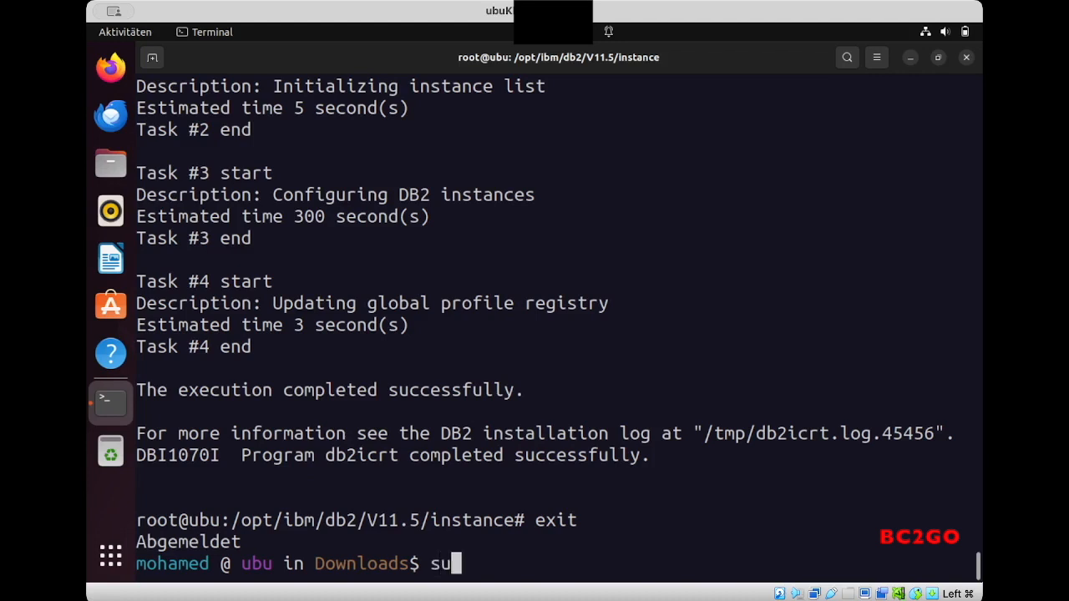
type("- db2i")
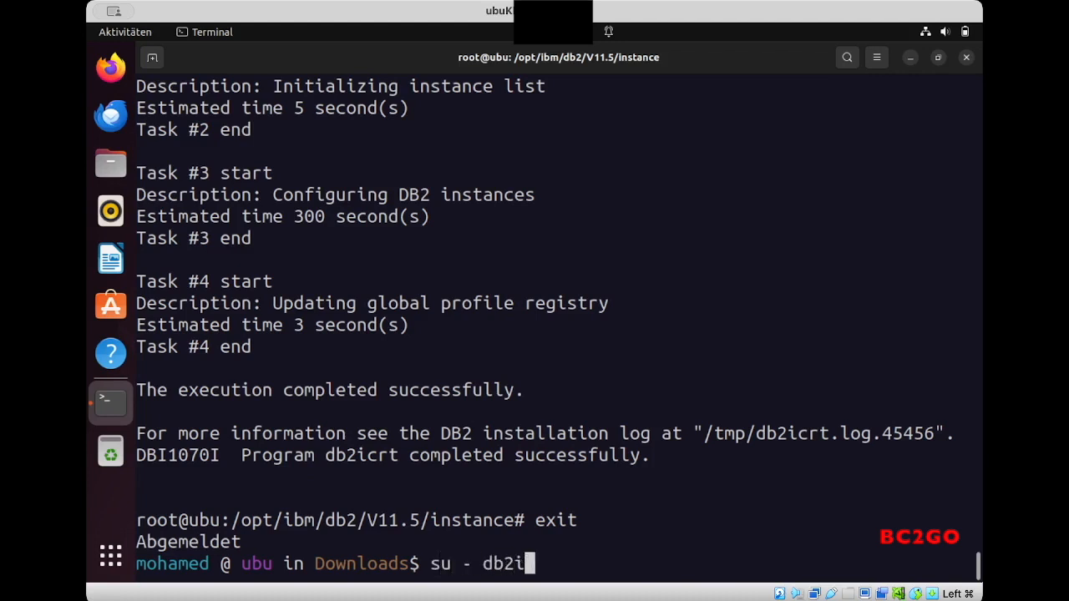
type("nst1")
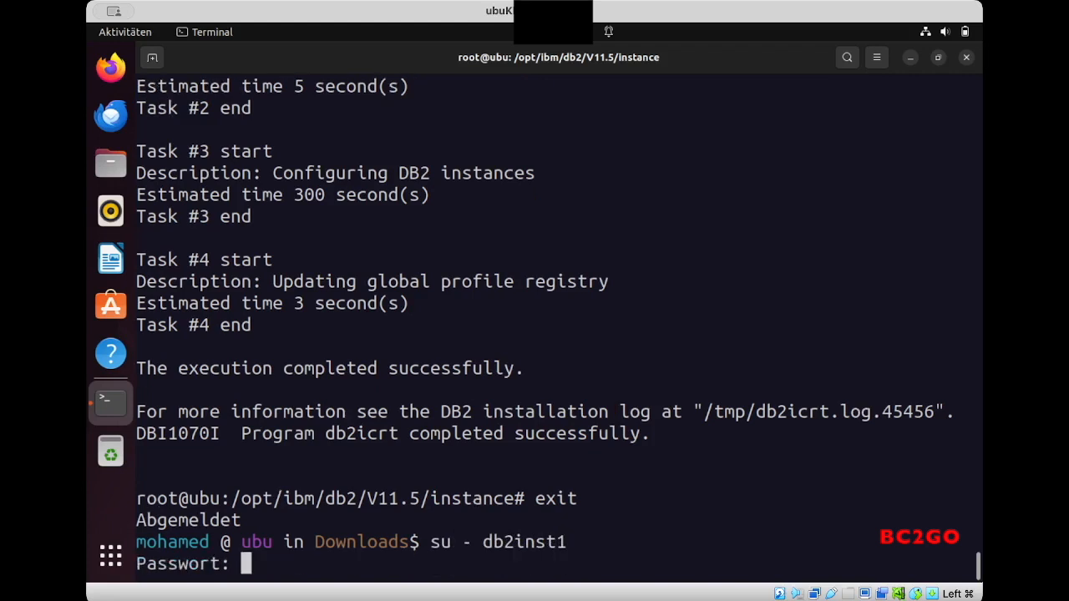
key("Return")
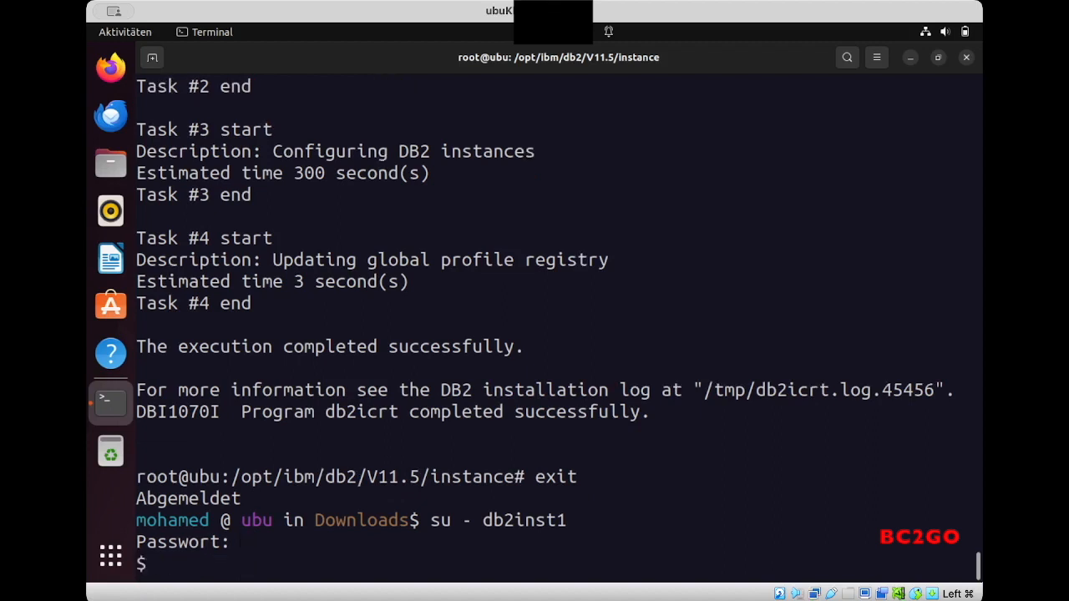
type("echo $")
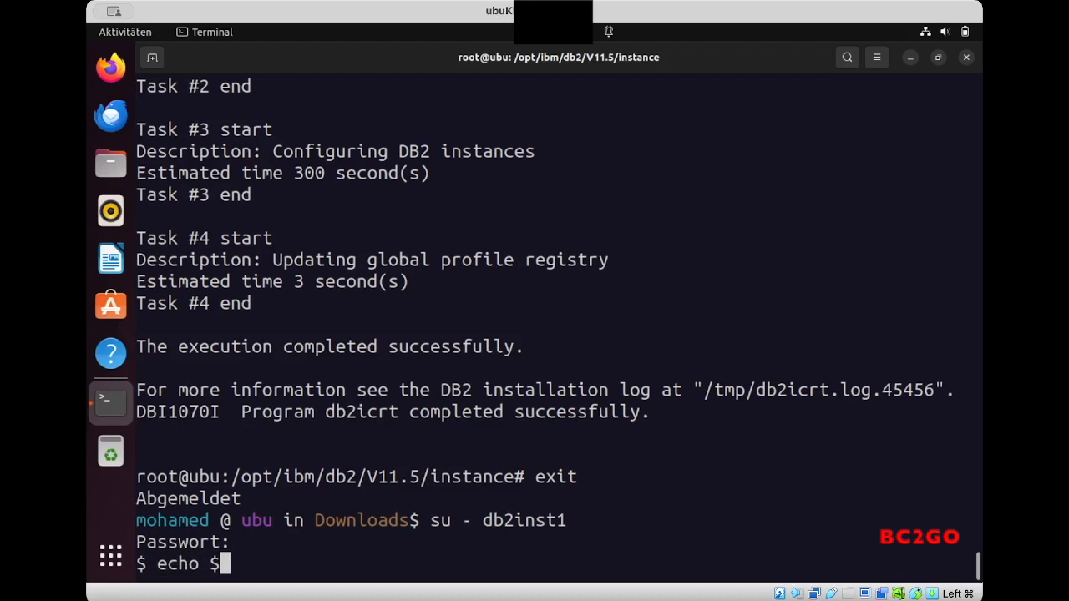
type("SHELL")
type("whic")
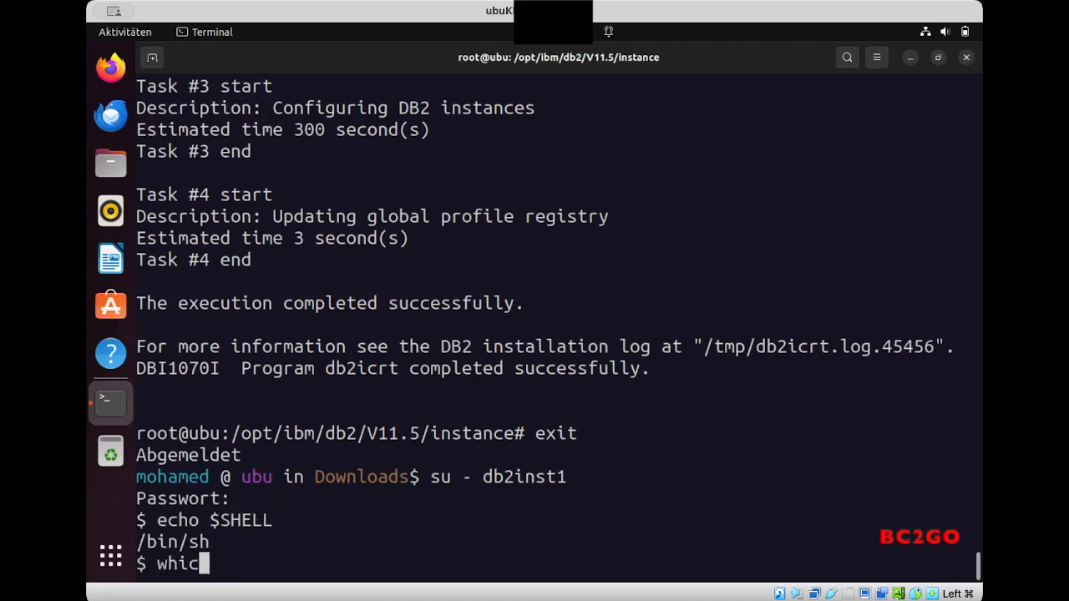
type("h bash")
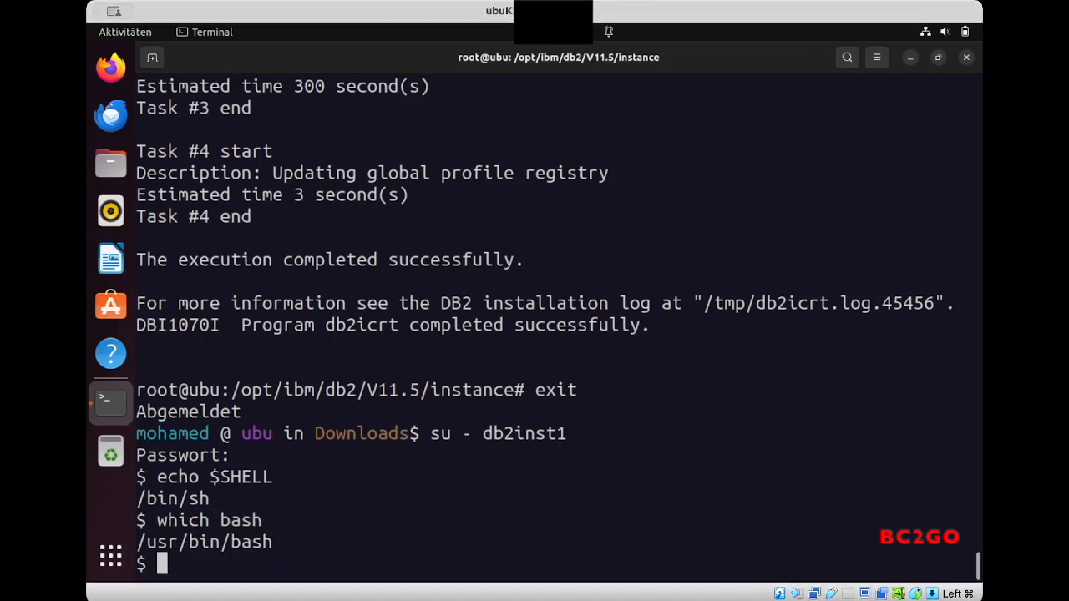
Change db2inst1's login shell to /usr/bin/bash with chsh, then exit the session.
type("chsh -s")
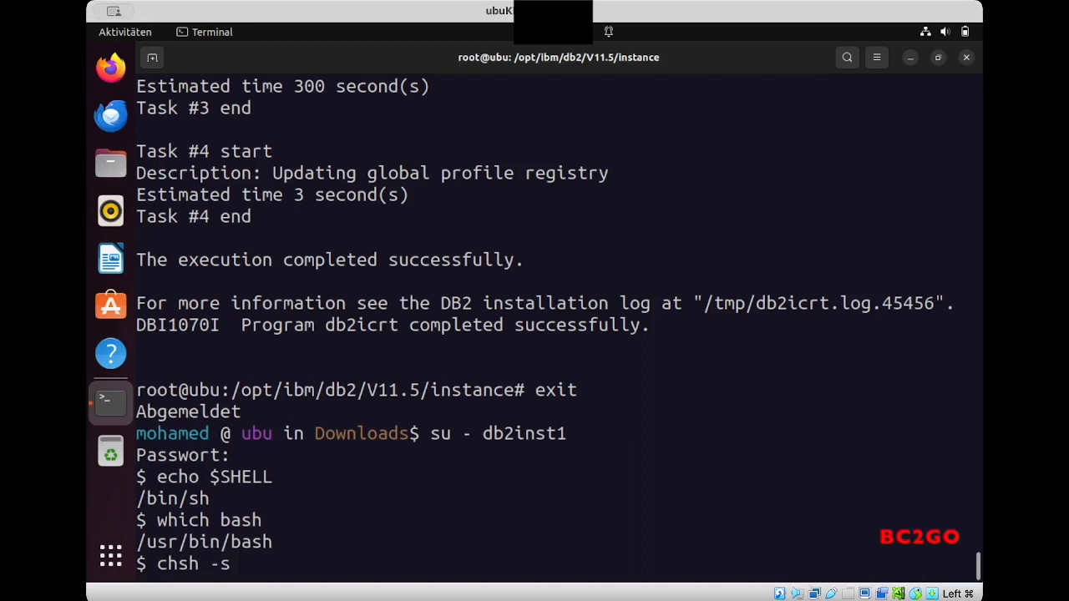
type("/usr")
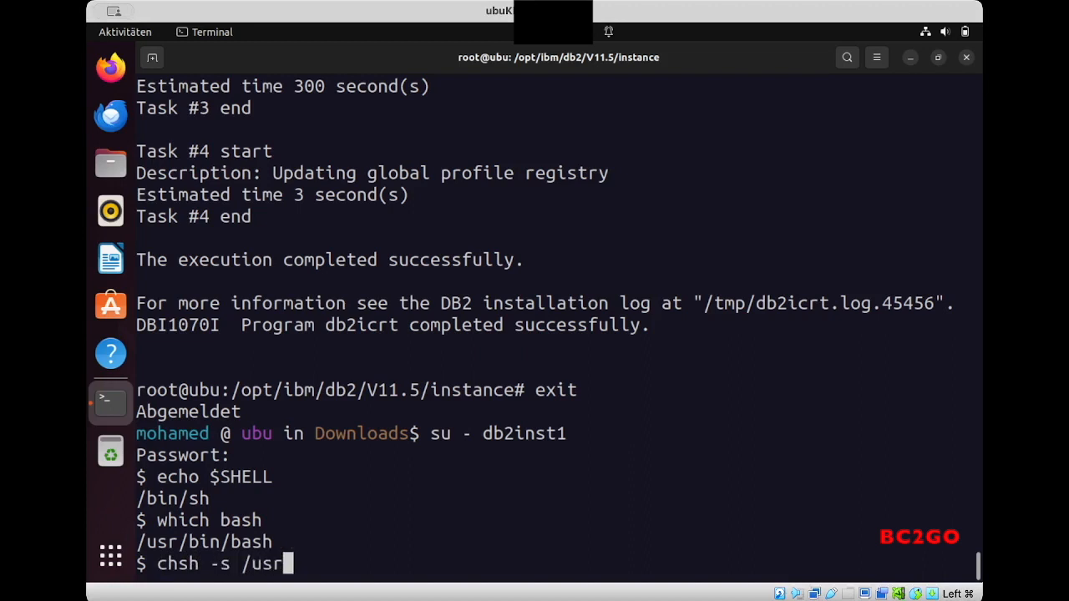
type("/bin/")
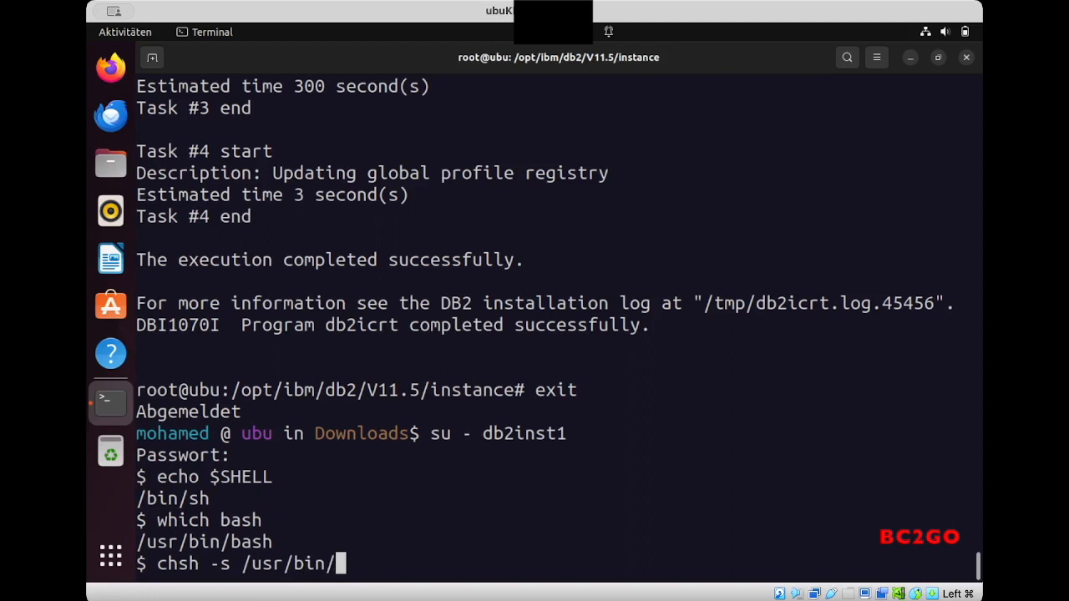
type("bash")
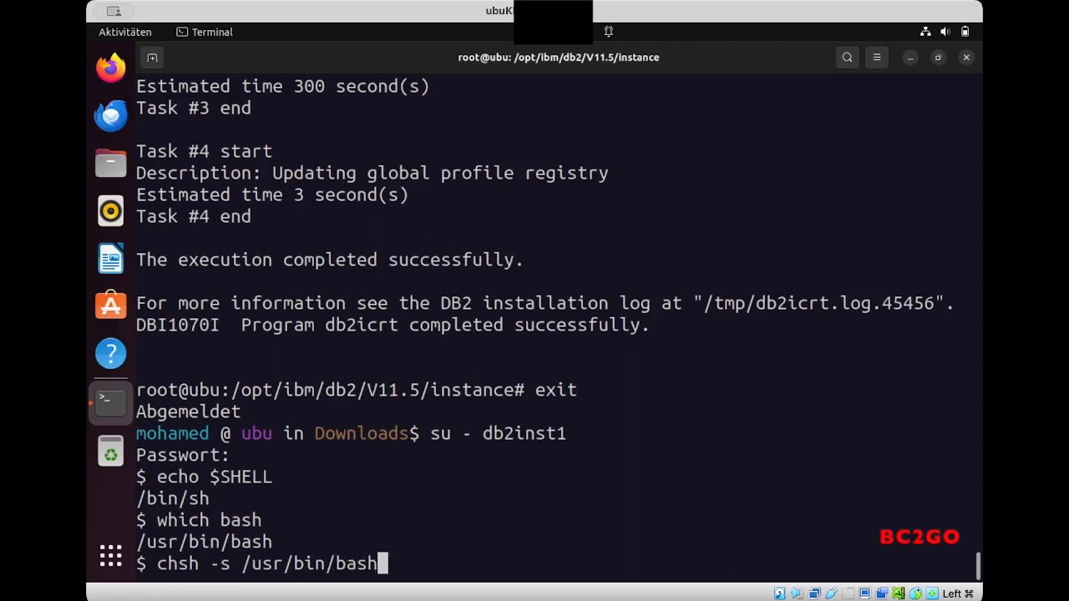
key("Return")
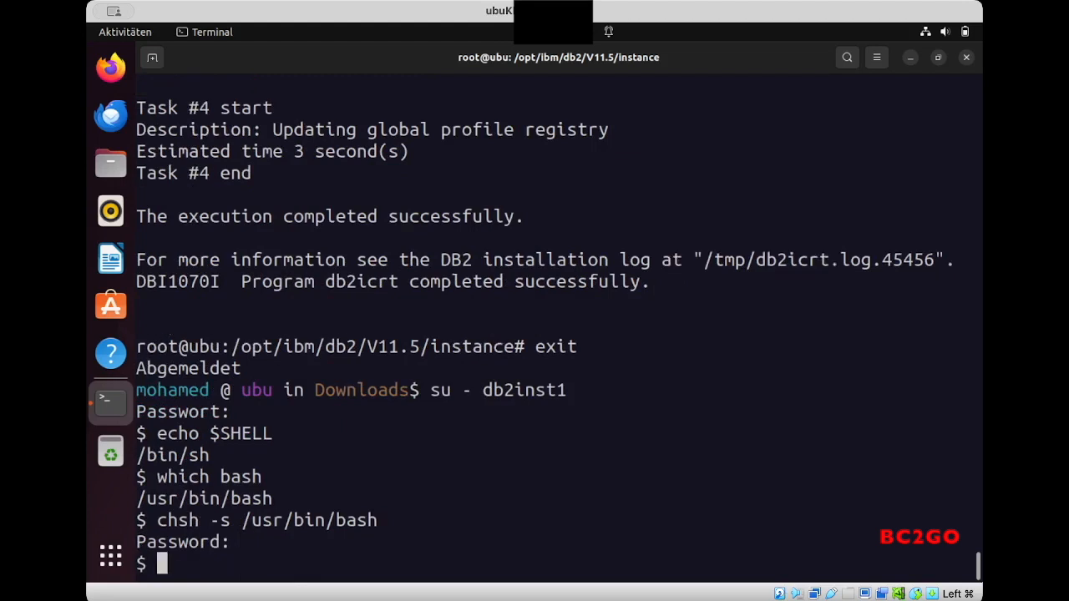
type("exit")
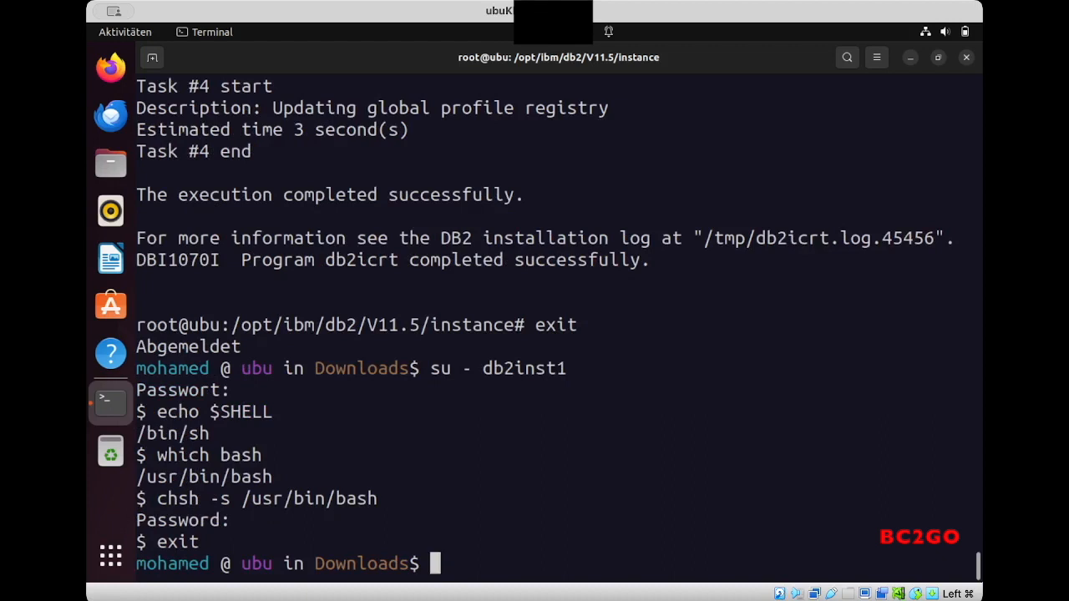
Log in as db2inst1 and start the instance with db2start; a mistyped db2sapml fails.
type("su - db2inst1")
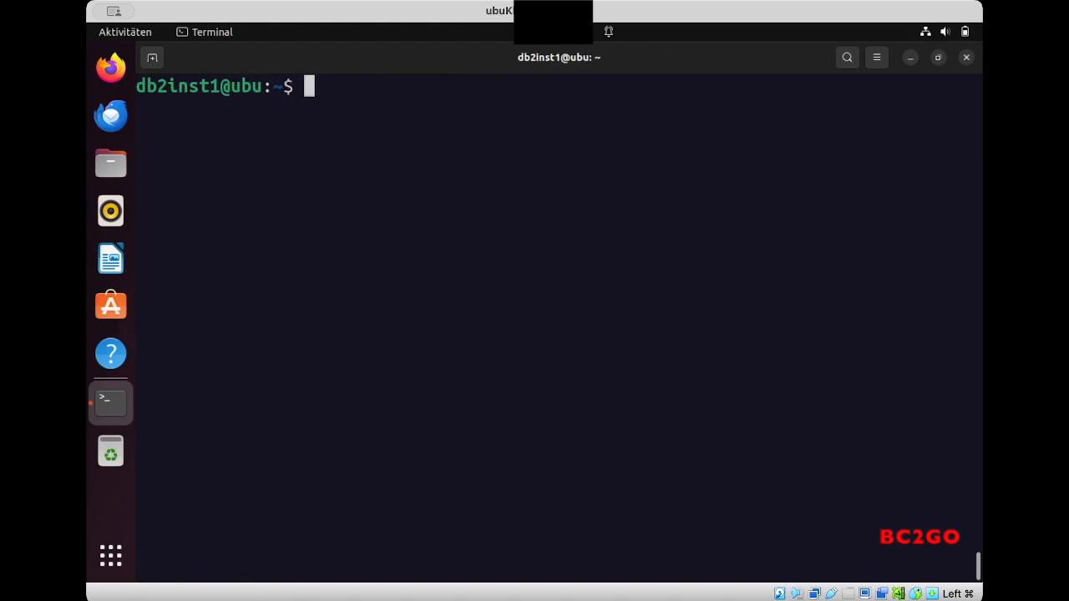
type("db2")
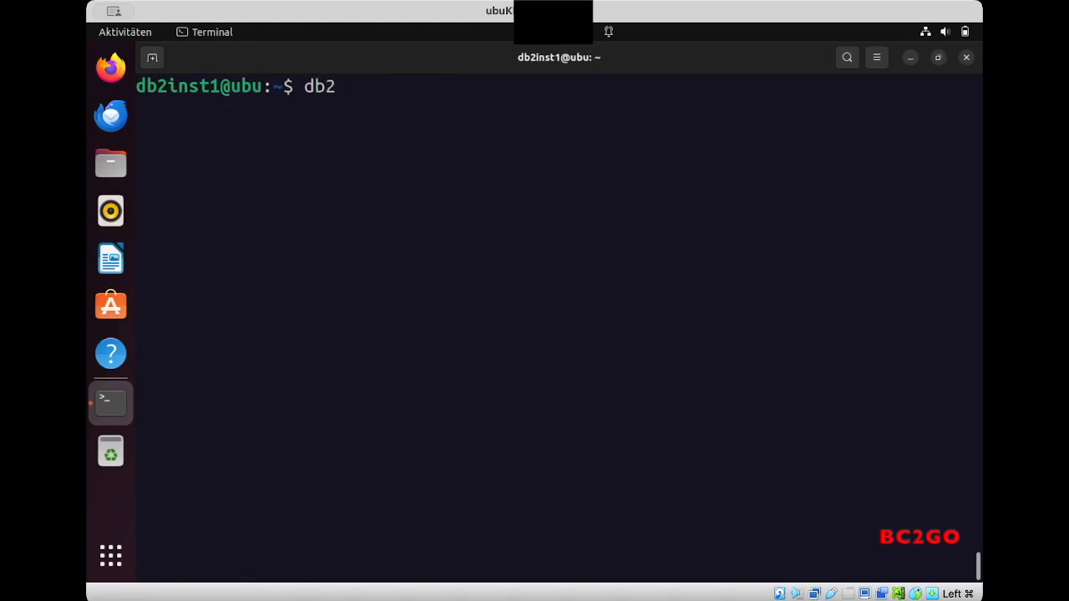
type("start")
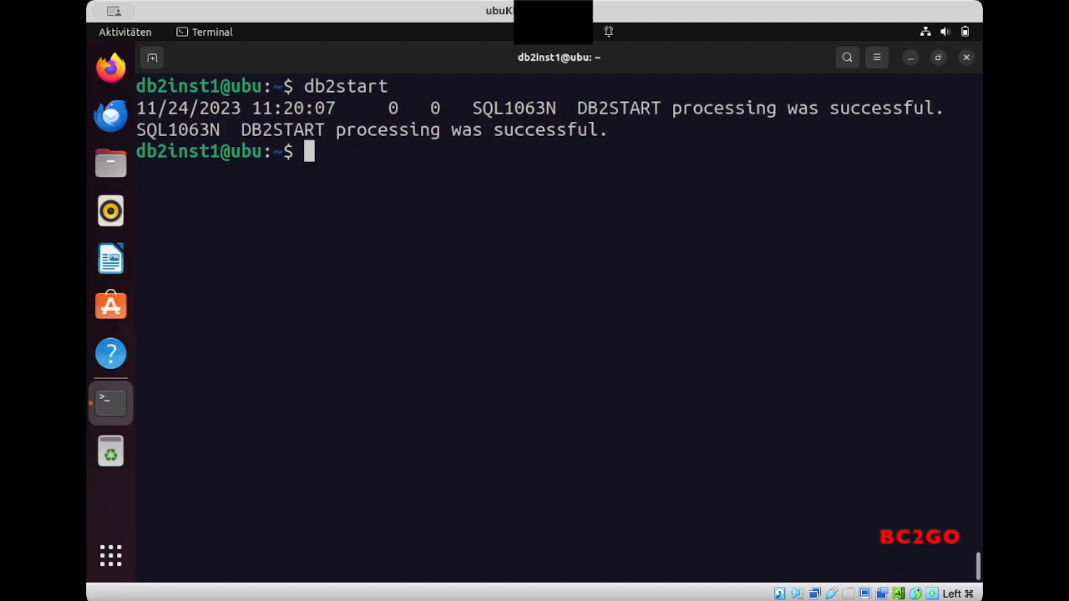
type("db2")
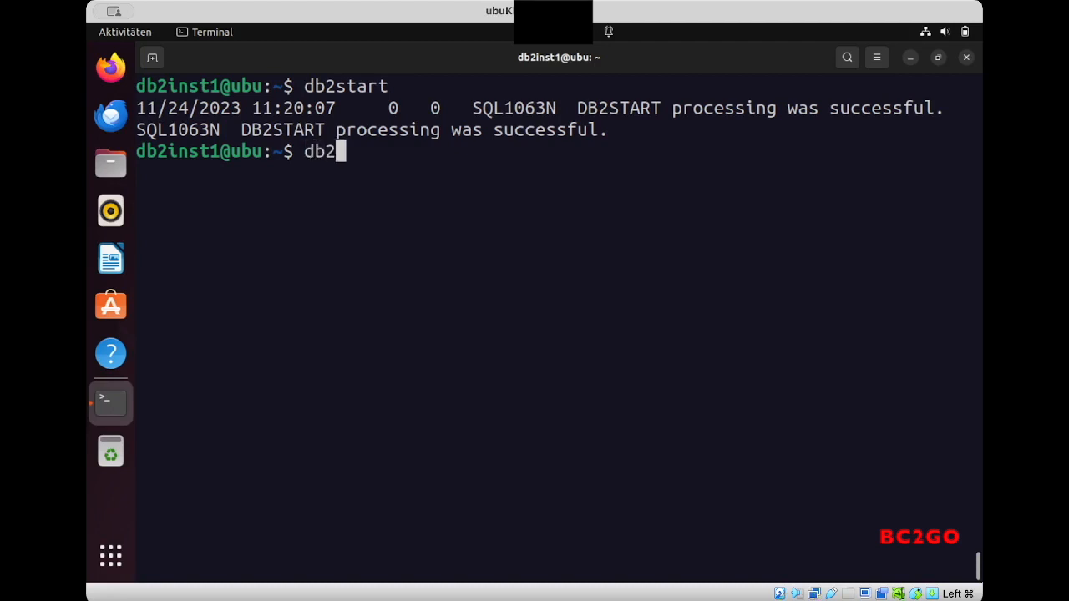
type("sapml")
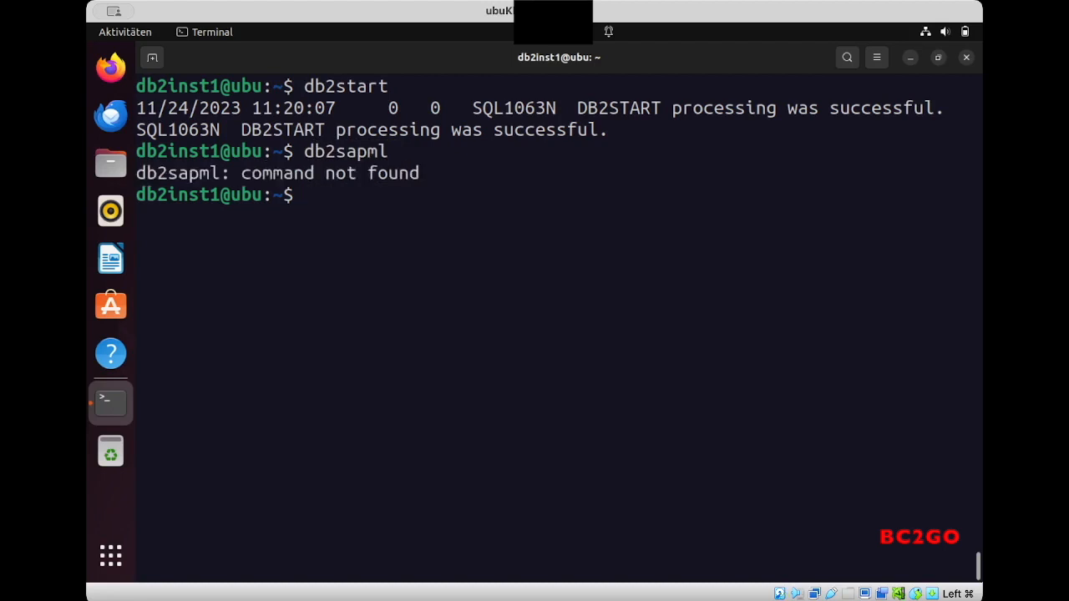
Run db2sampl to build the SAMPLE database, then enter db2 list db directory.
type("db2sapml")
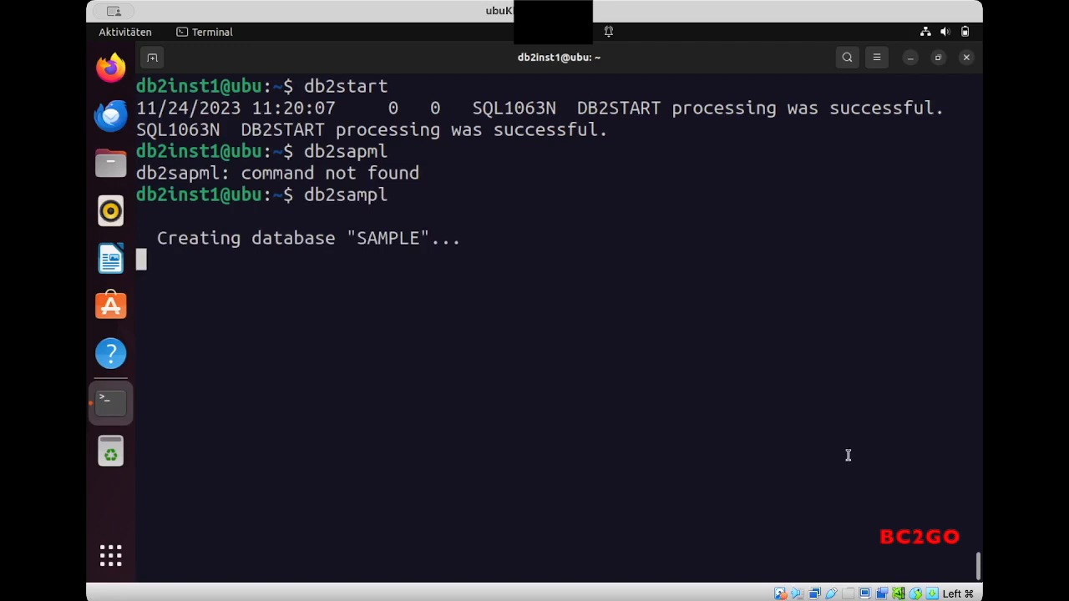
mouse_move(652, 14)
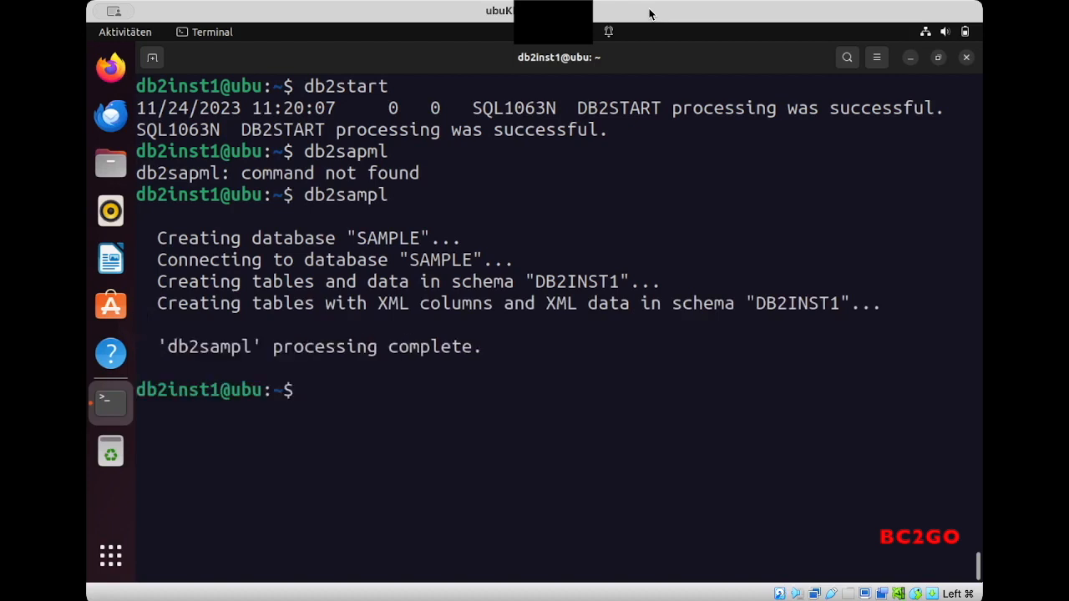
type("db")
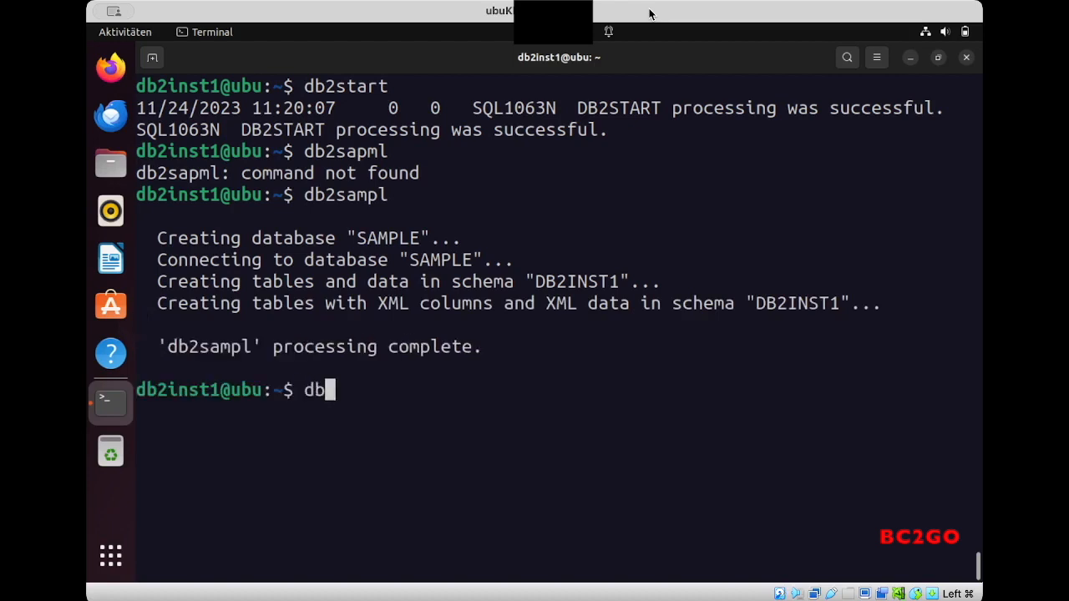
type("2")
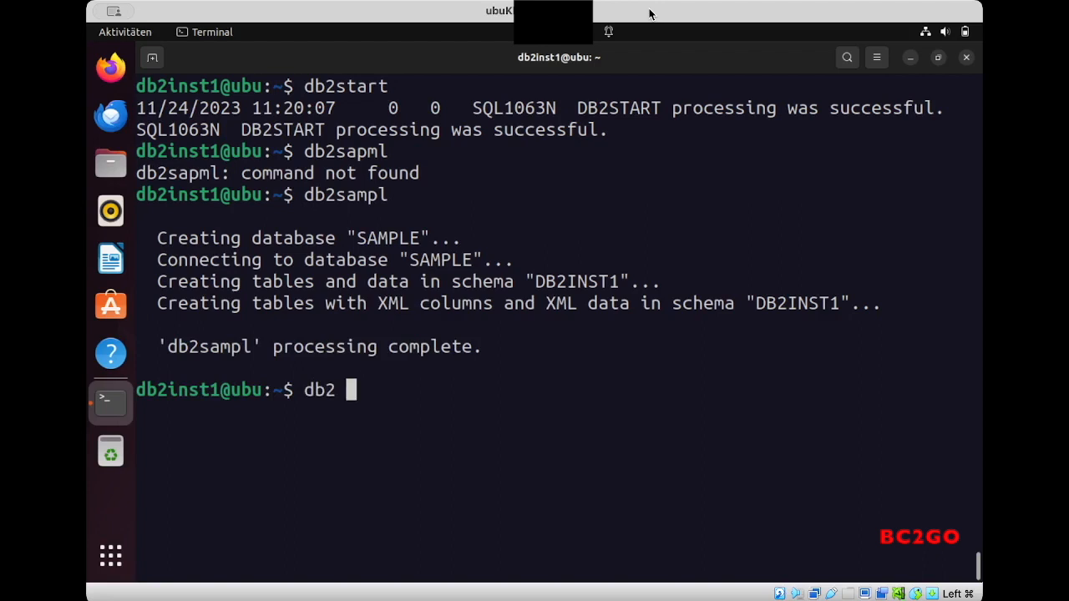
type("list db d")
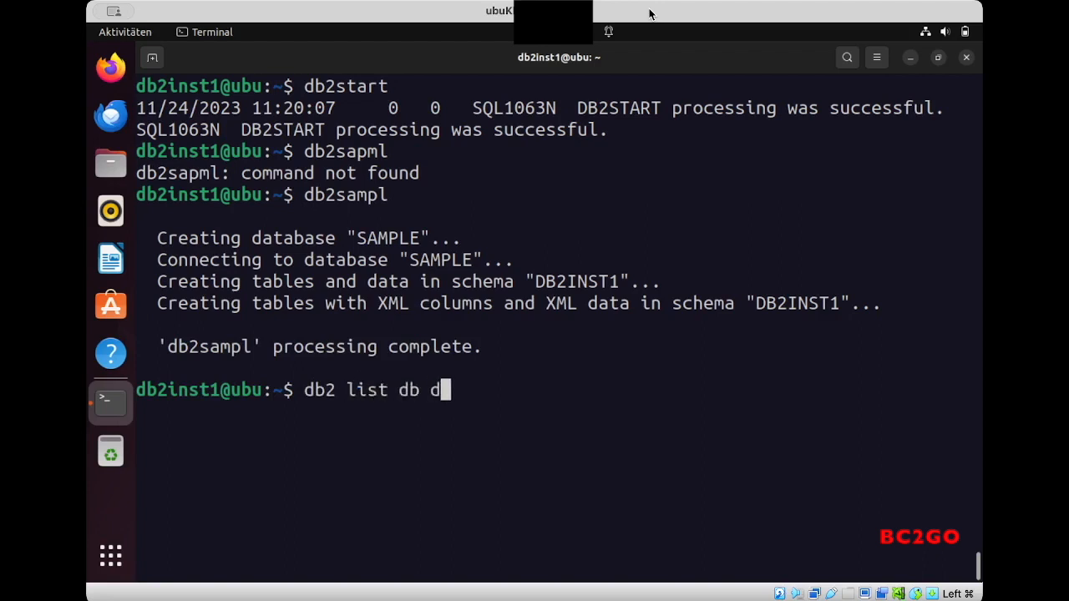
type("irectory")
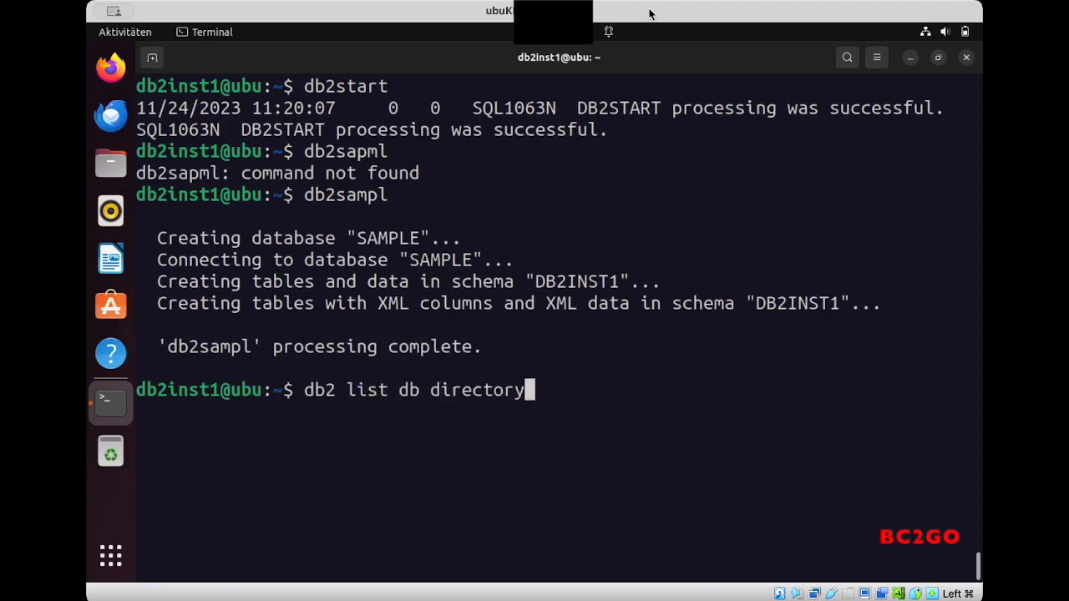